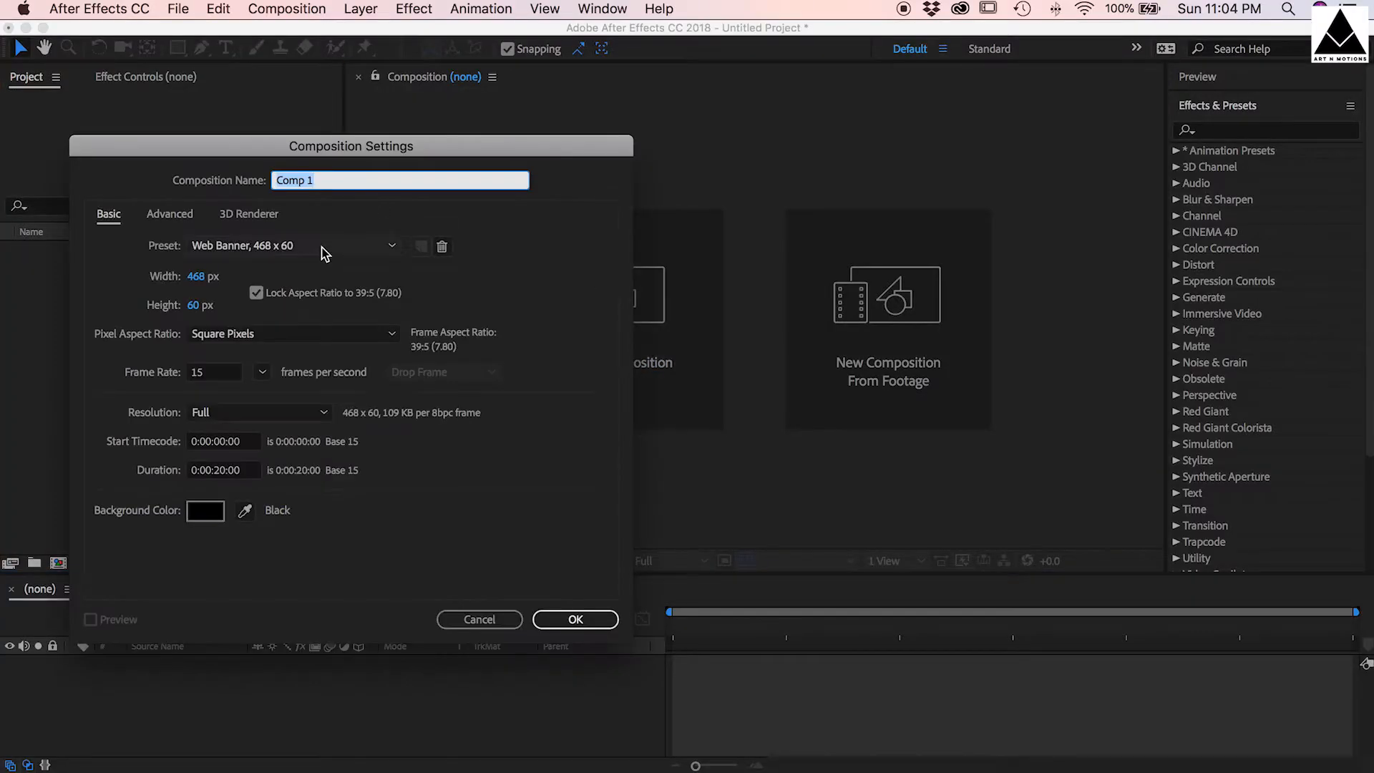
- Create a 1920×1080, 29.97 fps HDTV composition named Tree
type("Tree")
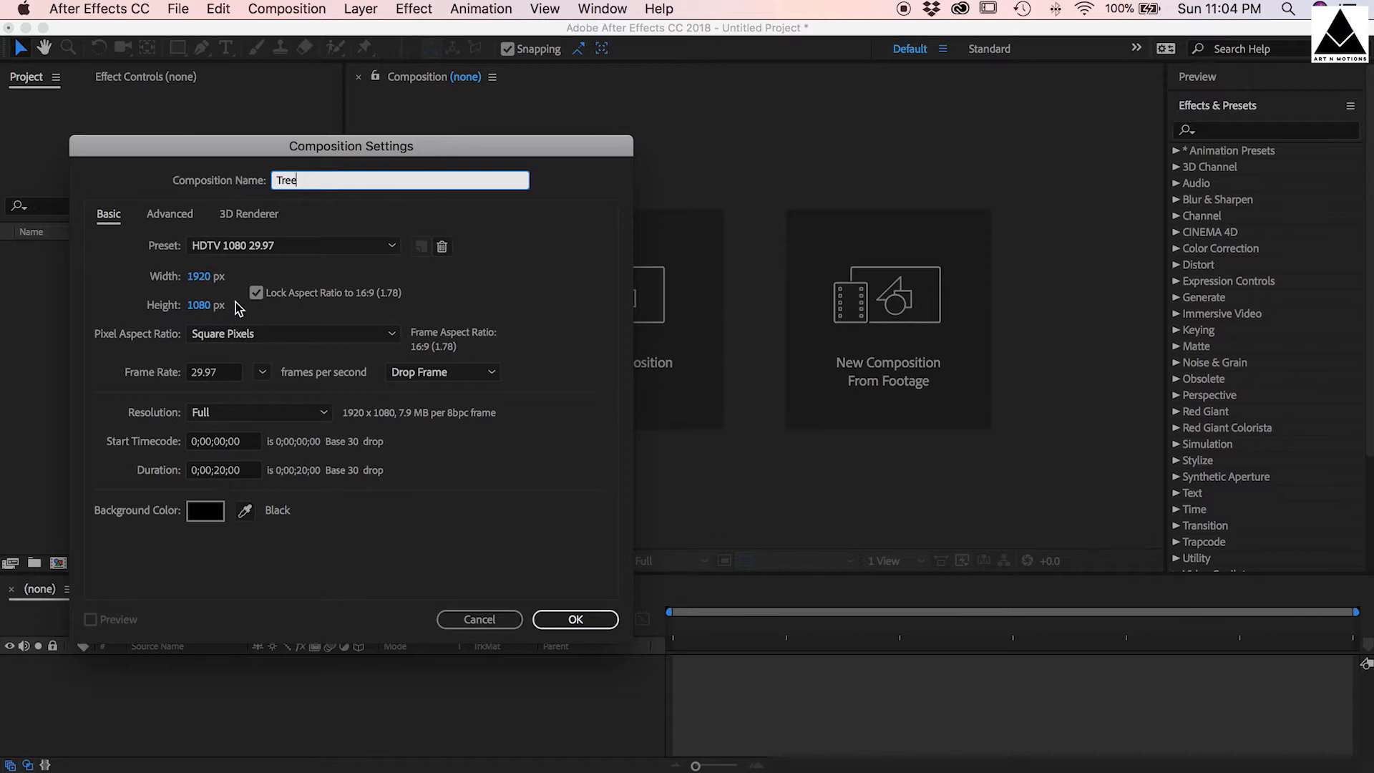
left_click(575, 618)
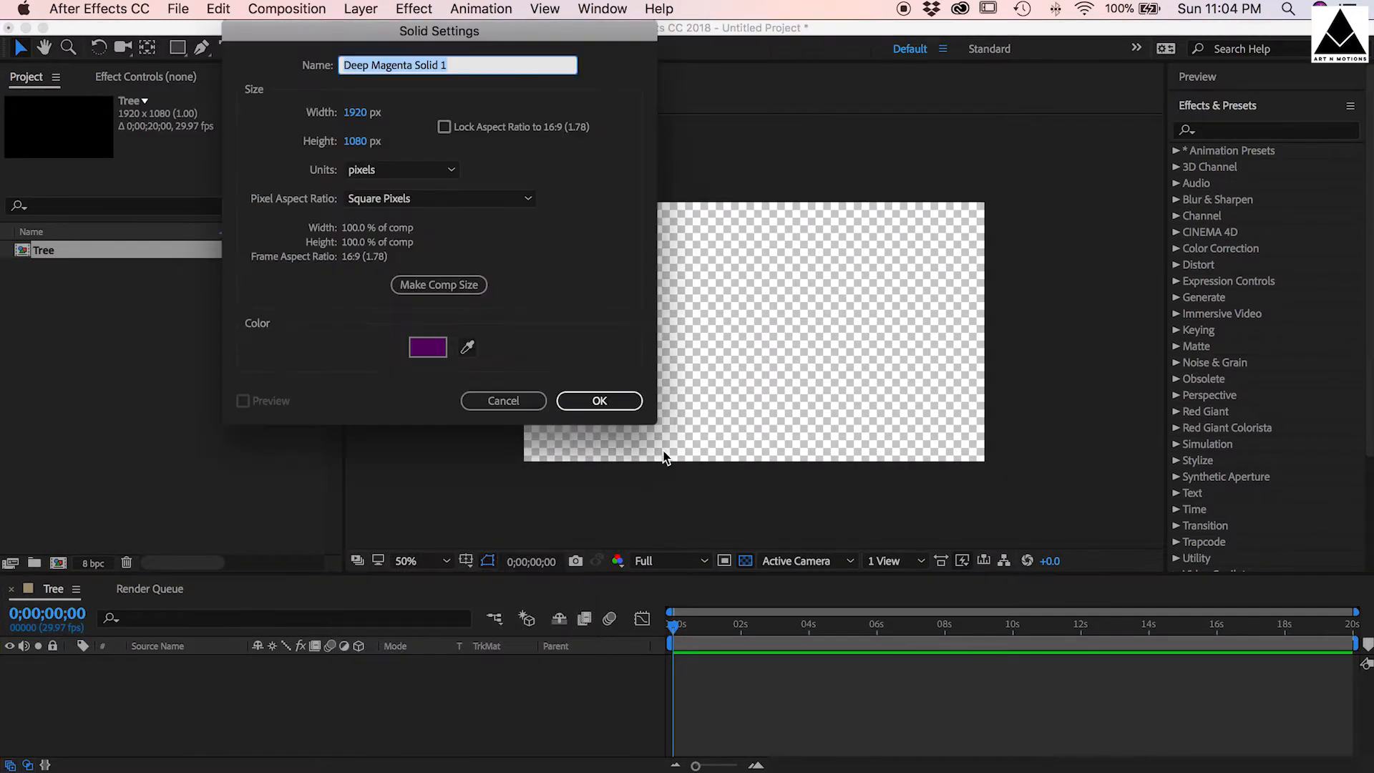
- Add a full-frame solid with a Gradient Ramp from purple at top to light blue at bottom
left_click(600, 401)
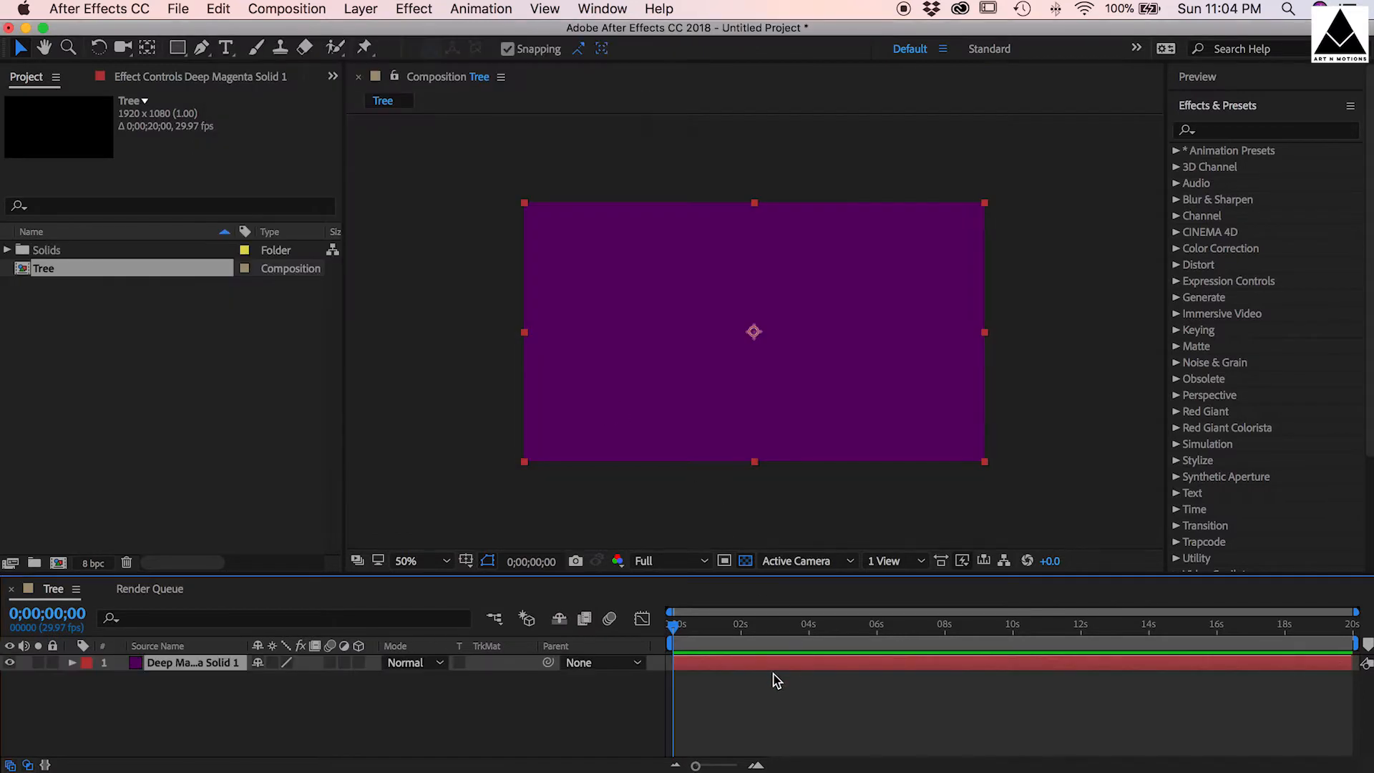
type("grad")
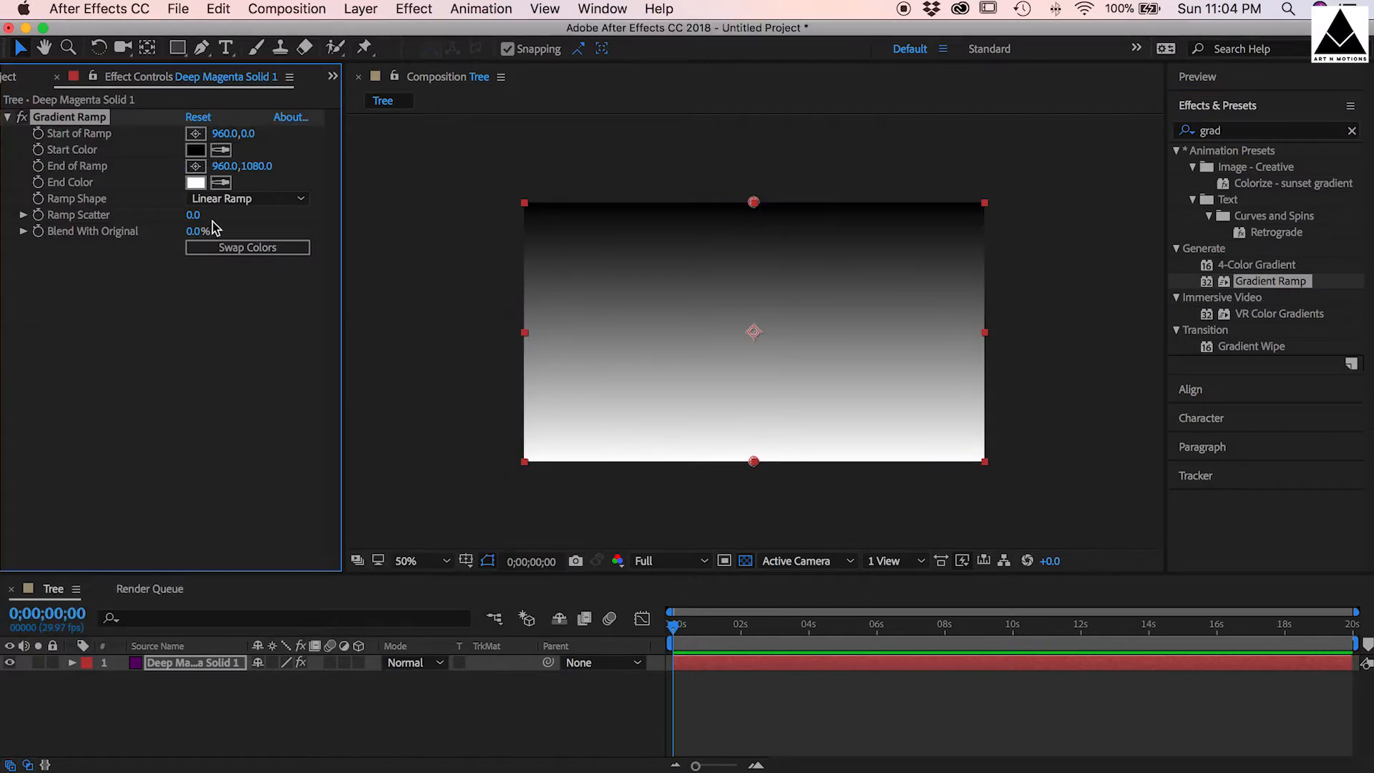
left_click(195, 182)
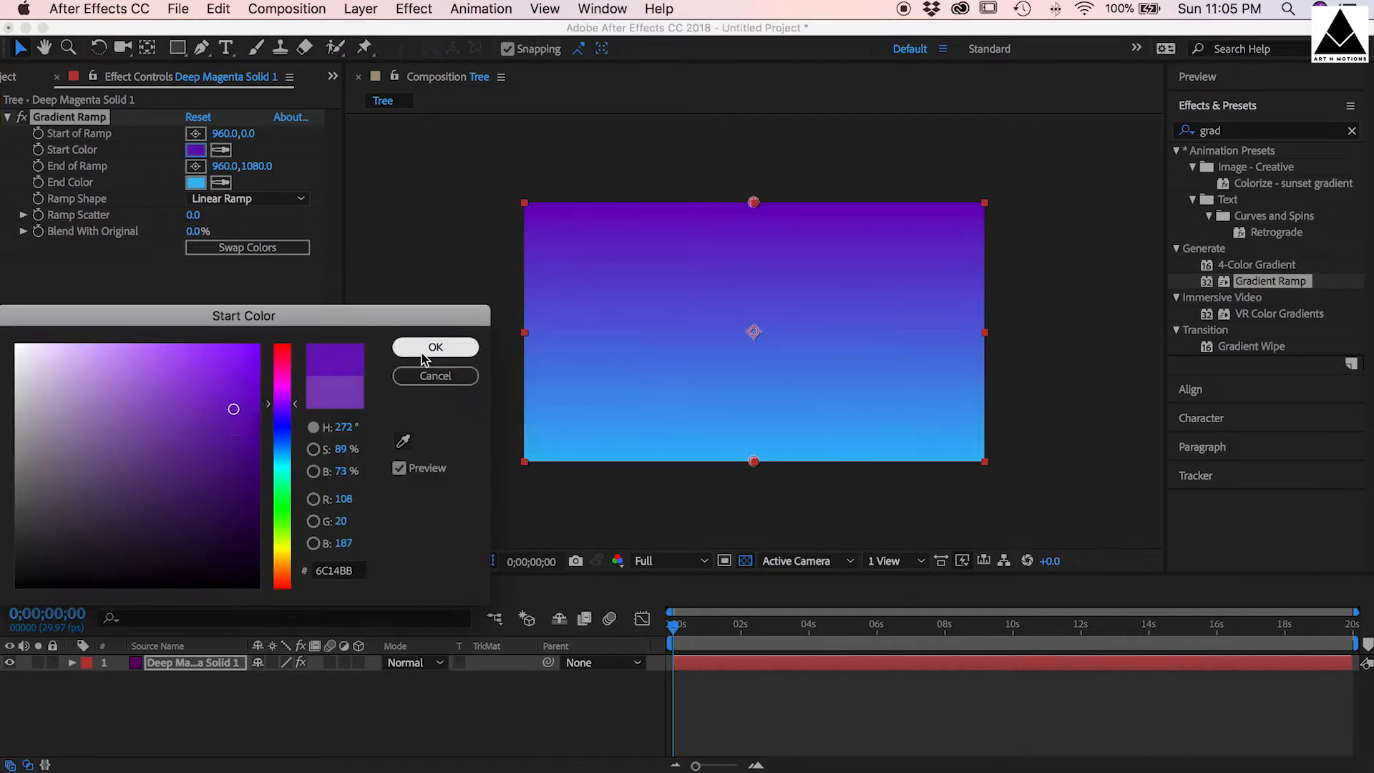
left_click(436, 348)
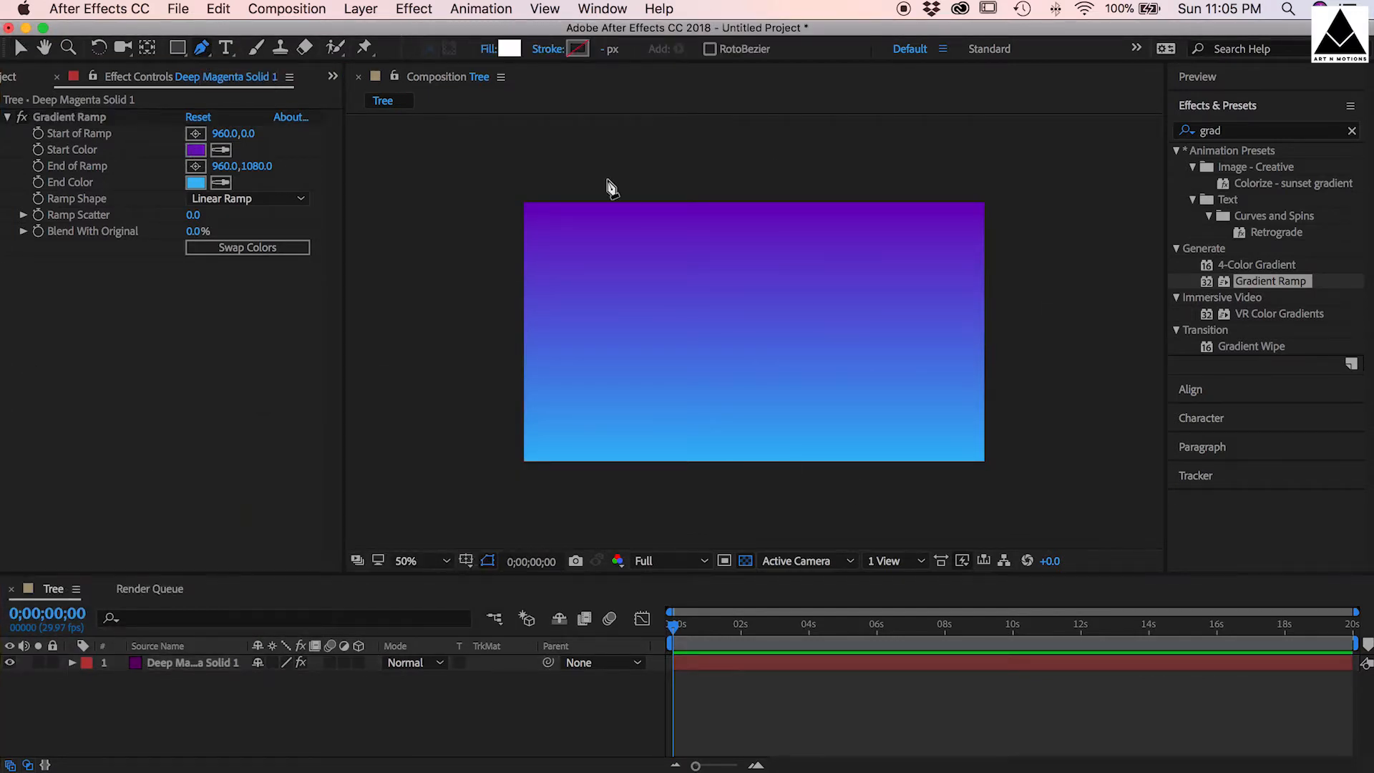
- Draw a vertical green 15 px trunk line with Trim Paths and keyframe its End
left_click(587, 49)
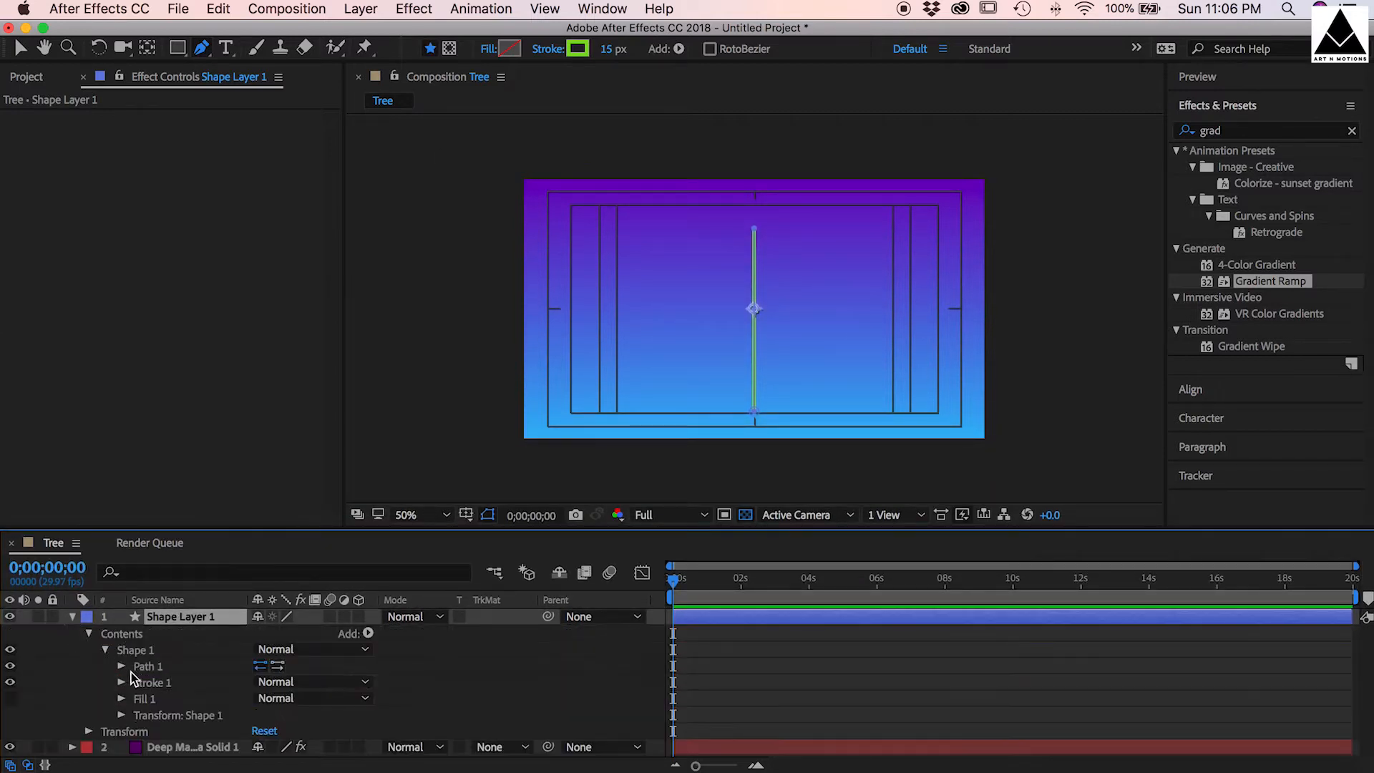
left_click(121, 683)
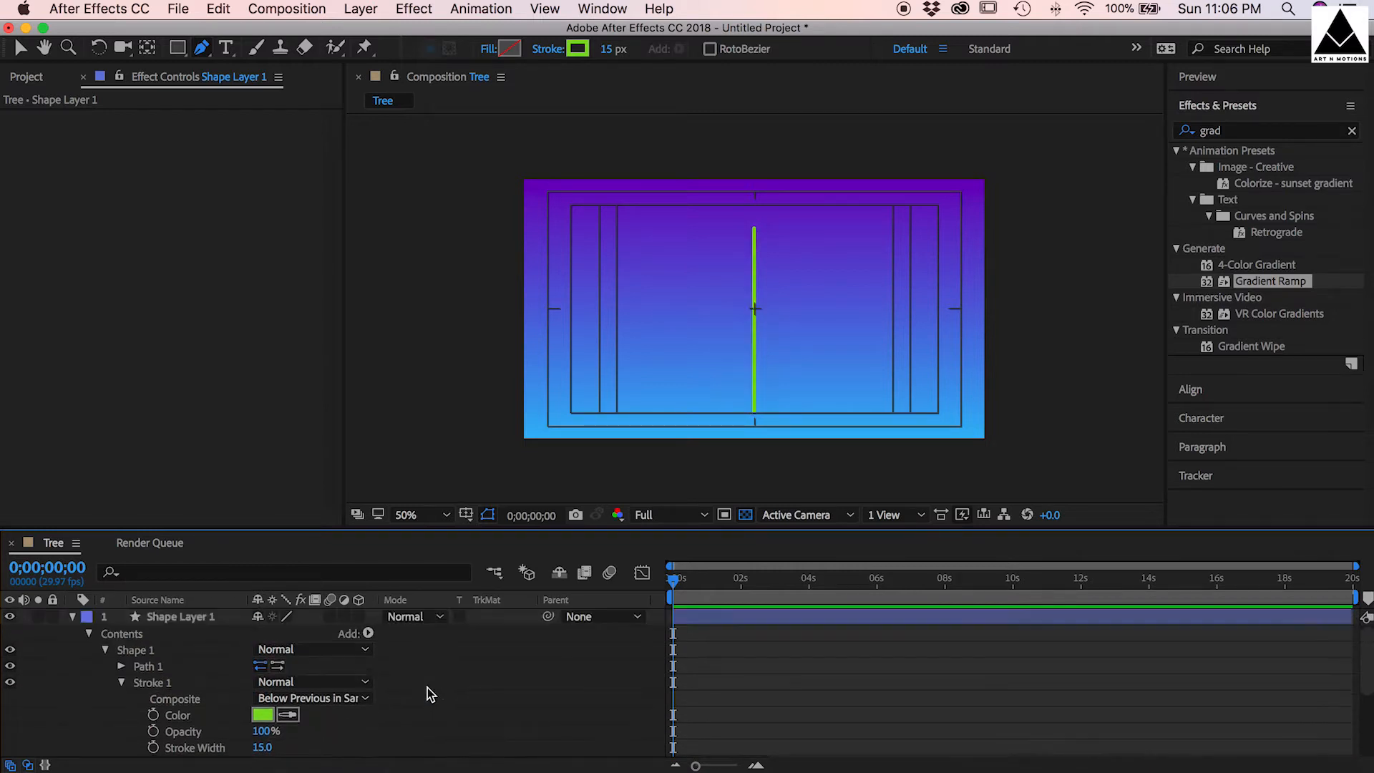
left_click(368, 632)
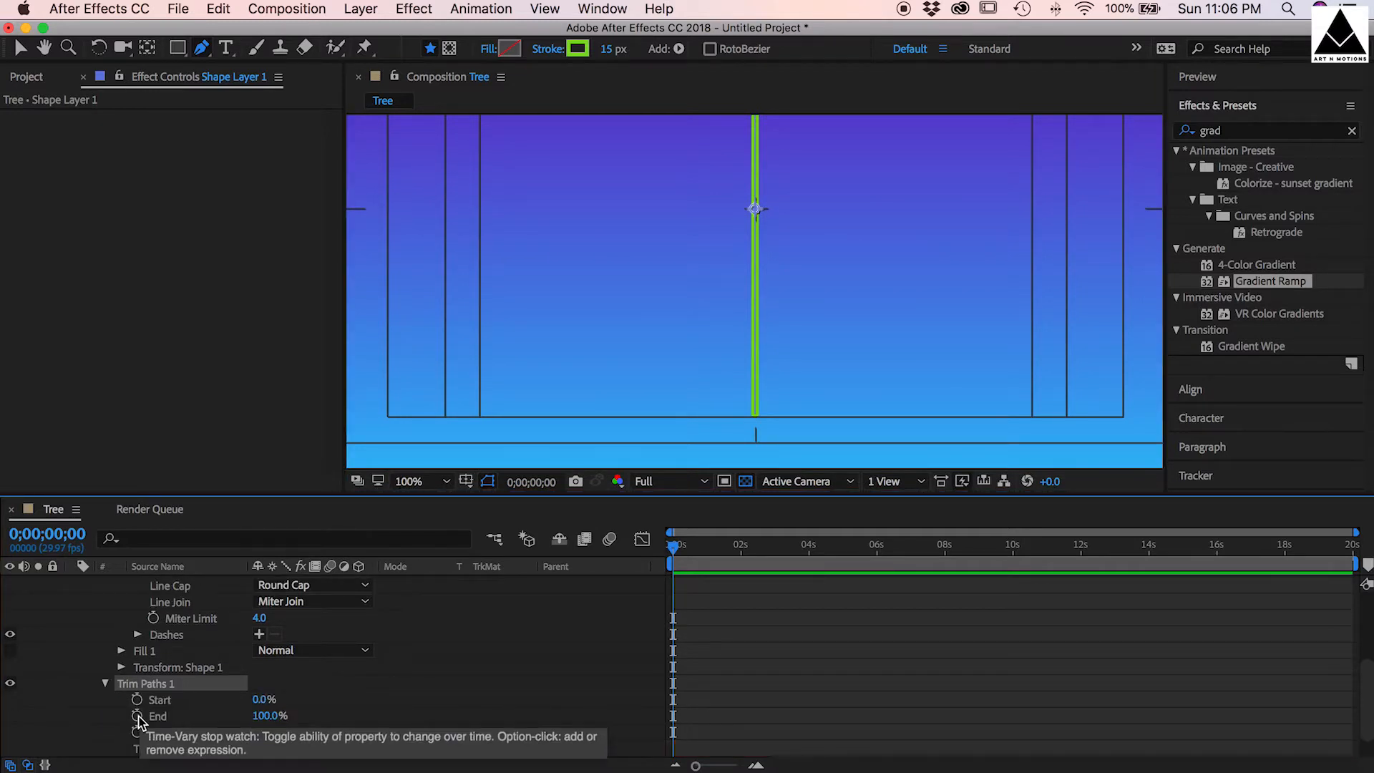
left_click(136, 716)
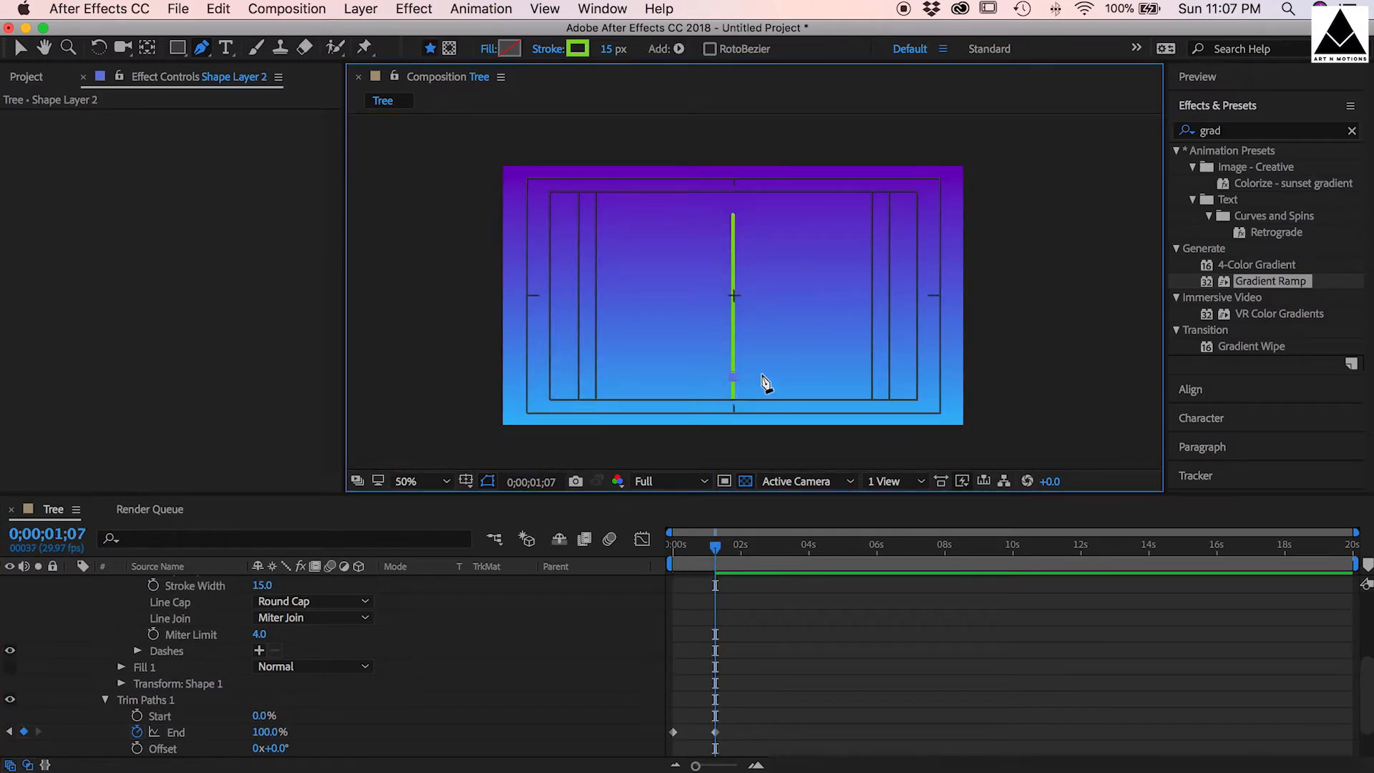
mouse_move(782, 377)
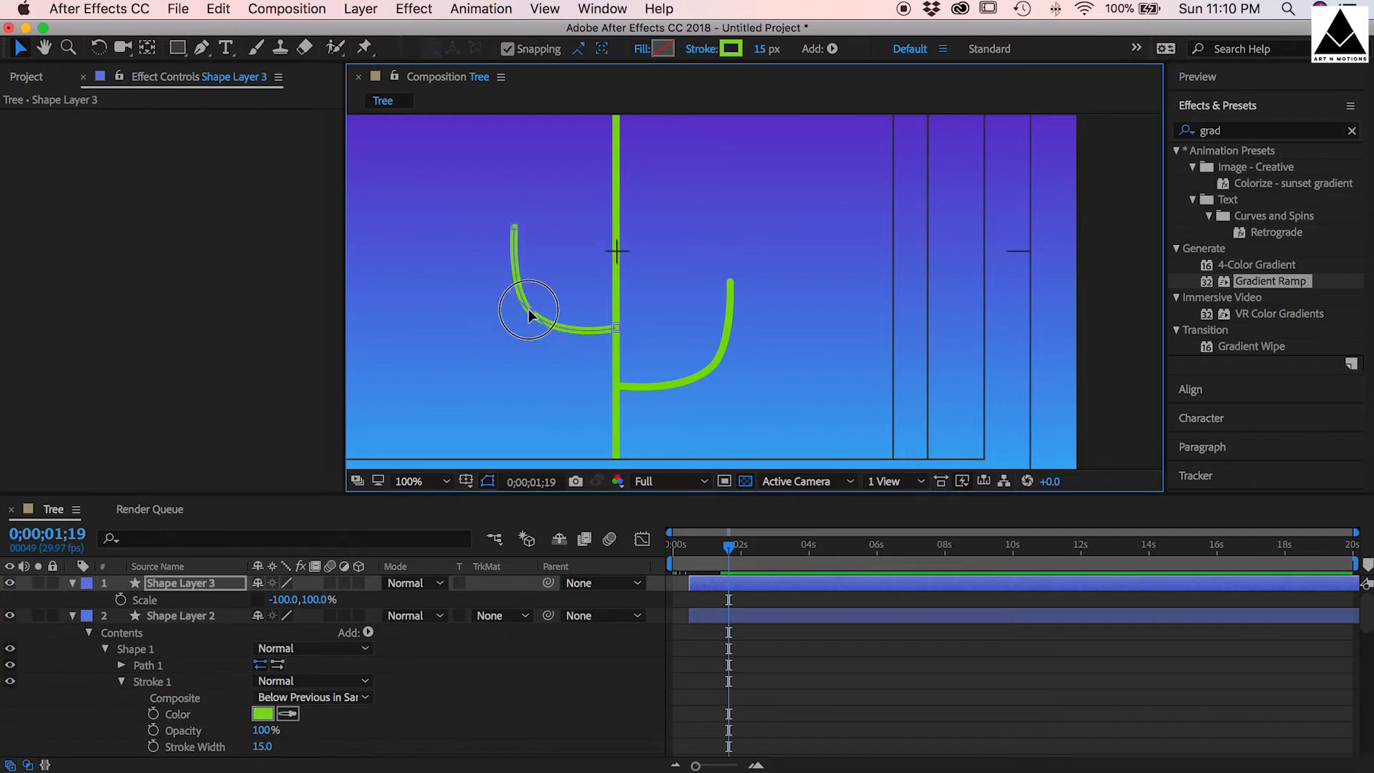
- Add curved green branch layers on both sides of the trunk, each with Trim Paths End keyframes
left_click(184, 616)
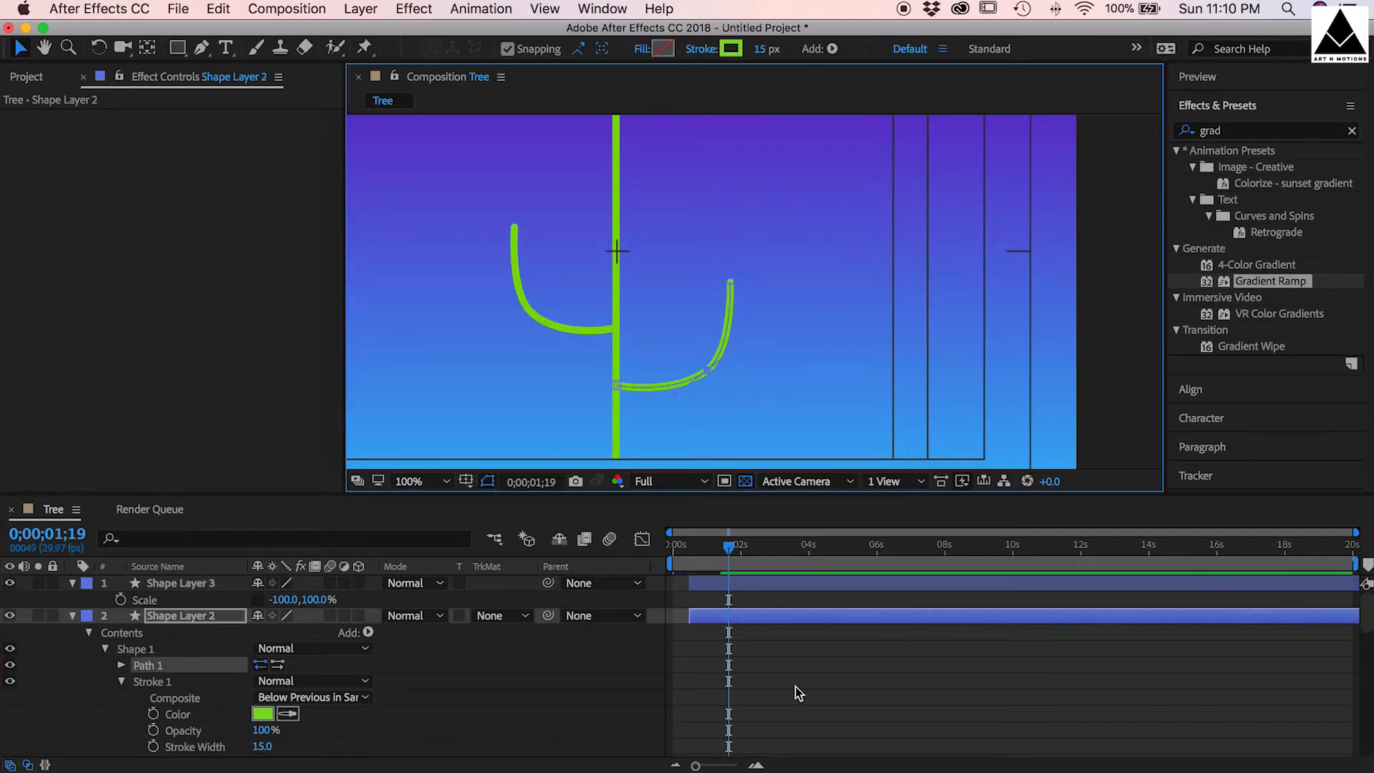
left_click(183, 583)
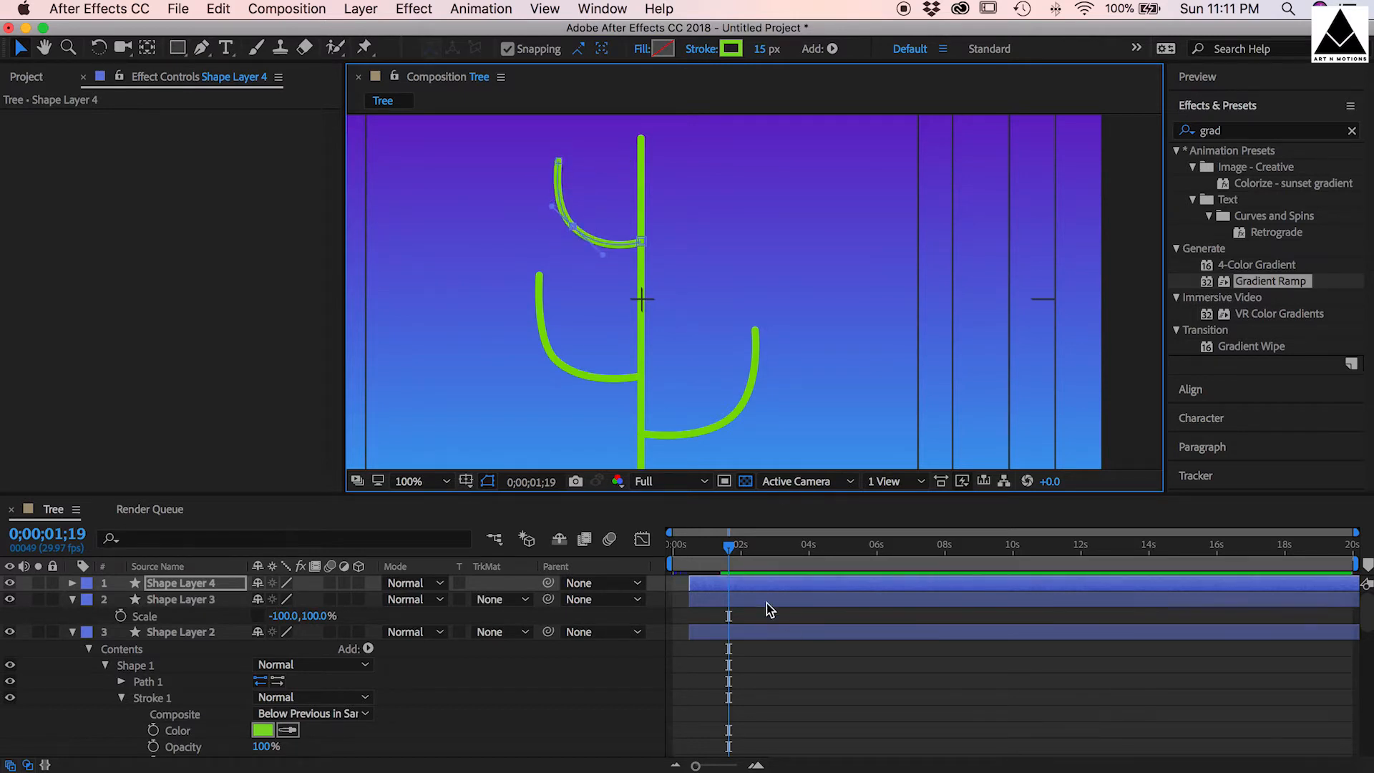
left_click(184, 599)
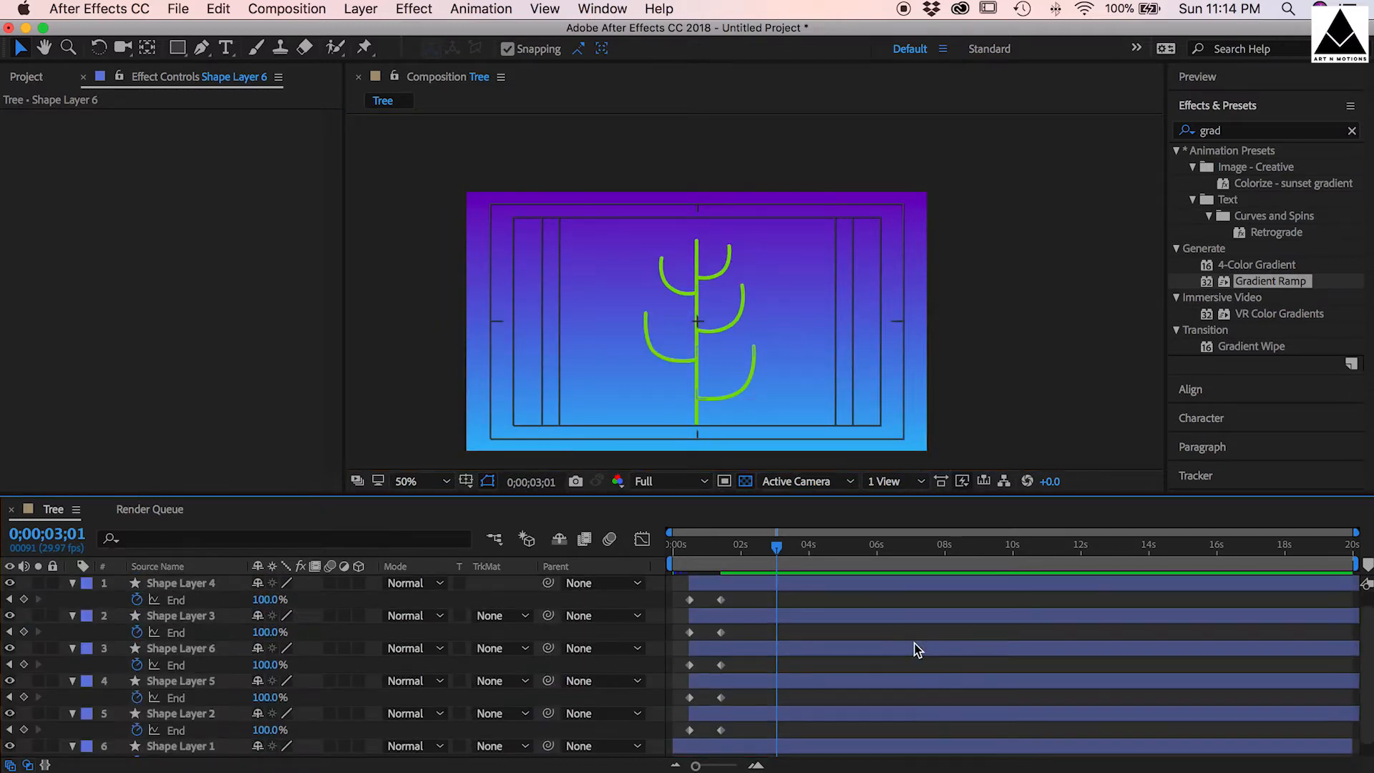
- Offset the branch End keyframes so branches grow in sequence after the trunk, previewing the result
left_click_drag(777, 548, 689, 548)
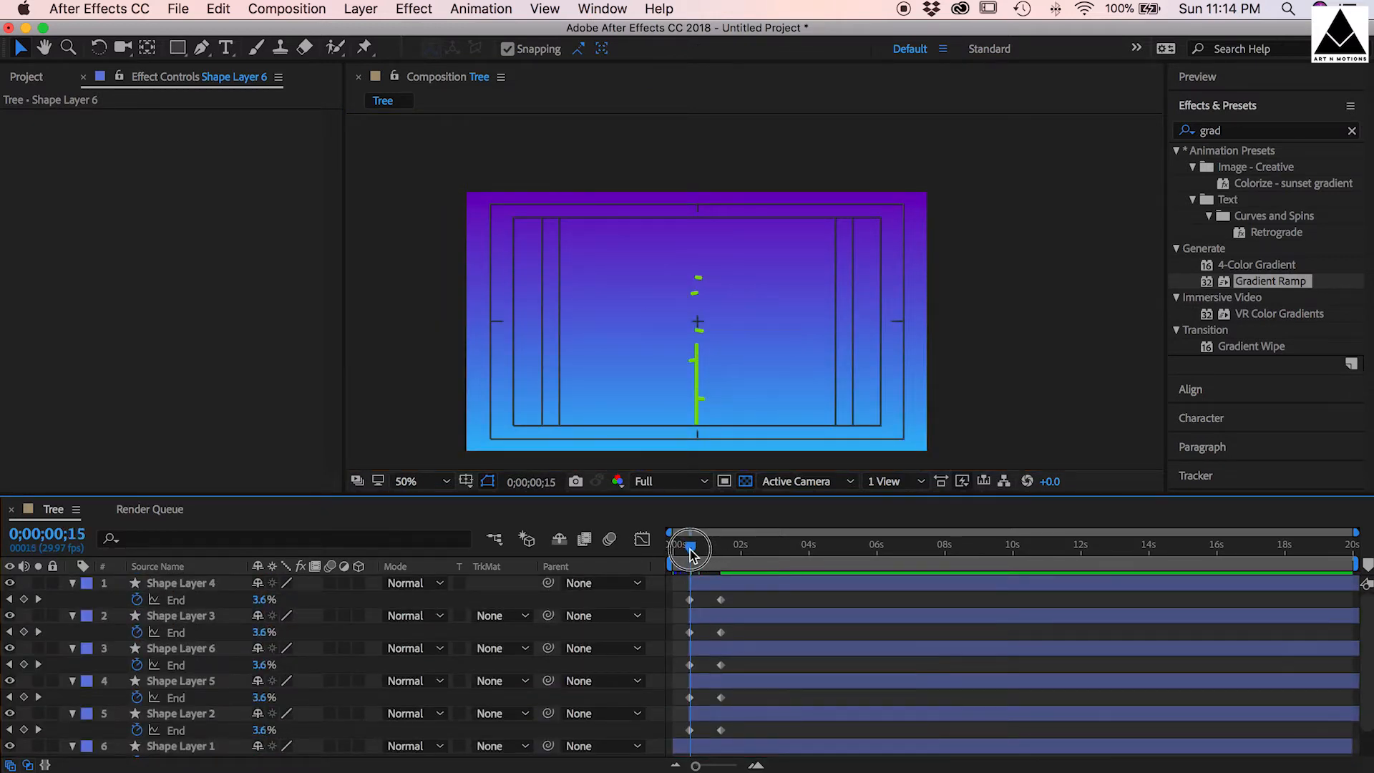
left_click_drag(688, 546, 705, 546)
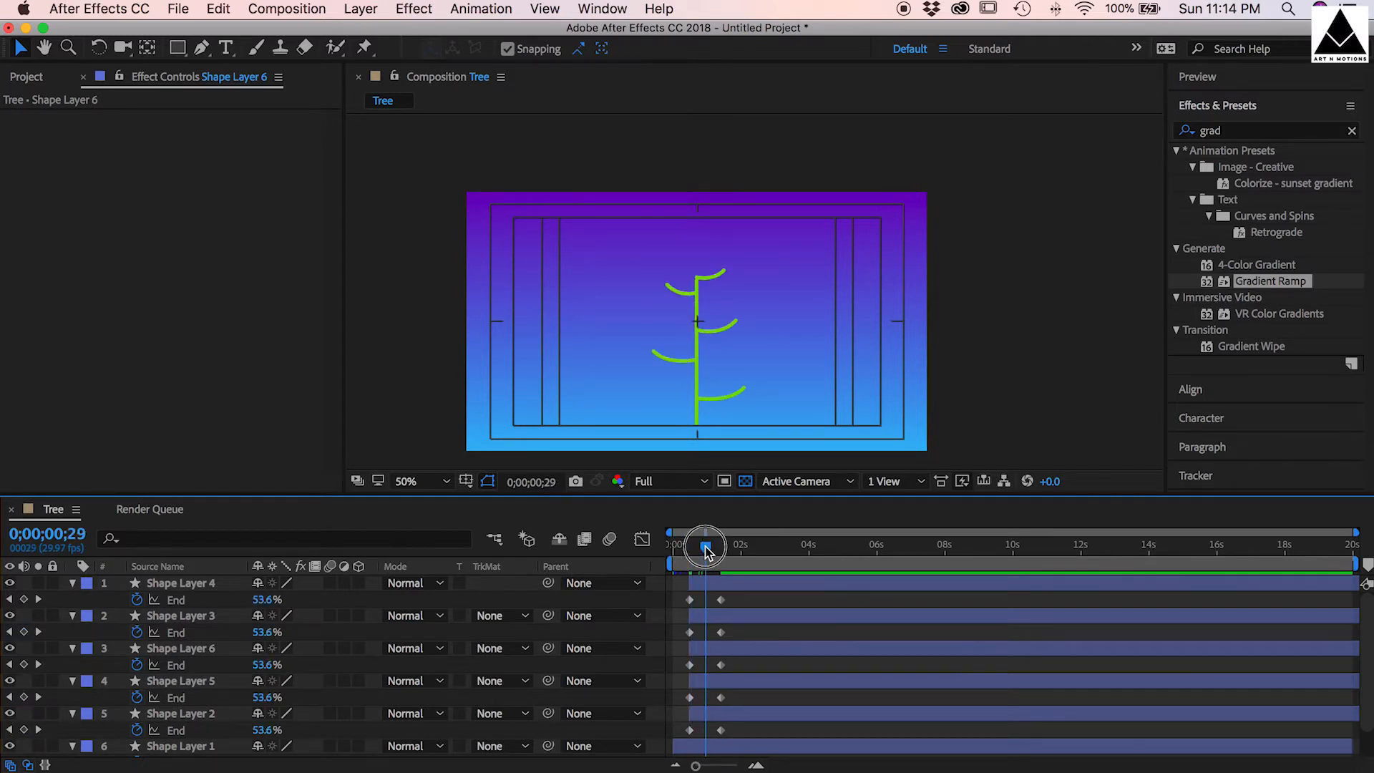
left_click_drag(706, 544, 694, 544)
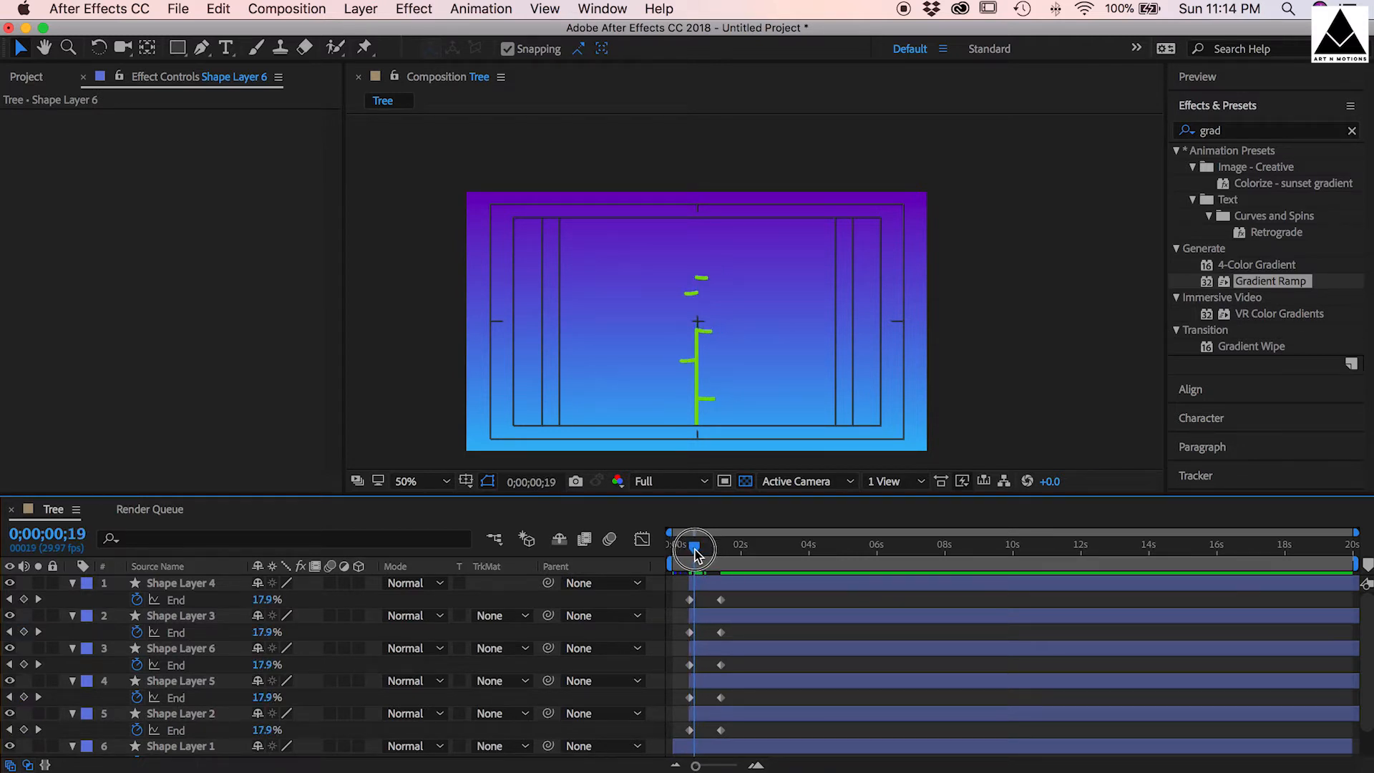
left_click_drag(695, 547, 692, 547)
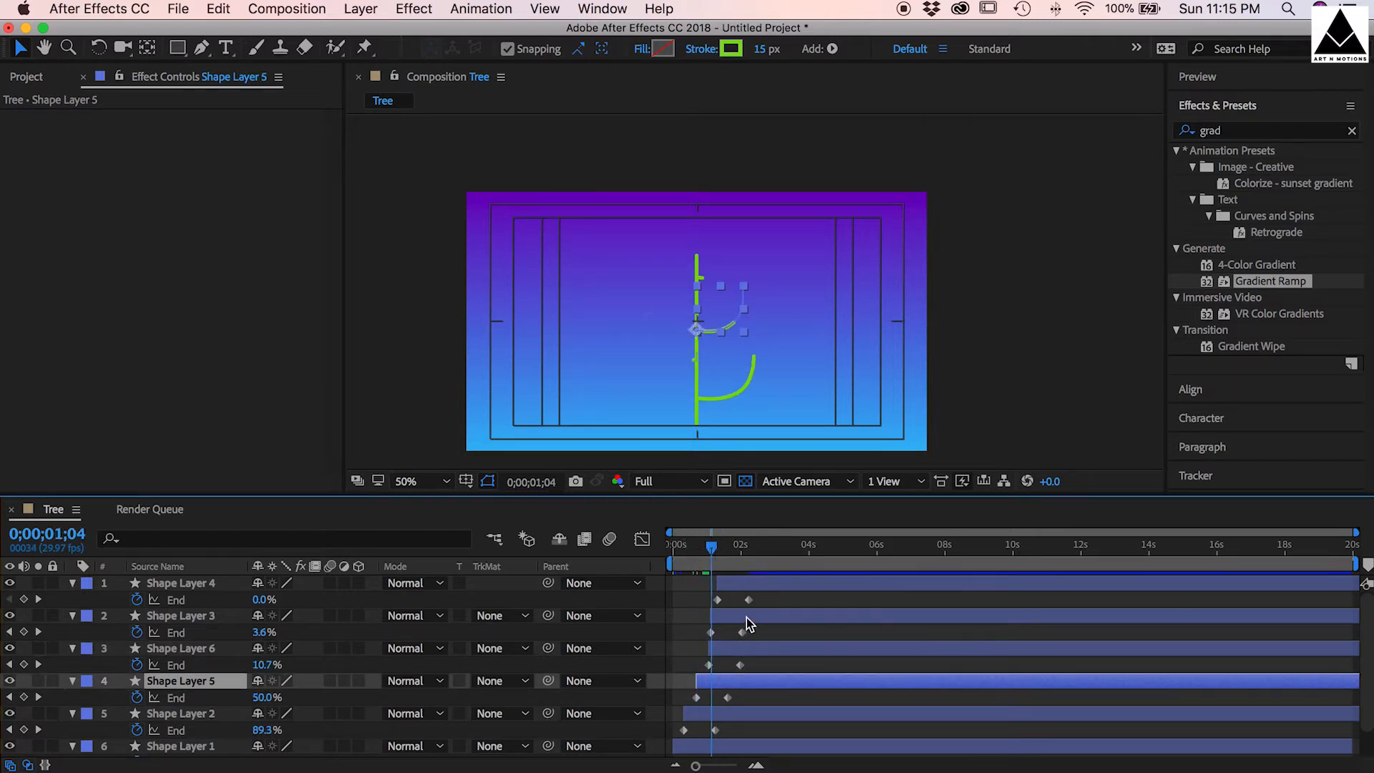
left_click(181, 582)
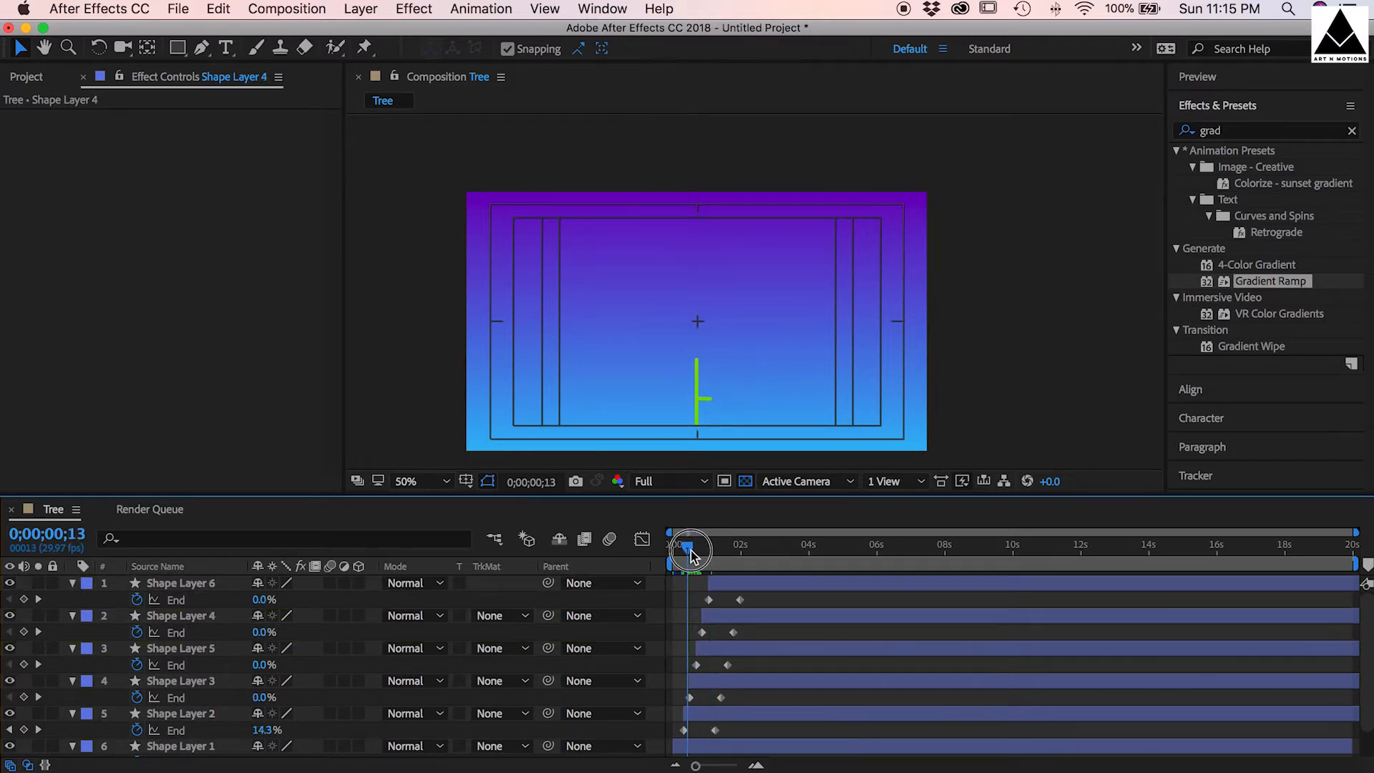
left_click_drag(688, 532, 750, 543)
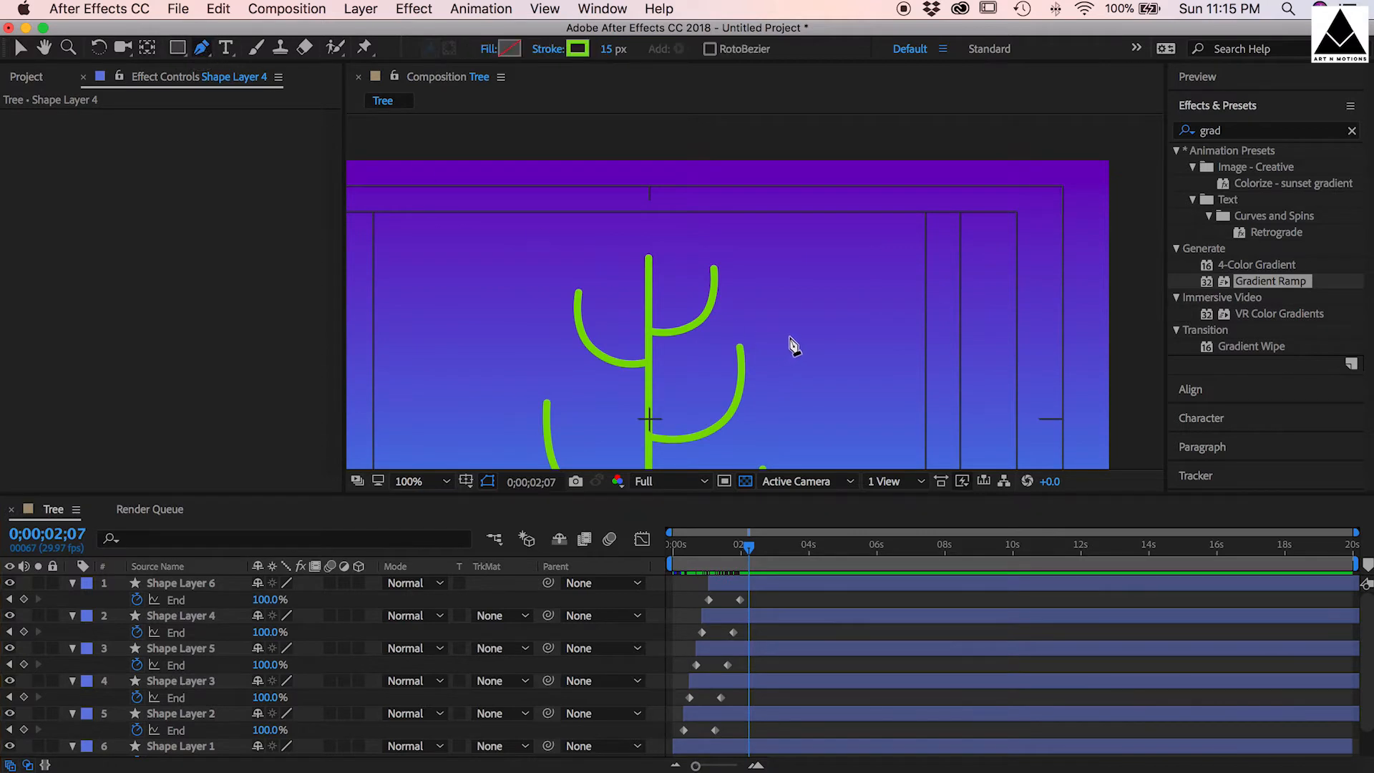
- Draw a green-filled, outline-free leaf shape and keyframe its Scale from near 0% at 0;00;02;00
left_click(578, 48)
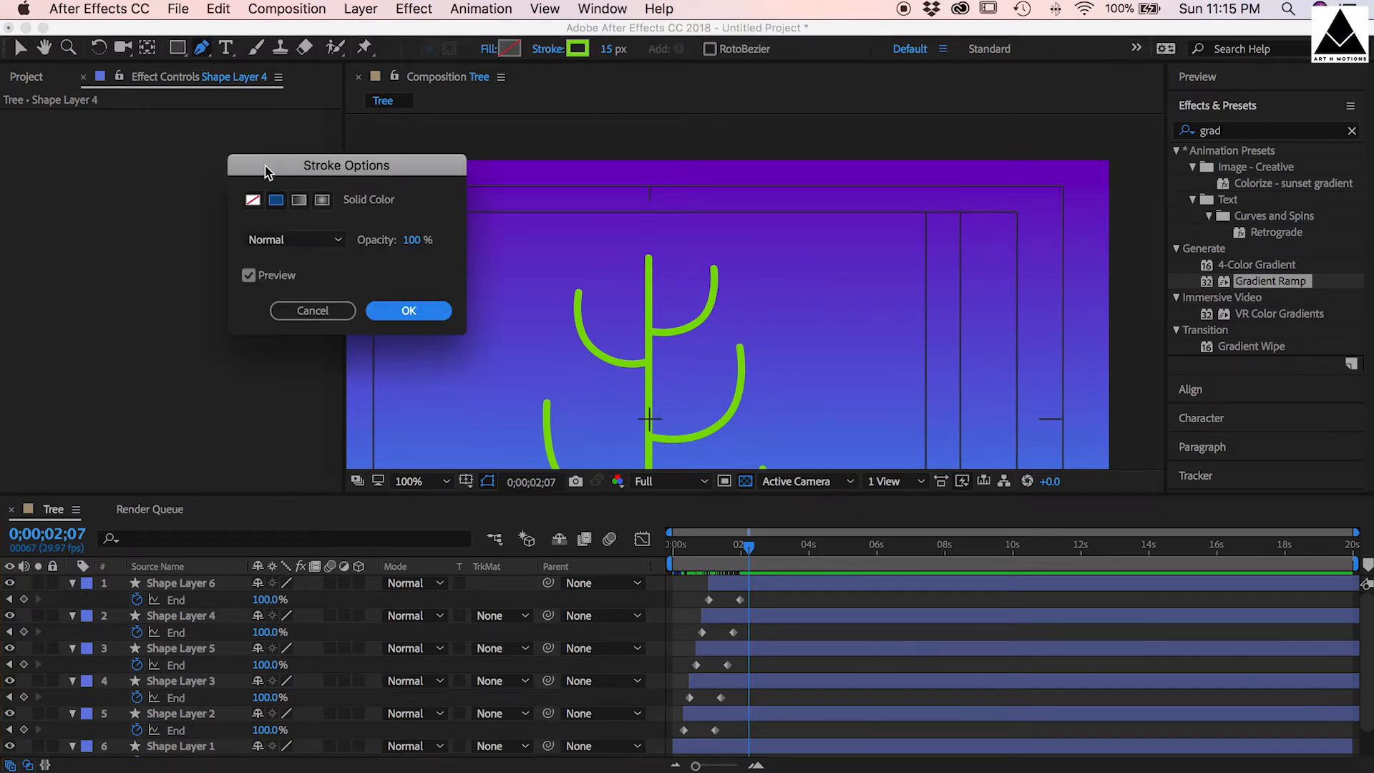
left_click(508, 49)
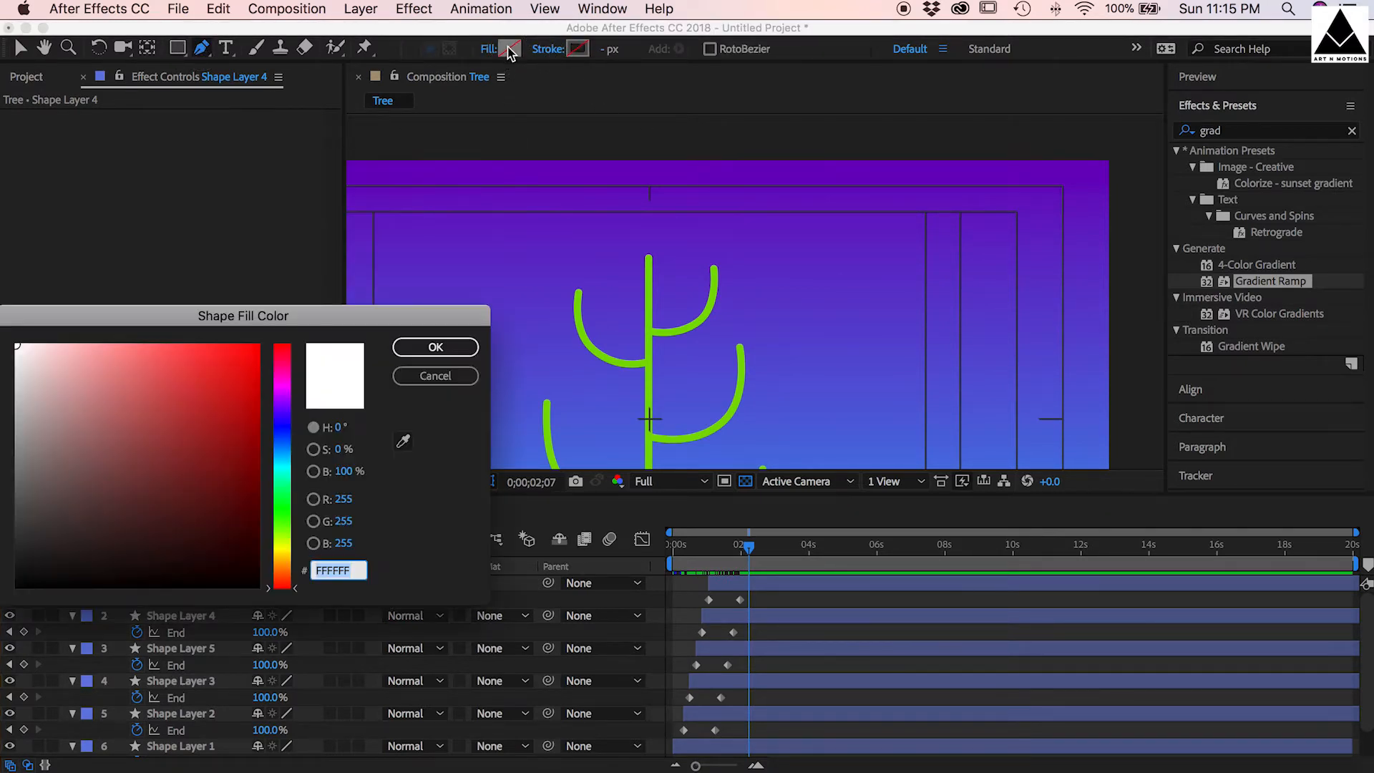
left_click(243, 366)
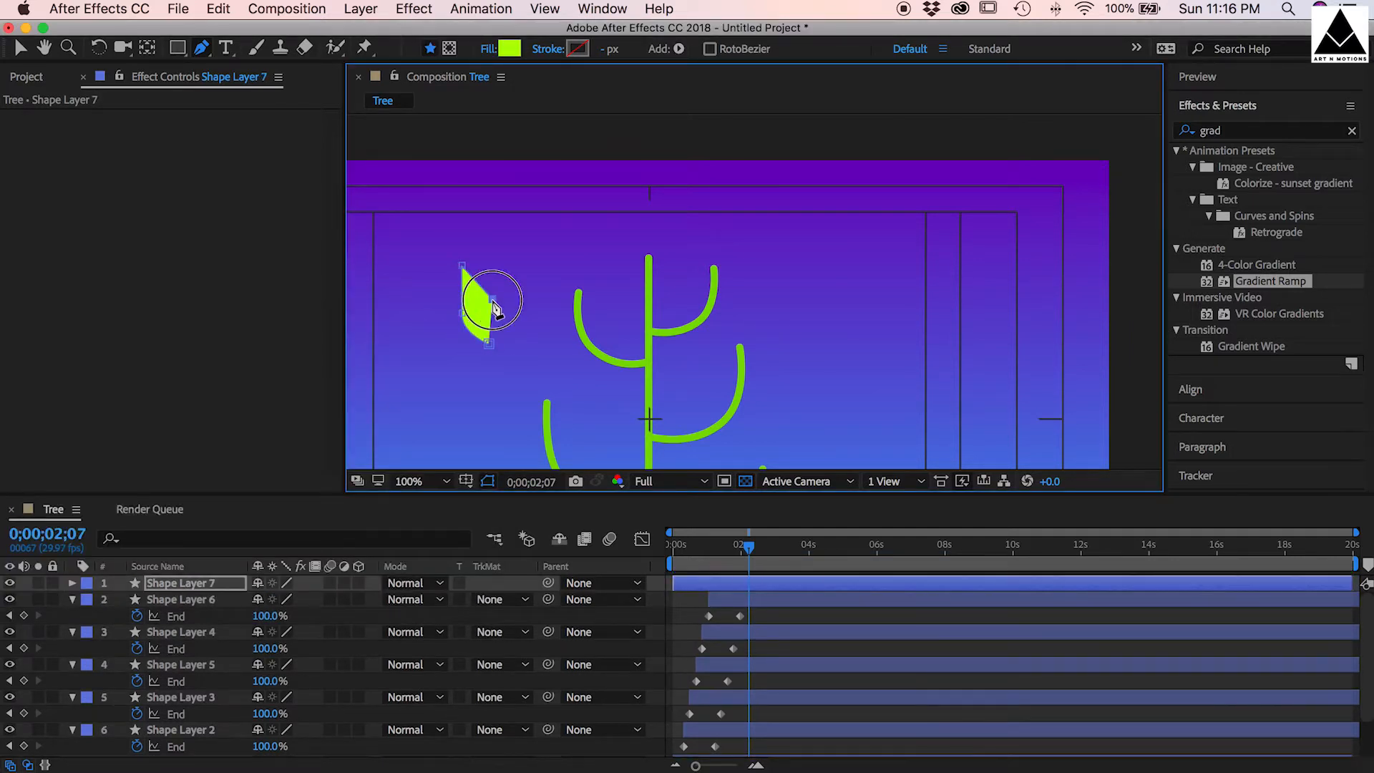
left_click(410, 481)
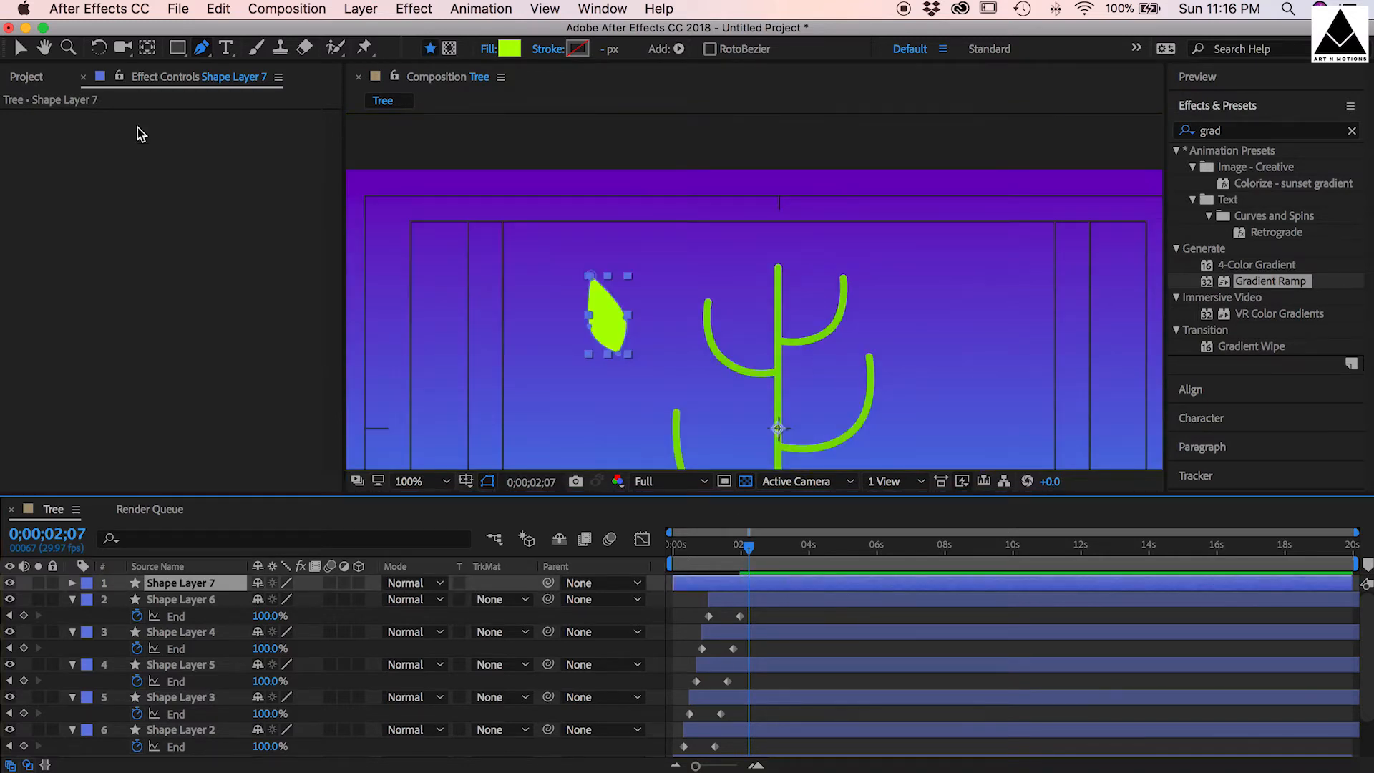
left_click(446, 481)
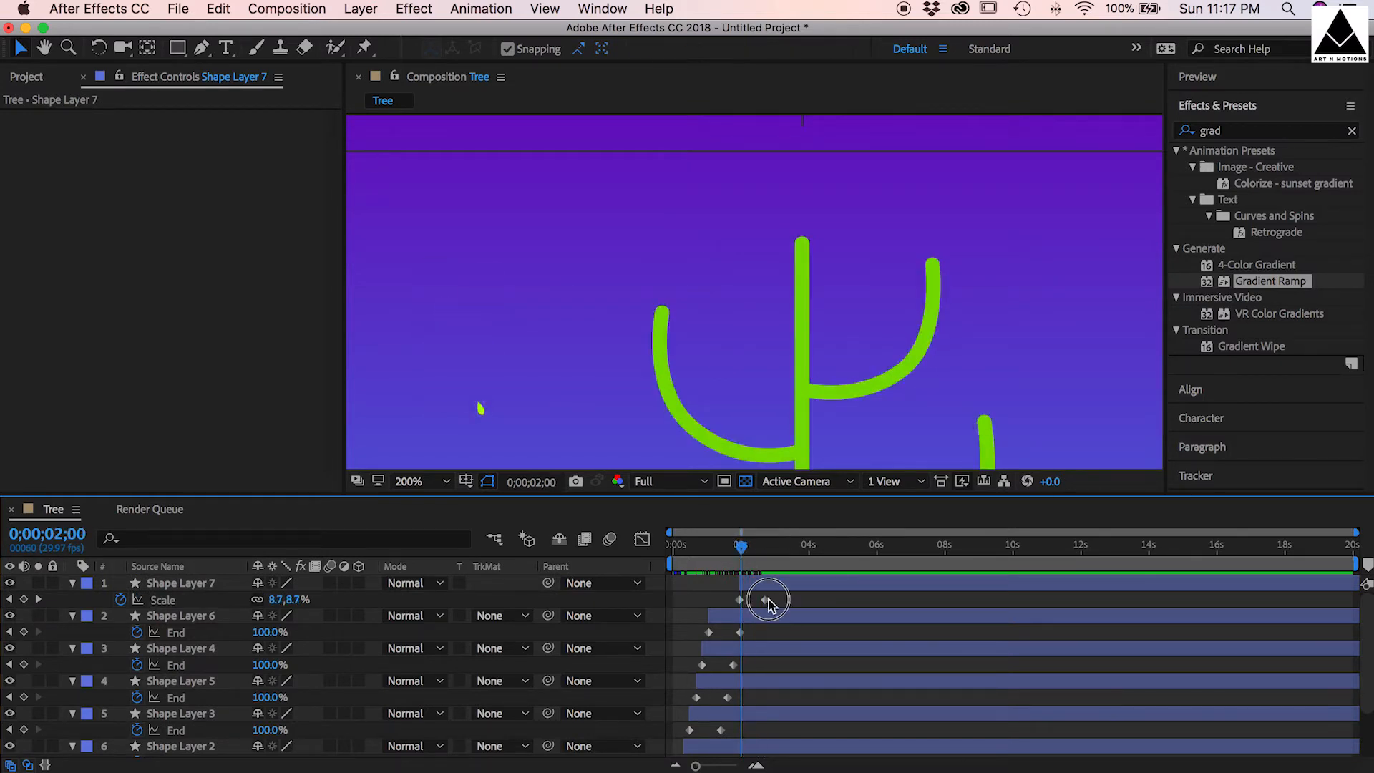
- Move the leaf's 100% Scale keyframe to about 0;00;02;07 and add a Scale expression
left_click_drag(770, 600, 731, 548)
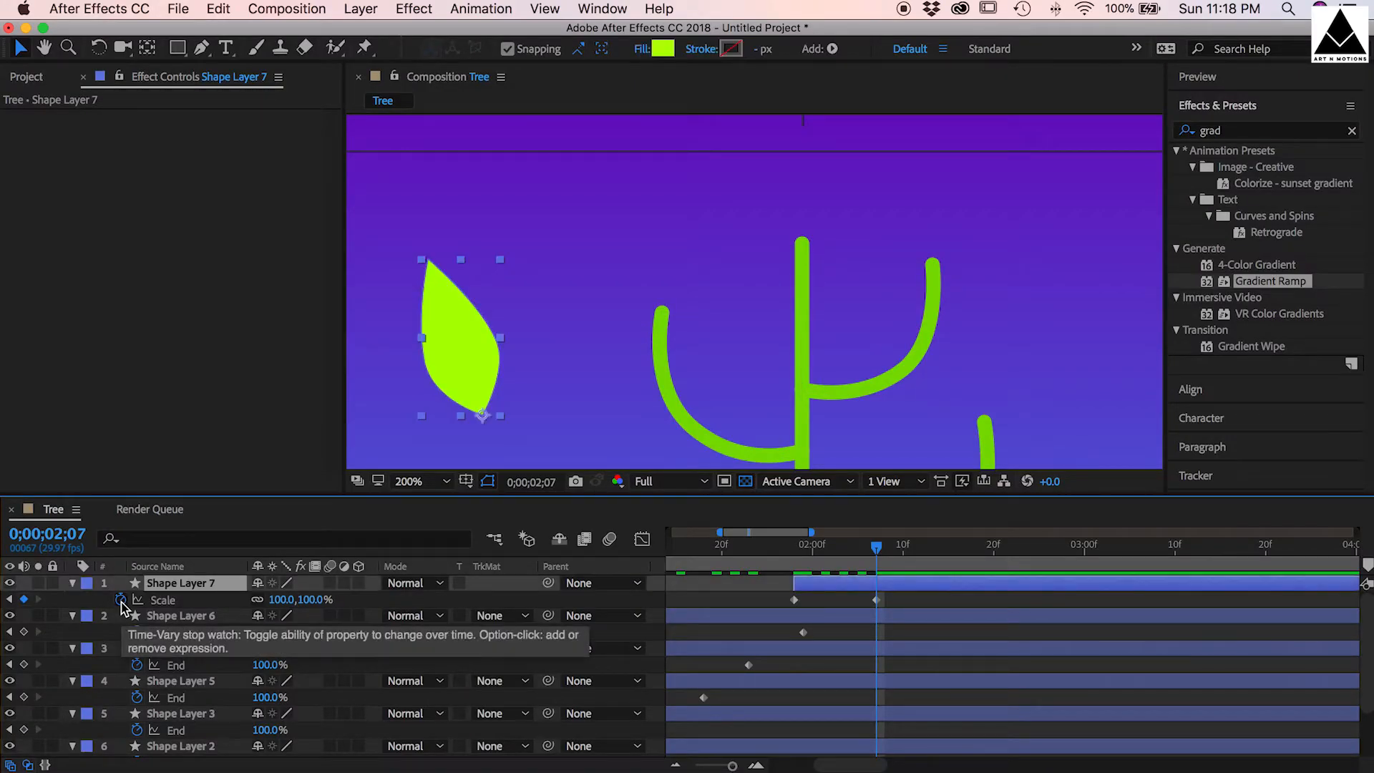
left_click(121, 600)
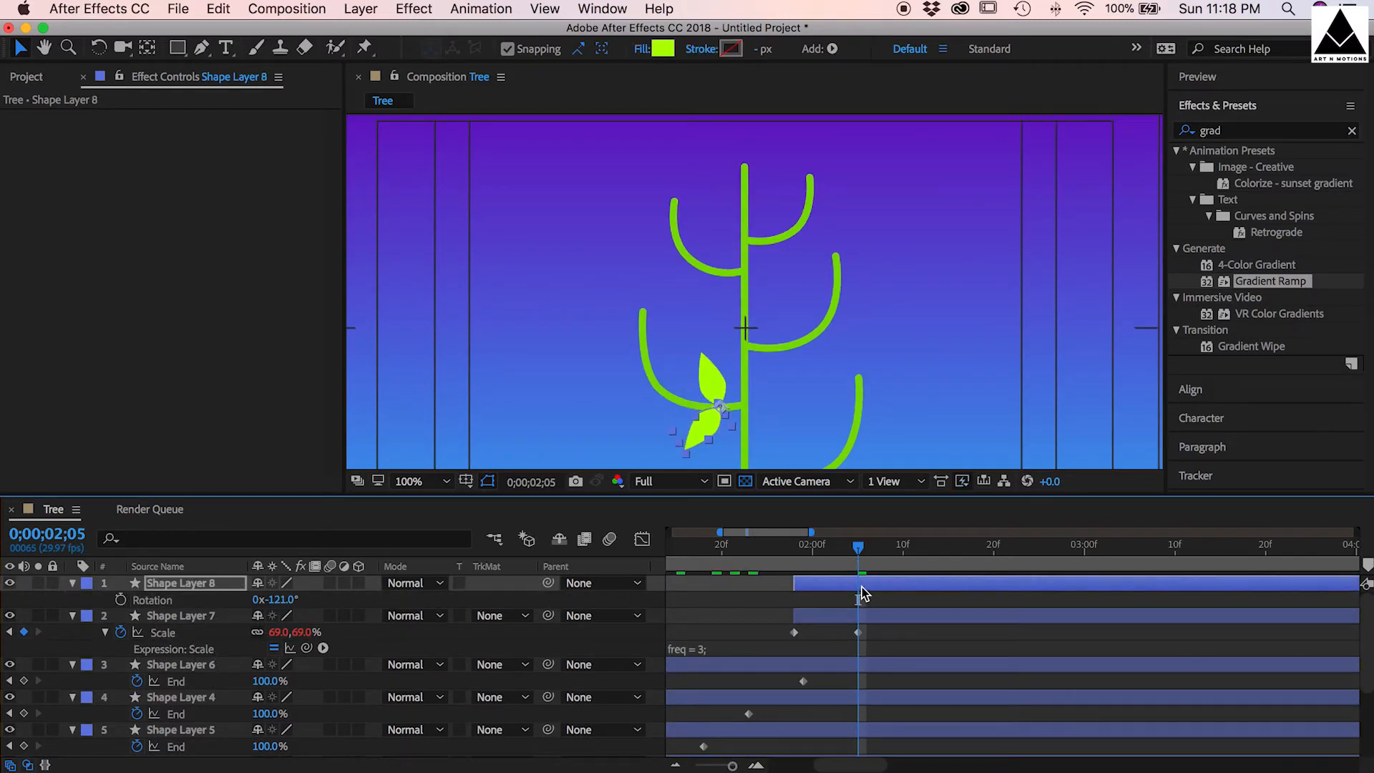
- Apply a bounce expression (freq = 3) to the leaf and add a duplicate rotated to about -121°
left_click(409, 481)
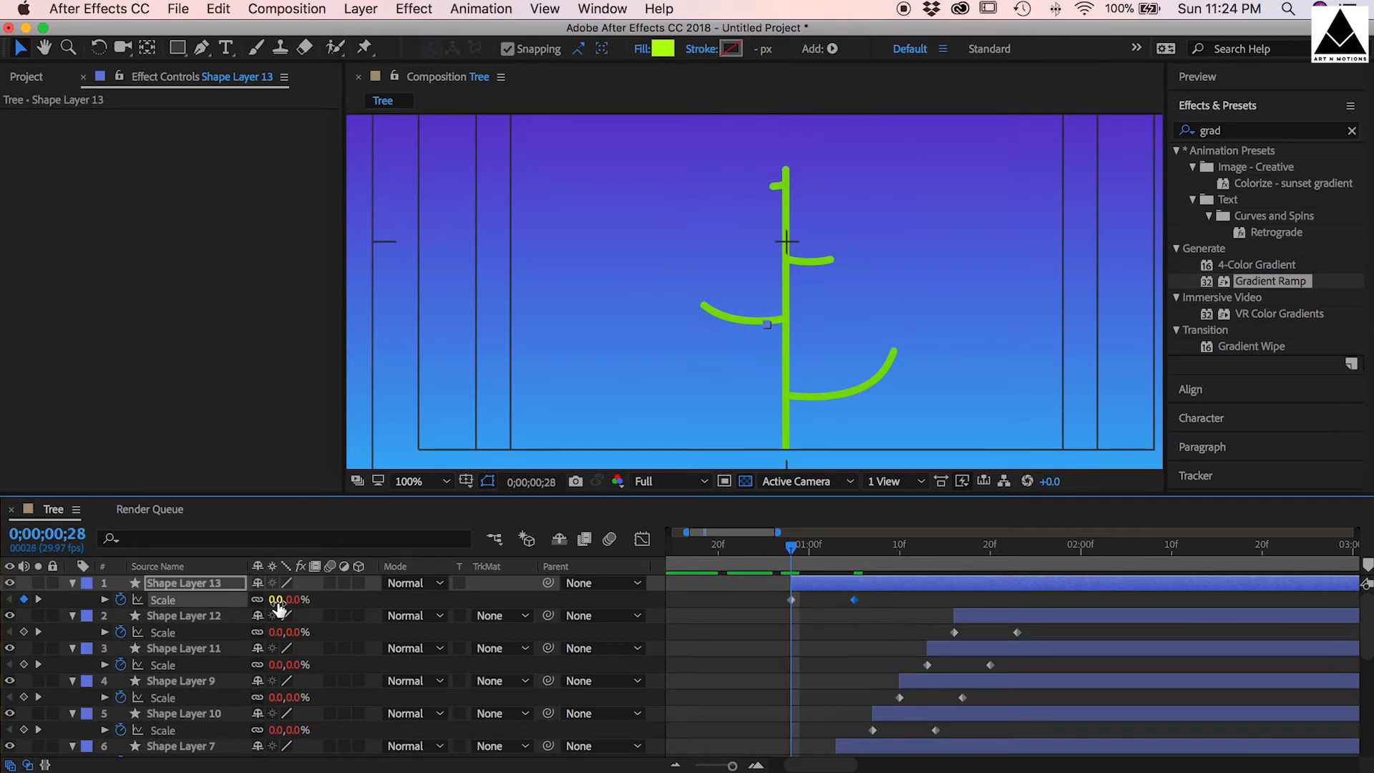
- Stagger the paired leaves' starting scale and growth timing along the branches, then save the project
left_click(278, 599)
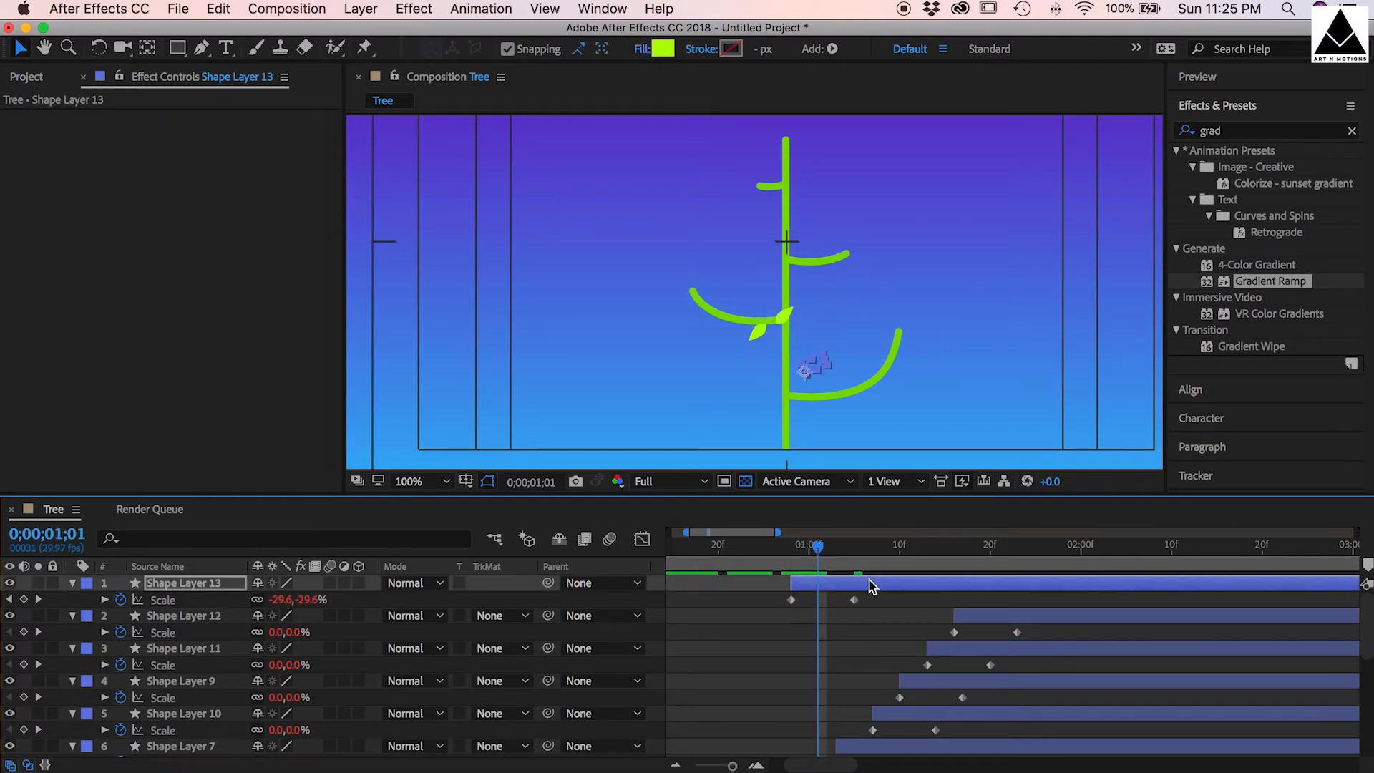
left_click_drag(815, 547, 776, 547)
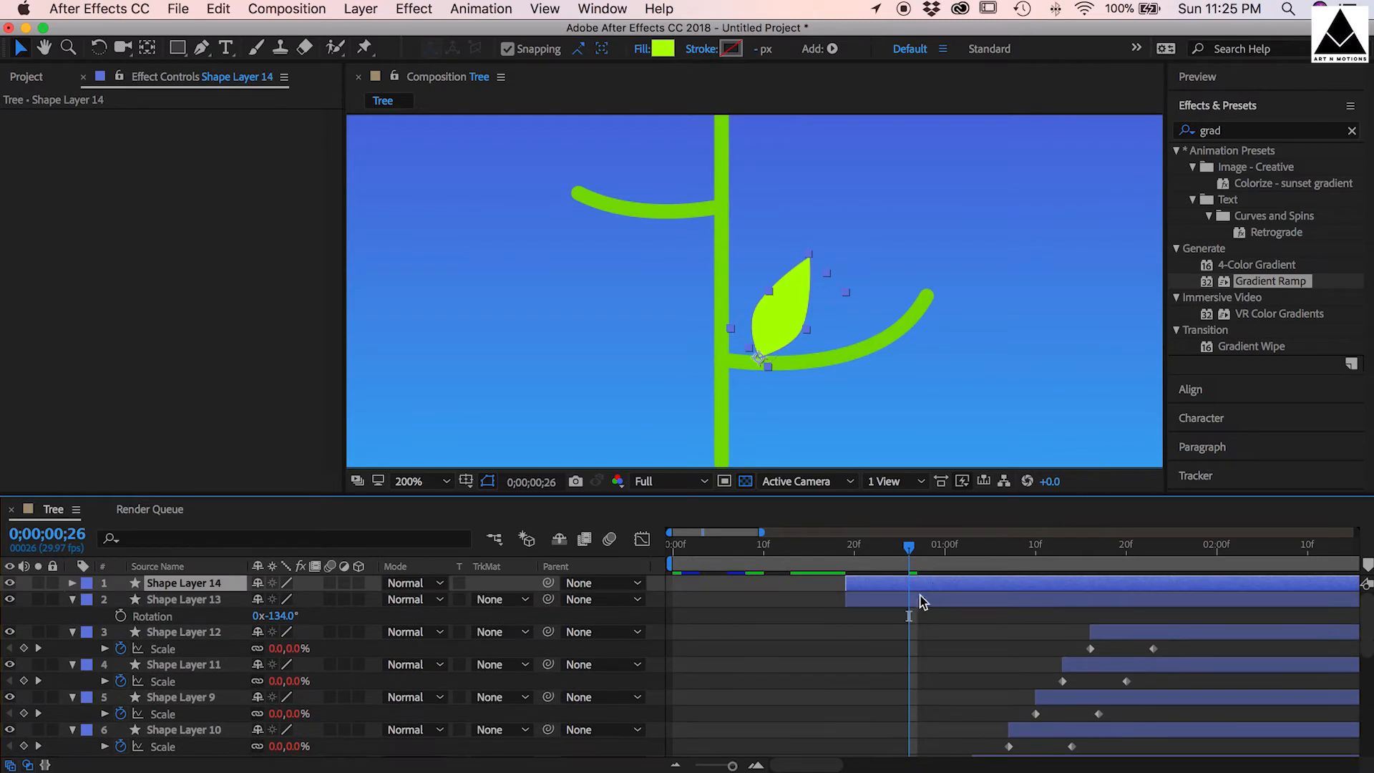
left_click(184, 600)
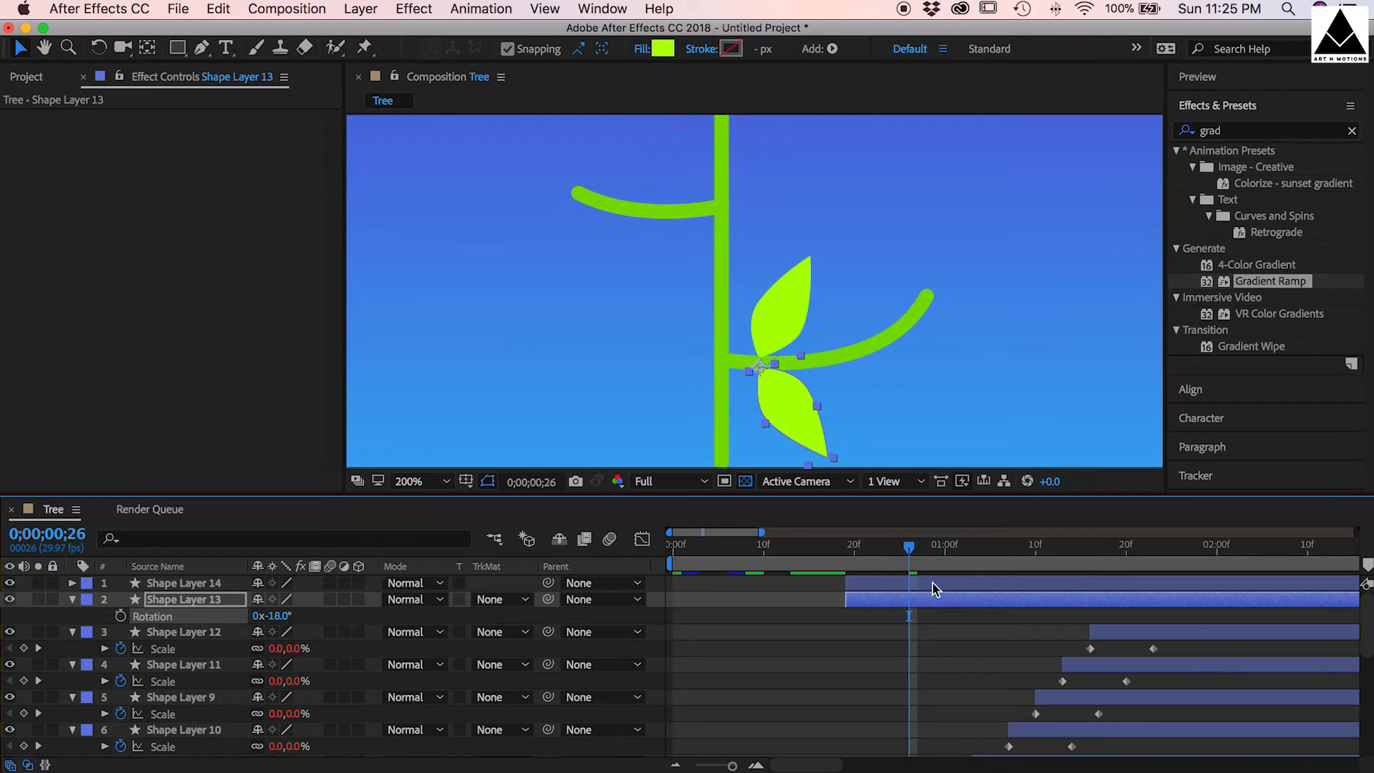
left_click(184, 583)
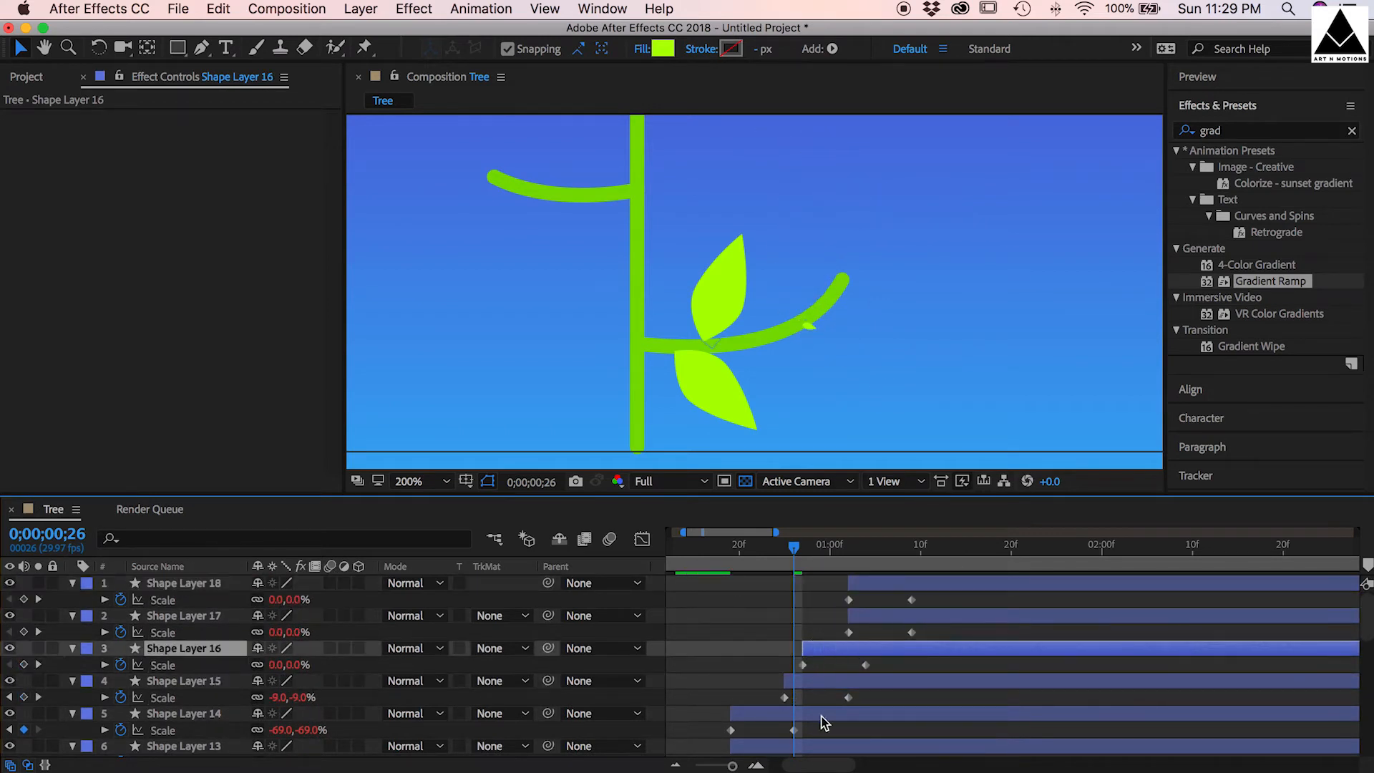
left_click_drag(794, 546, 866, 545)
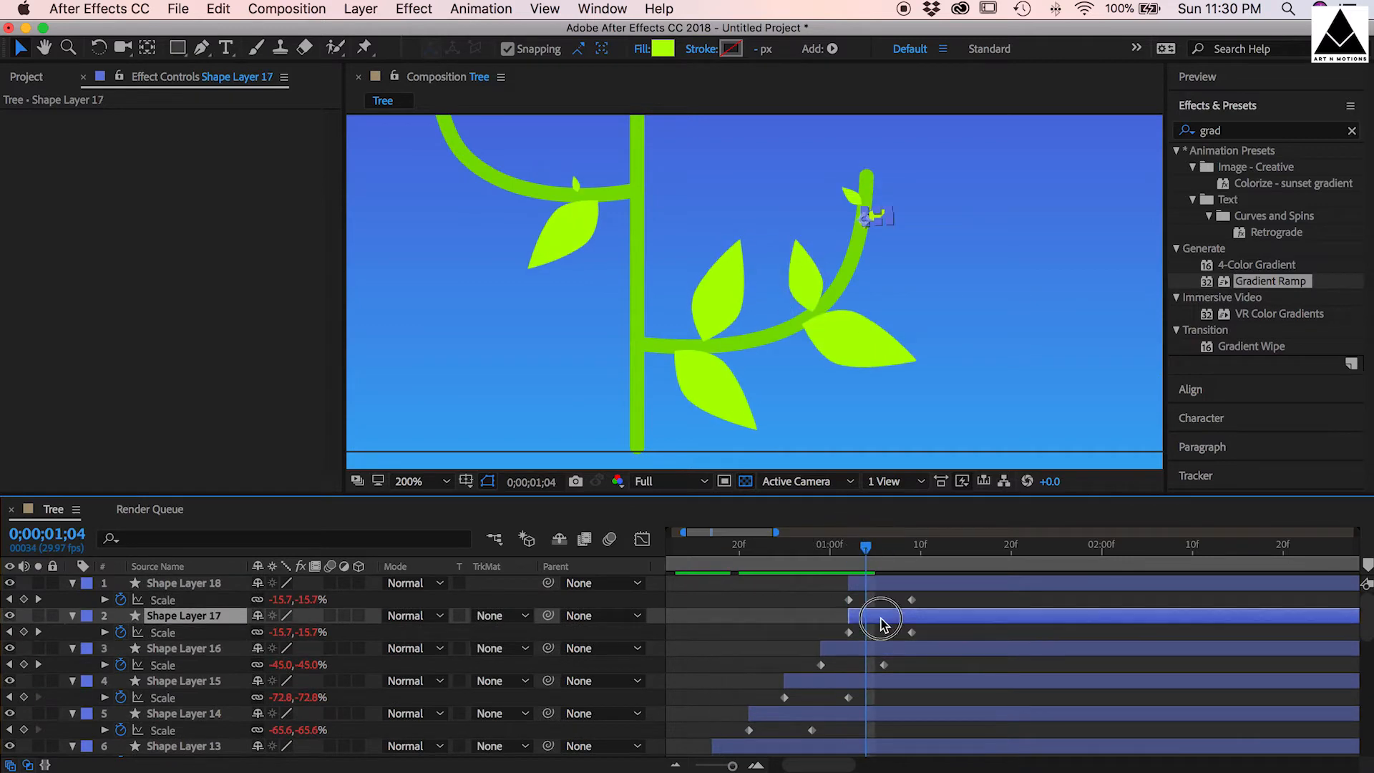
key("cmd+s")
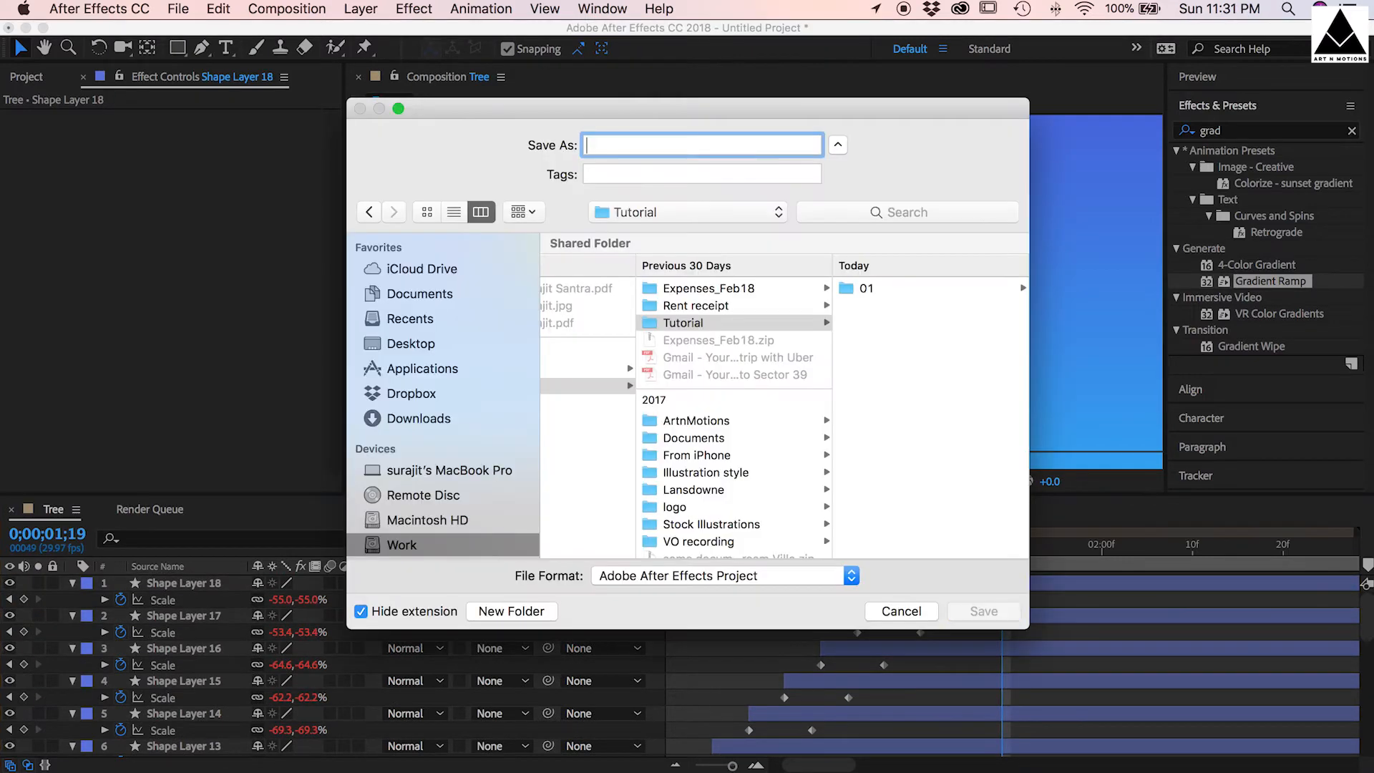
- Save the project as 'Plant a Tree.aep'
type("Plant a Tree")
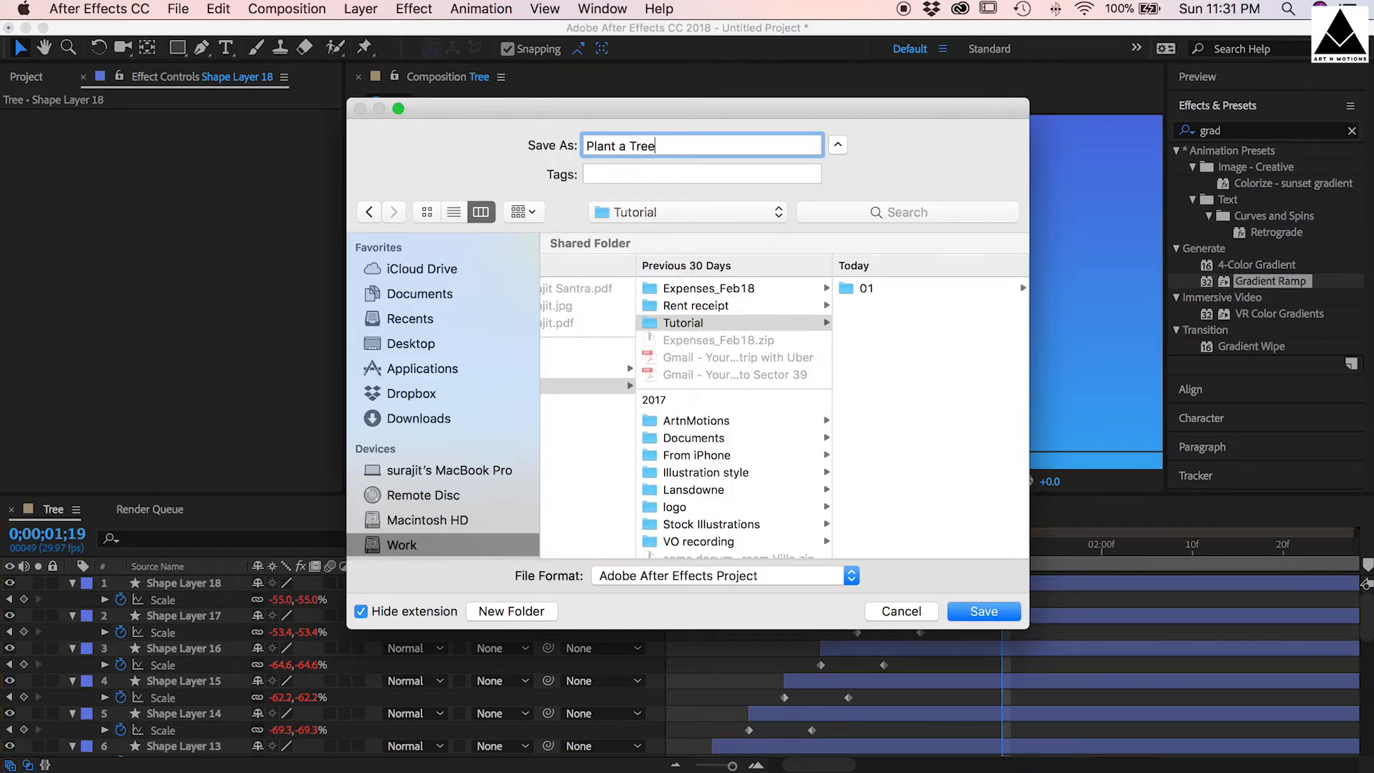
left_click(983, 610)
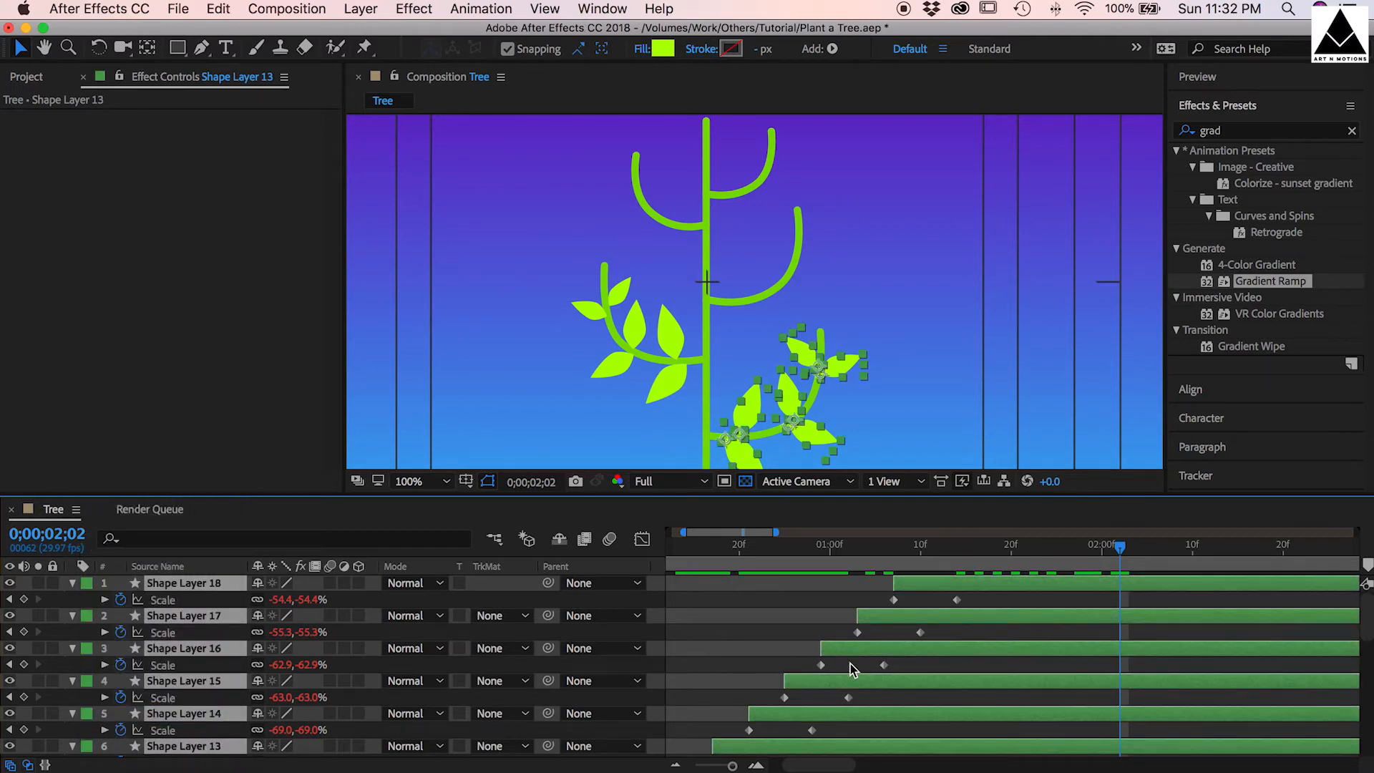
- Preview the copied leaves growing around one second, then shift their layer bars to appear later
scroll("down", 3)
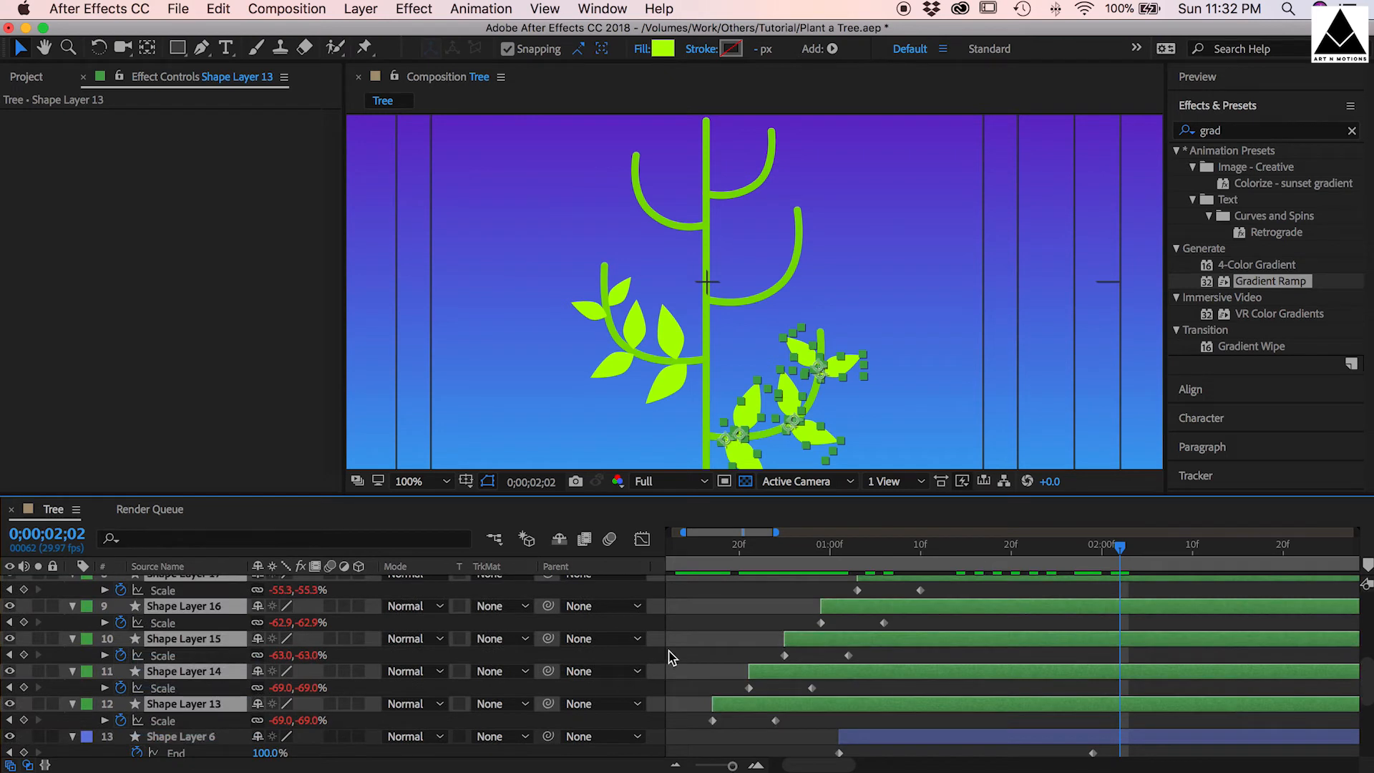
left_click_drag(1120, 547, 868, 546)
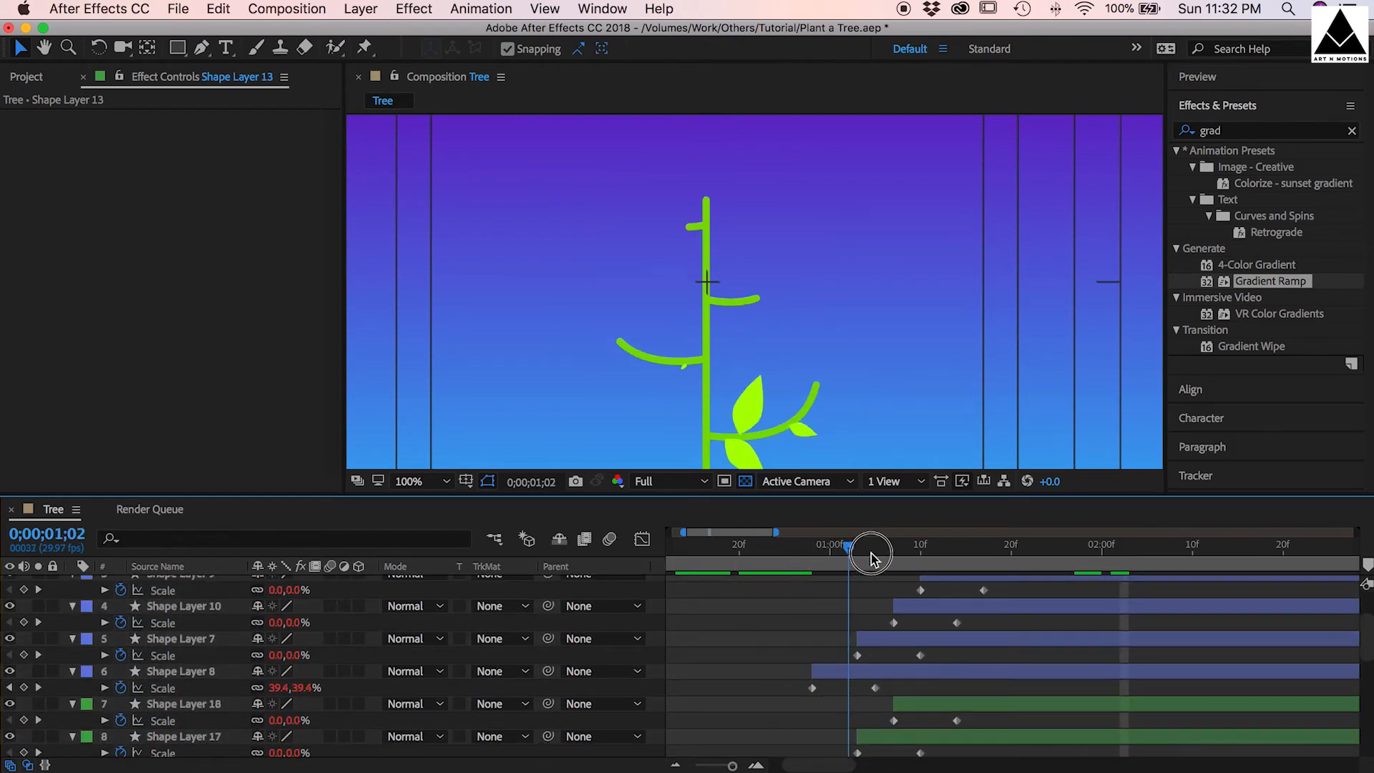
left_click_drag(868, 547, 1129, 548)
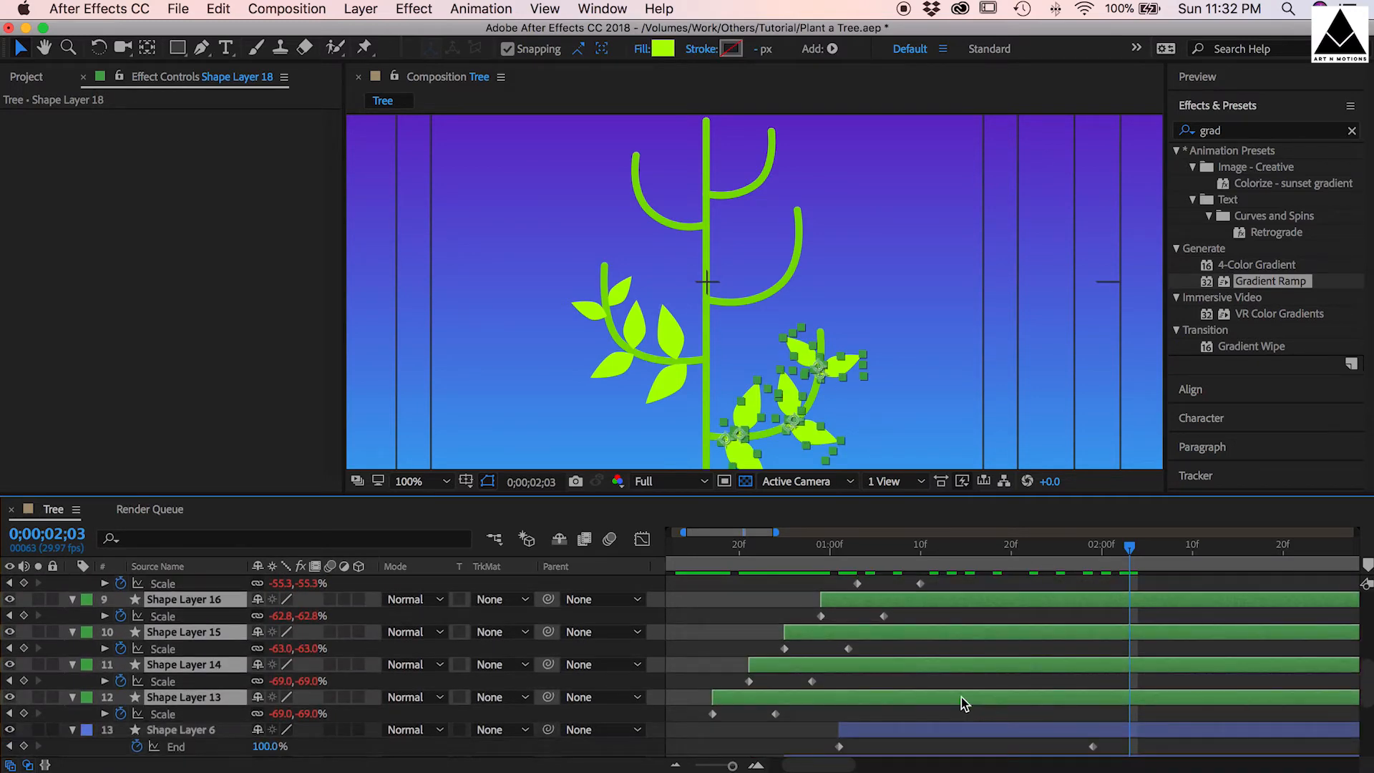
left_click_drag(1131, 545, 916, 545)
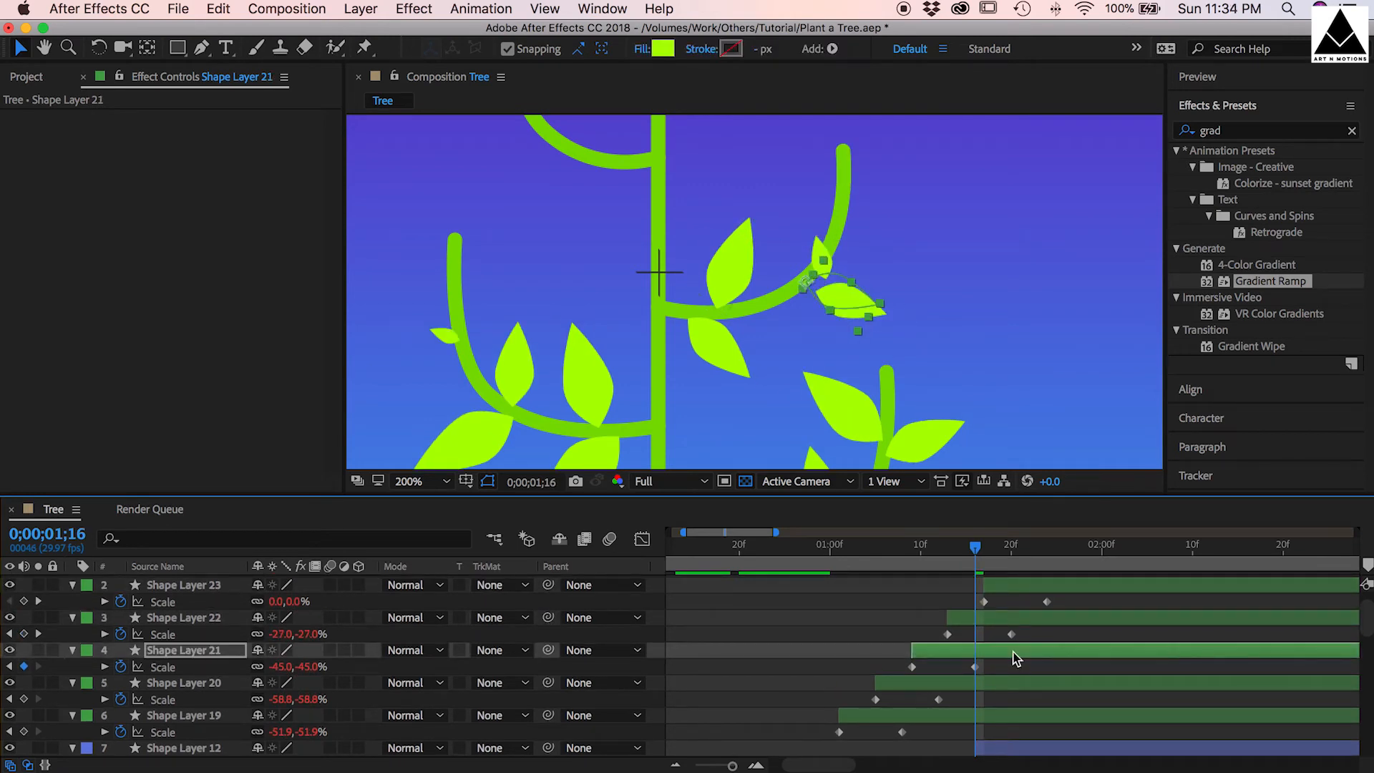
- Rotate the newest upper-right leaf copies and offset when they start growing
left_click(1012, 545)
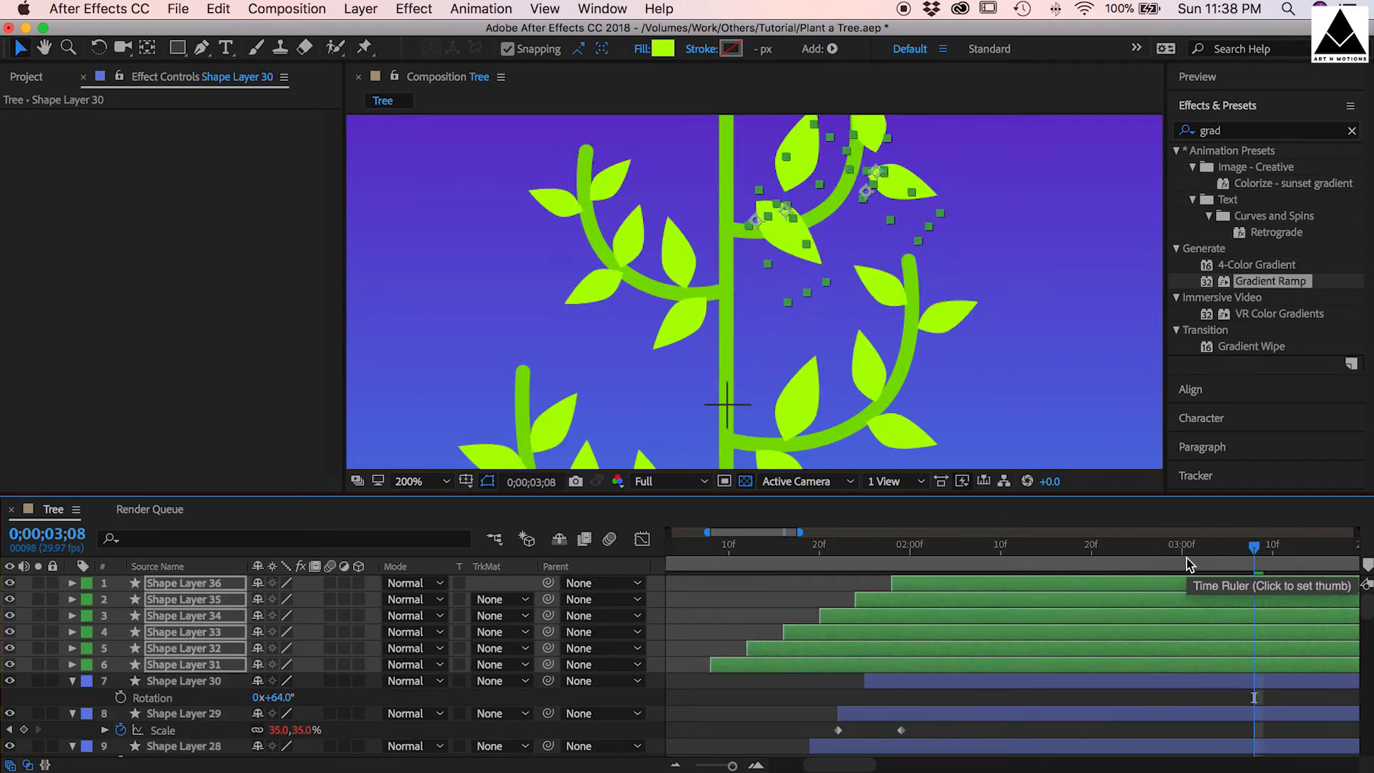
left_click(184, 664)
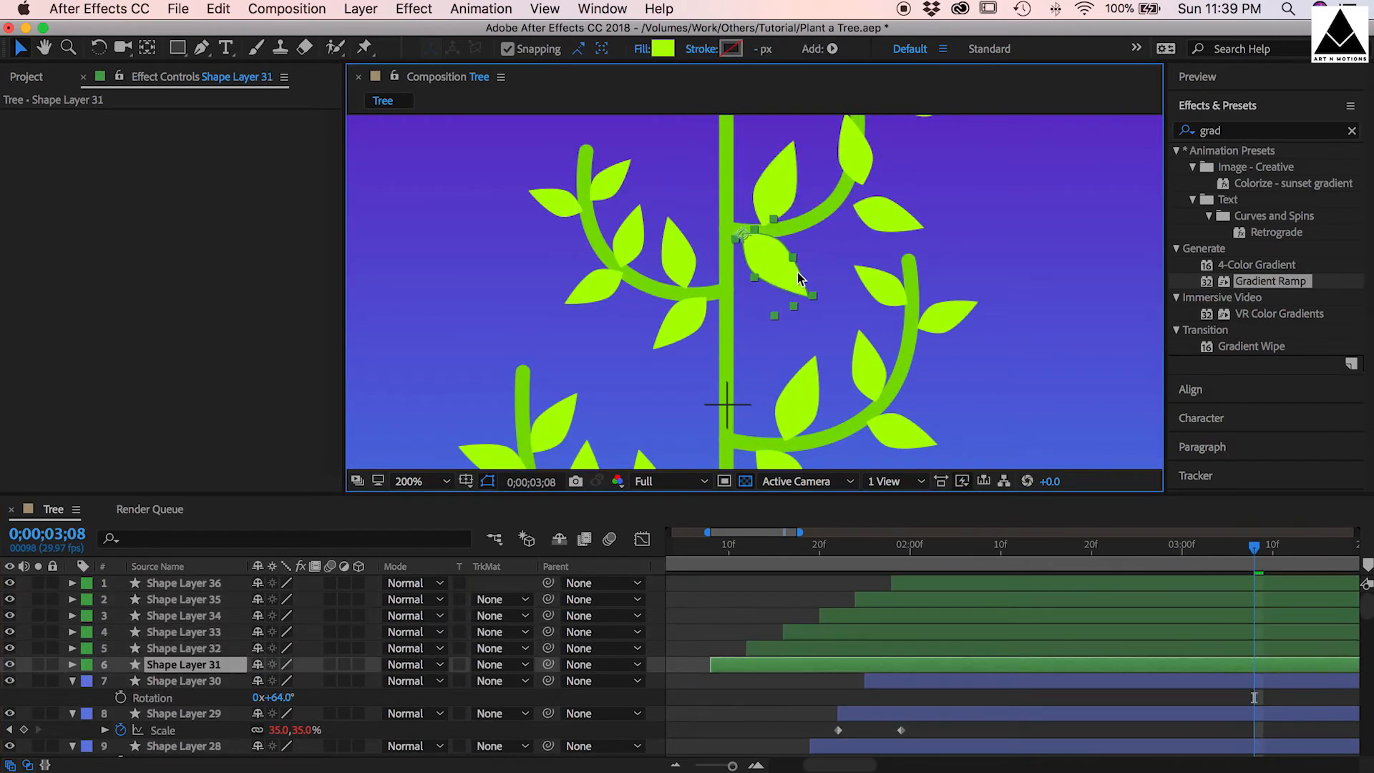
left_click(182, 648)
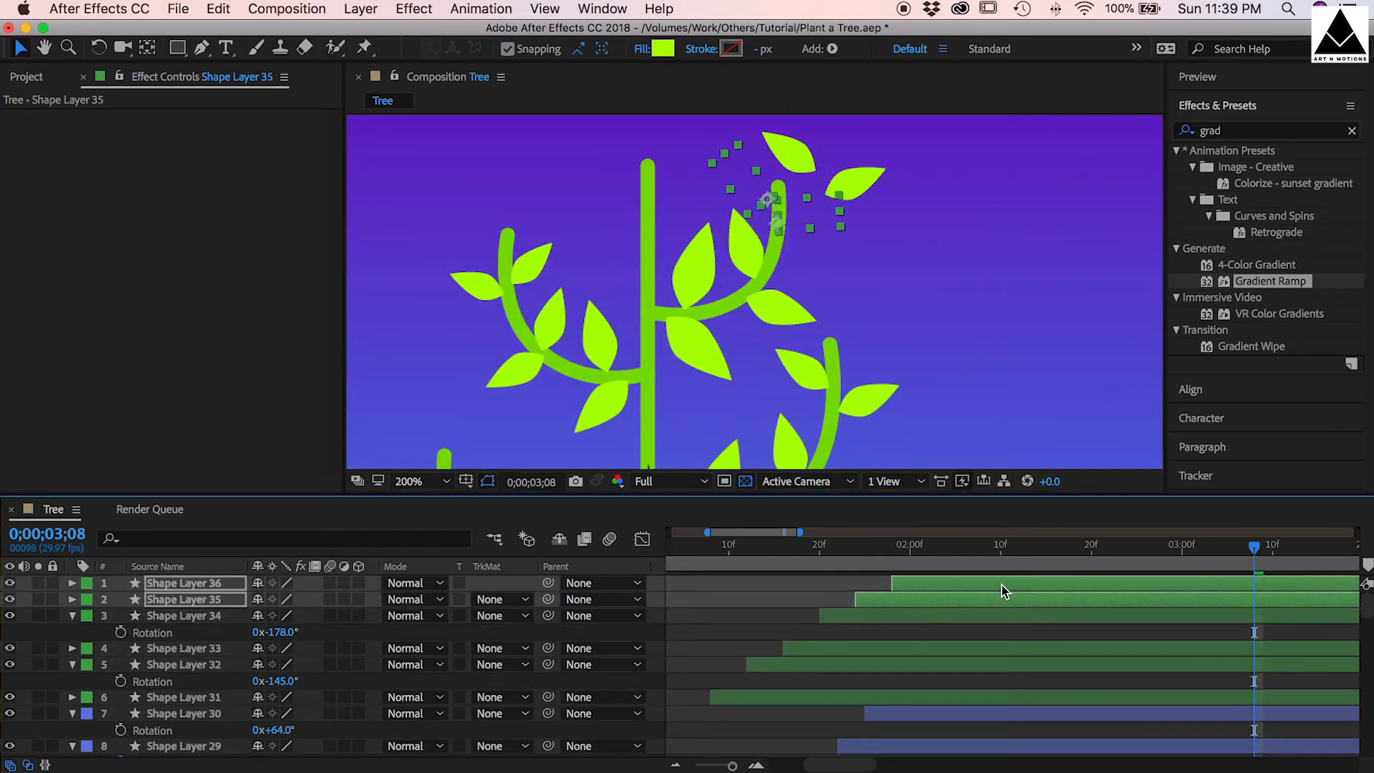
left_click_drag(289, 632, 263, 632)
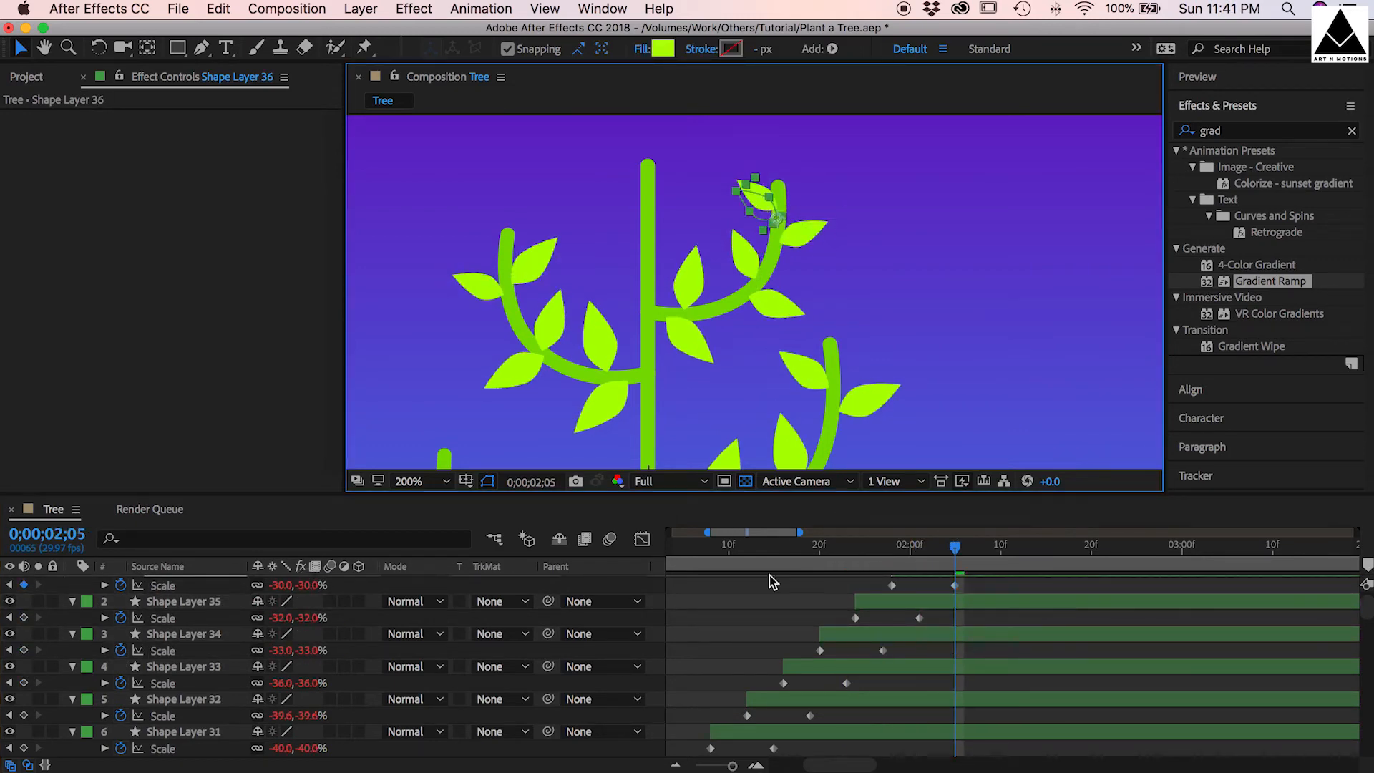
- In Composition Settings, name the comp Flower at 300 × 300 px and confirm
left_click(286, 8)
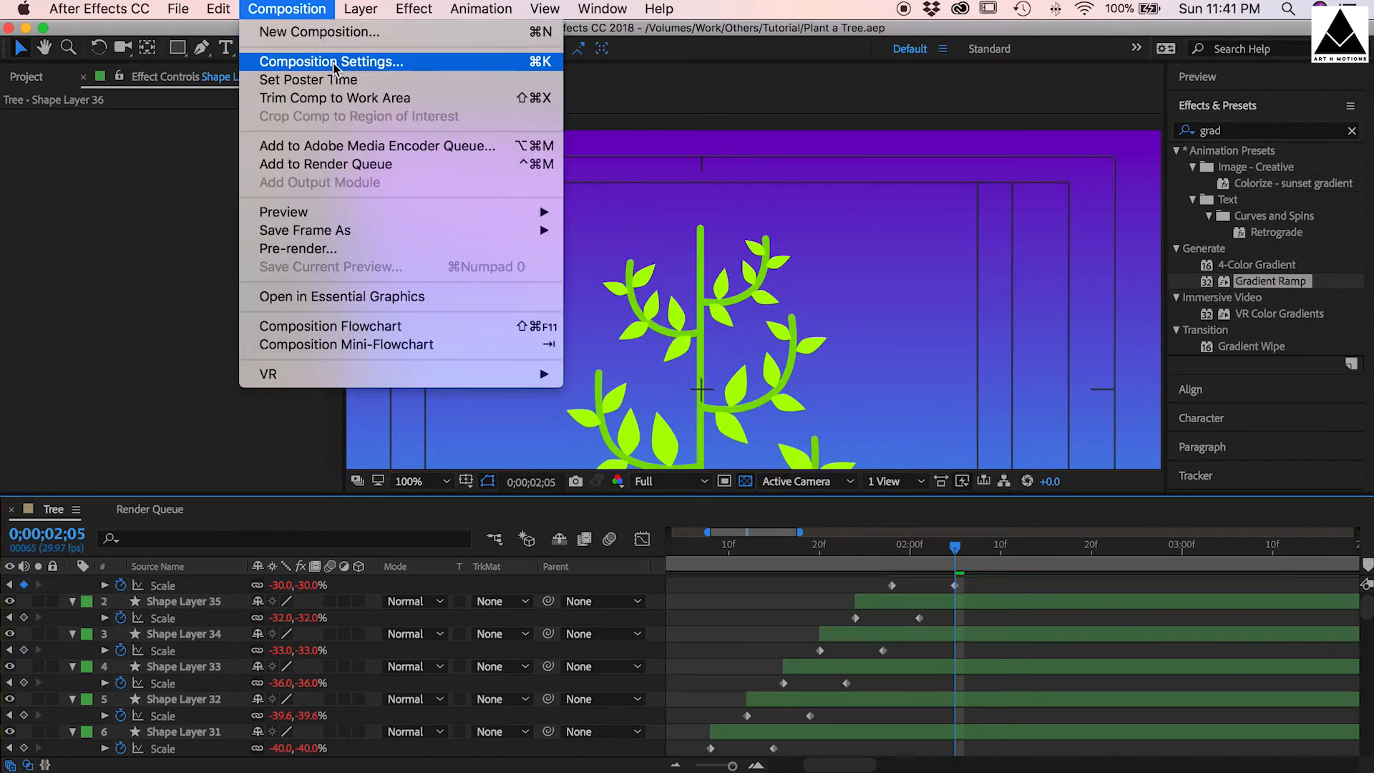
left_click(331, 62)
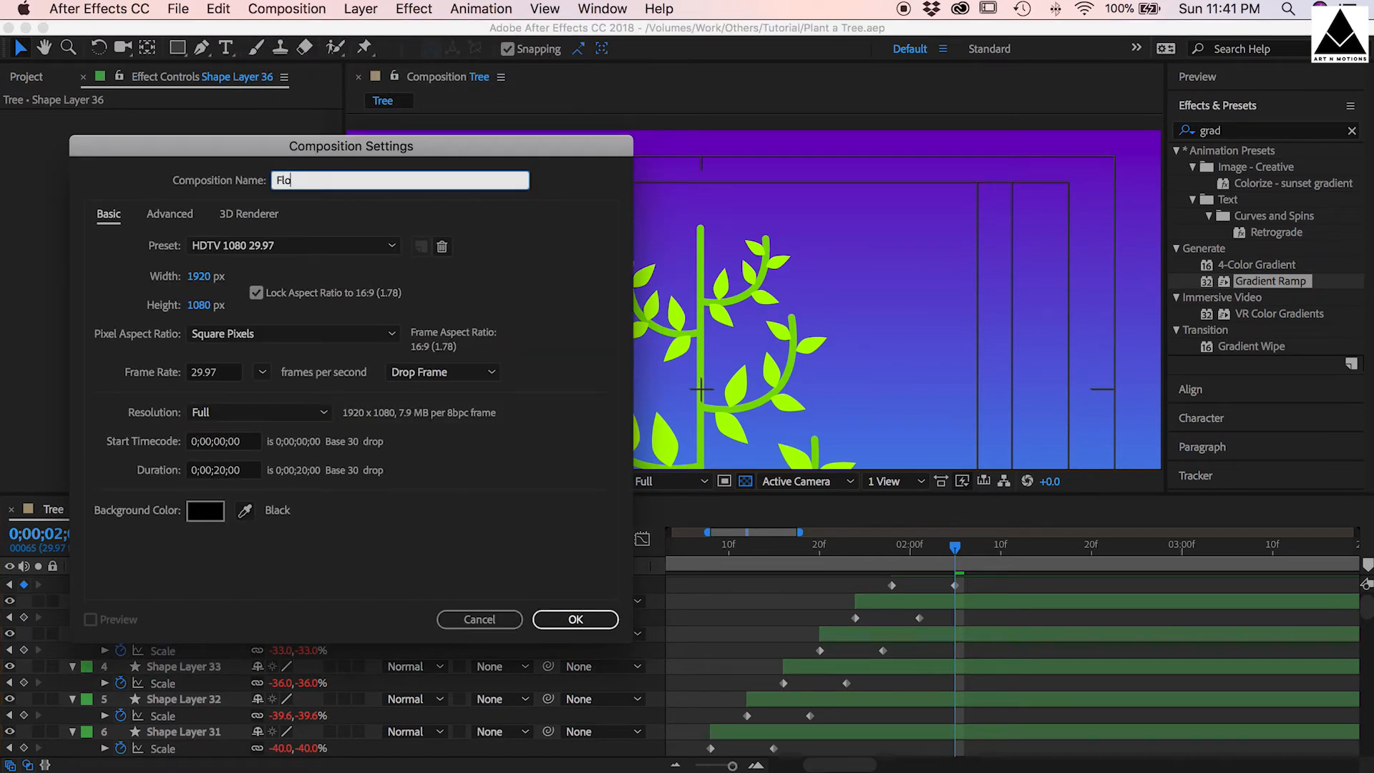
type("wer")
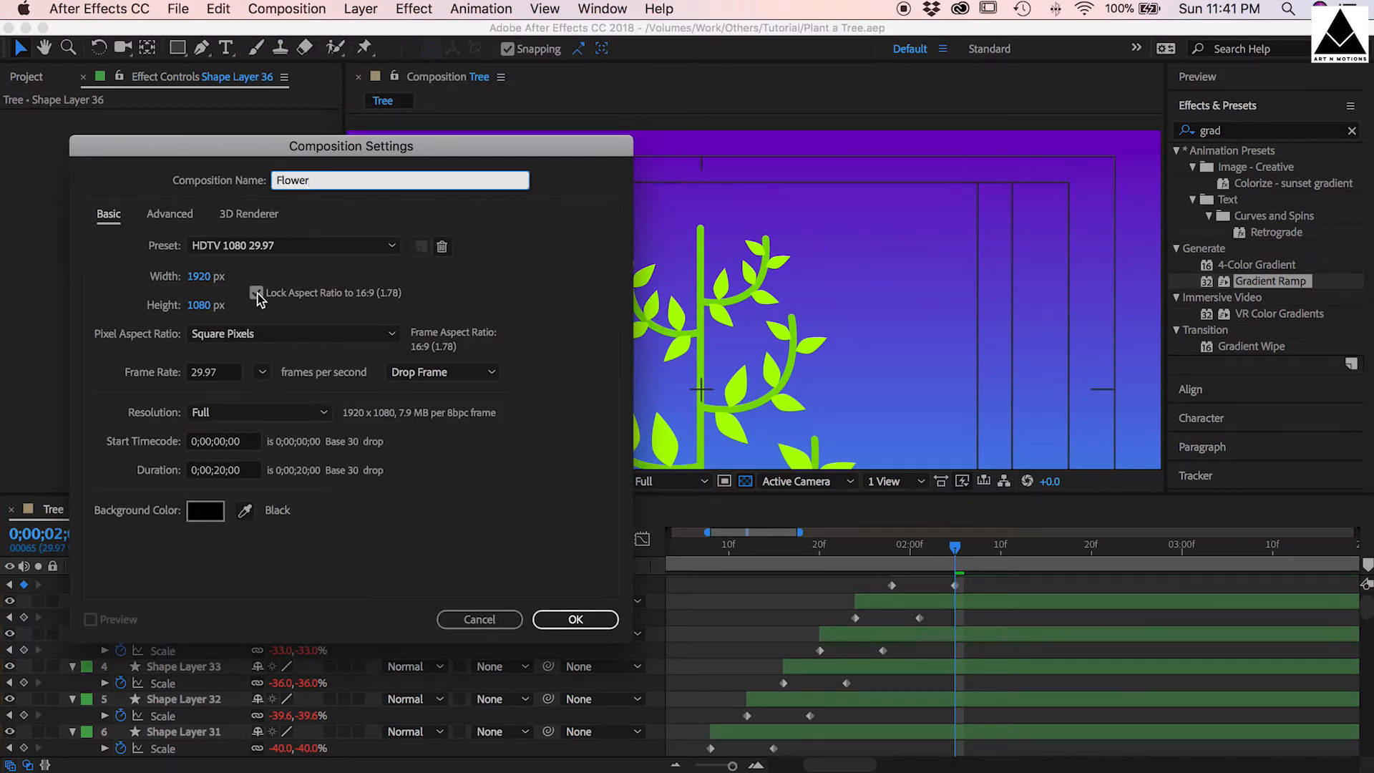
type("30")
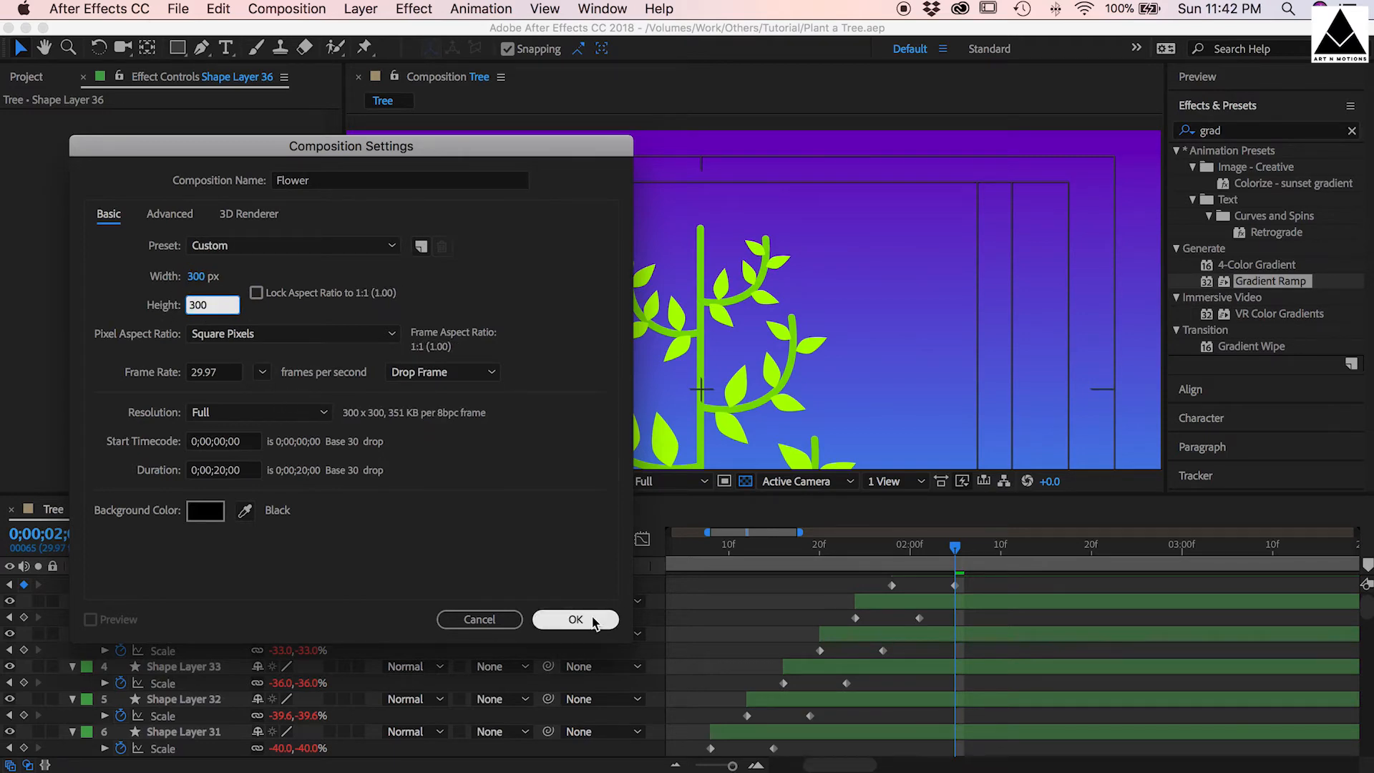
left_click(575, 620)
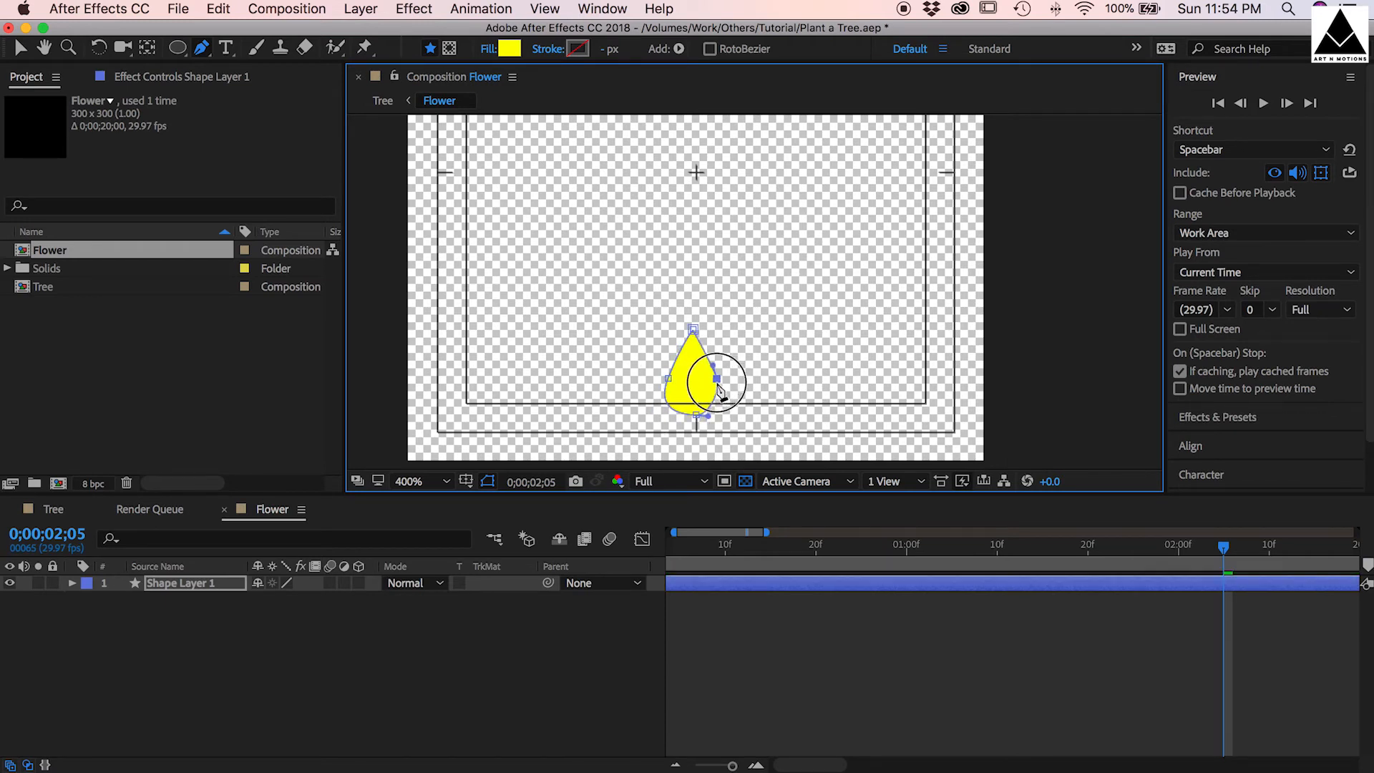
- Draw and close a curved teardrop path with the Pen tool and fill it green
left_click_drag(718, 386, 696, 342)
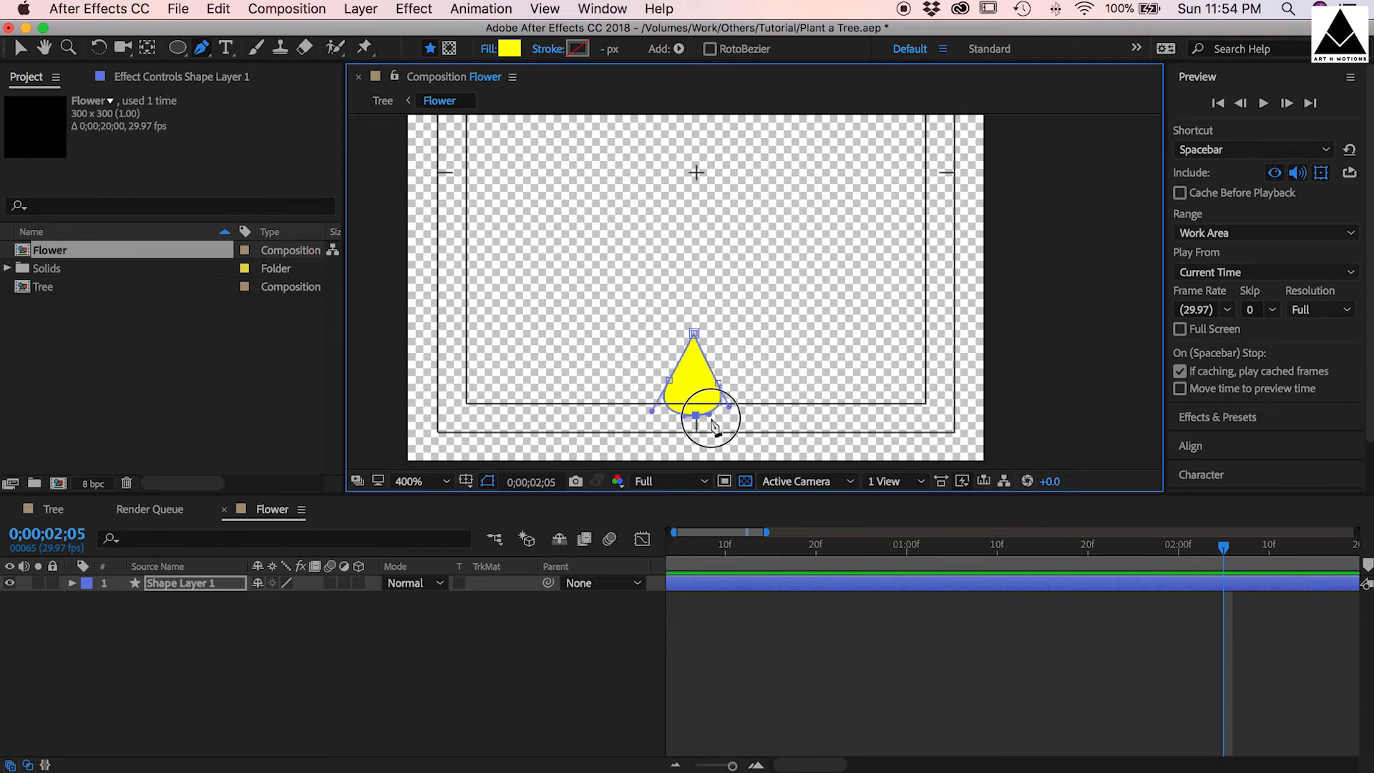
left_click(428, 480)
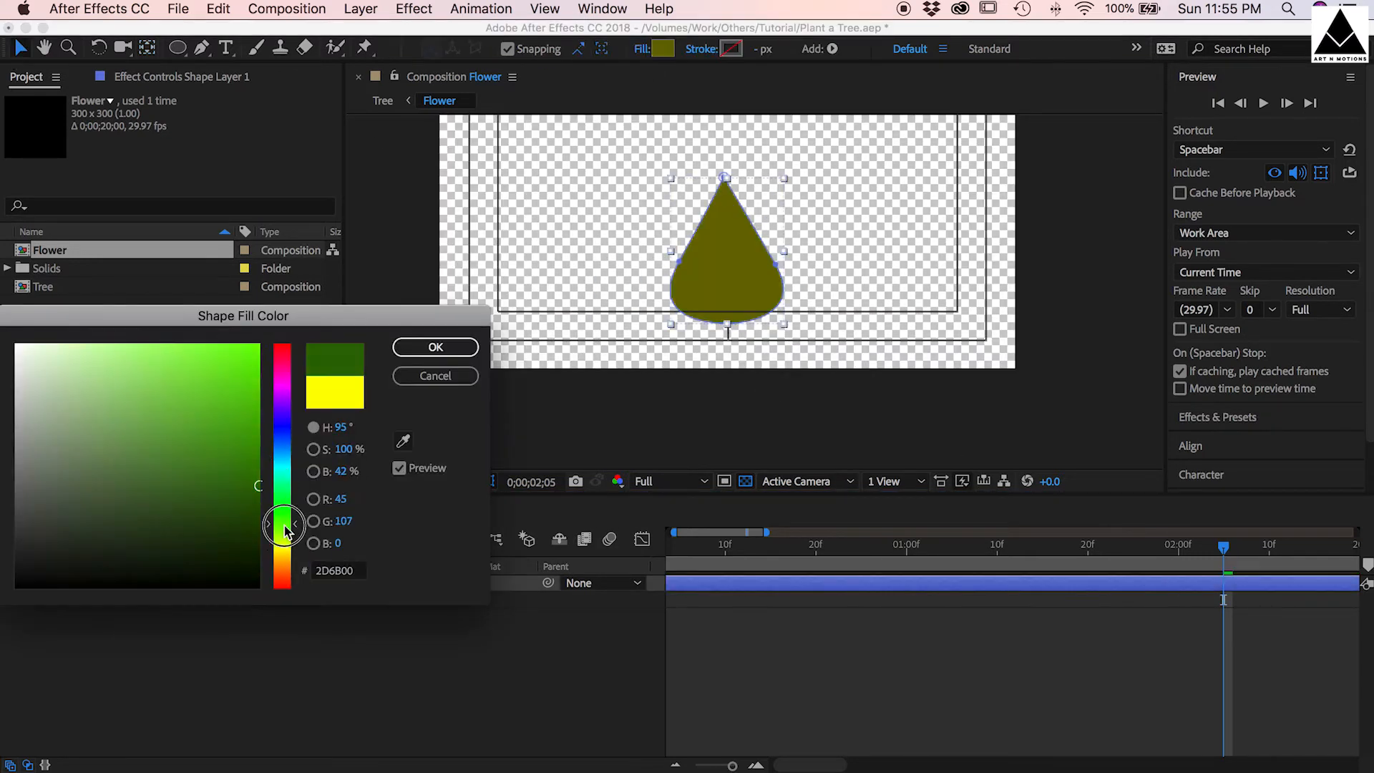
left_click(434, 346)
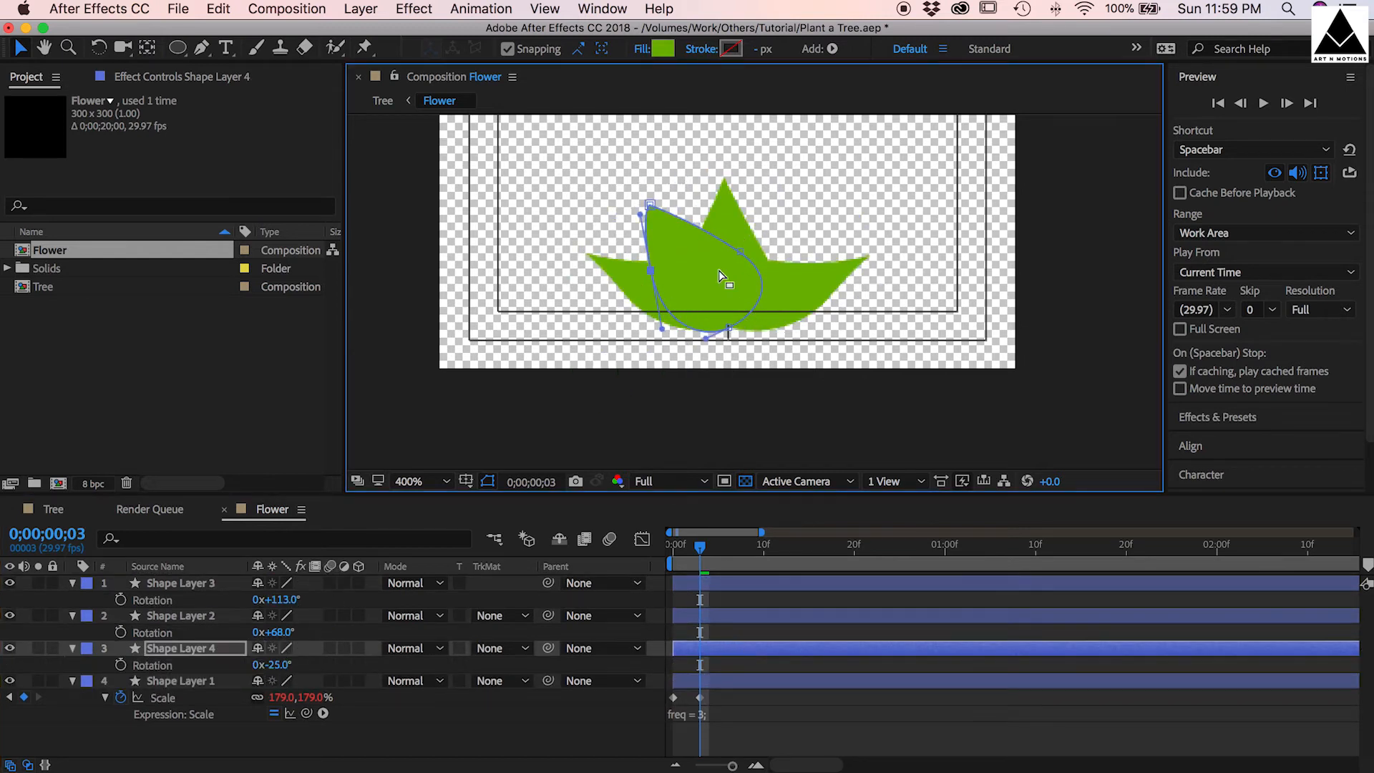
- Rotate two of the duplicated leaf copies to fan them into the calyx
left_click(180, 615)
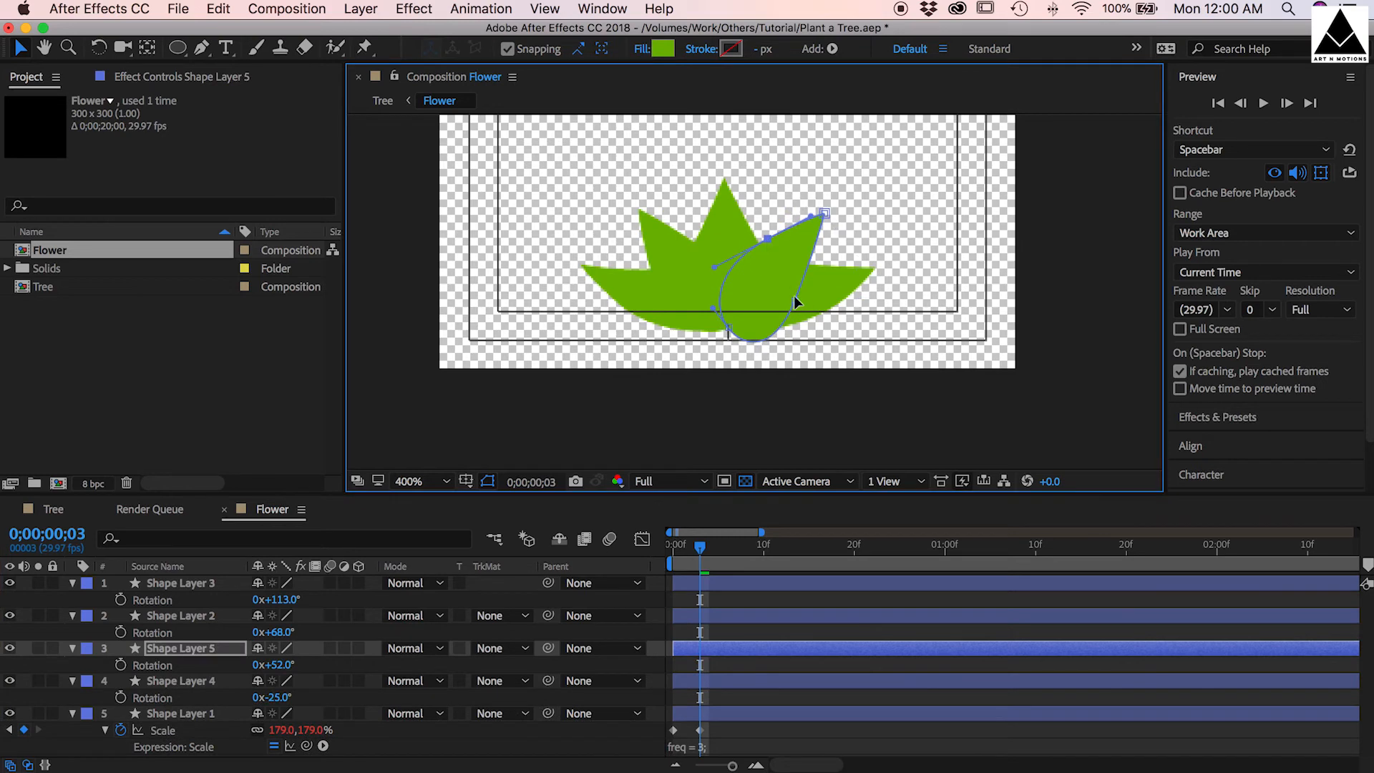
left_click(180, 681)
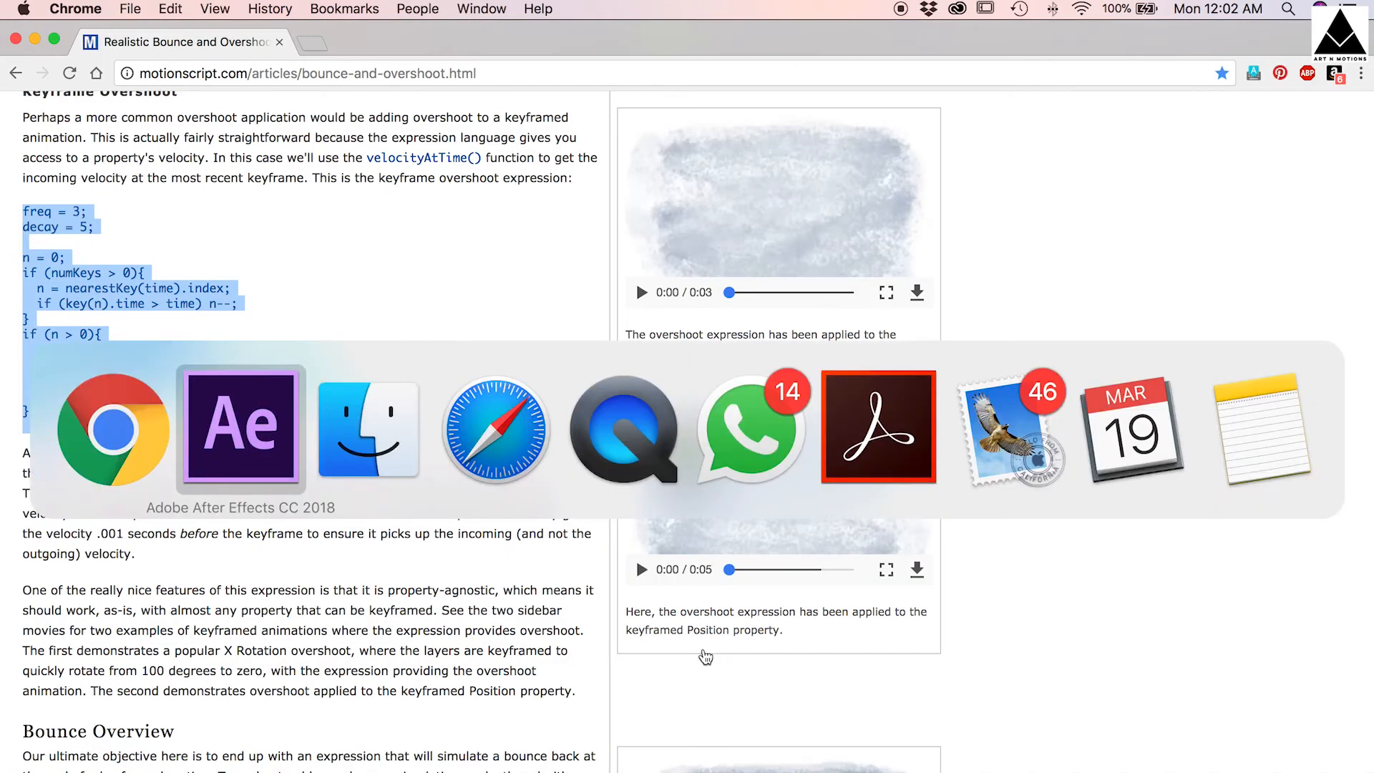
- Return to the After Effects project with the overshoot expression copied
left_click(241, 427)
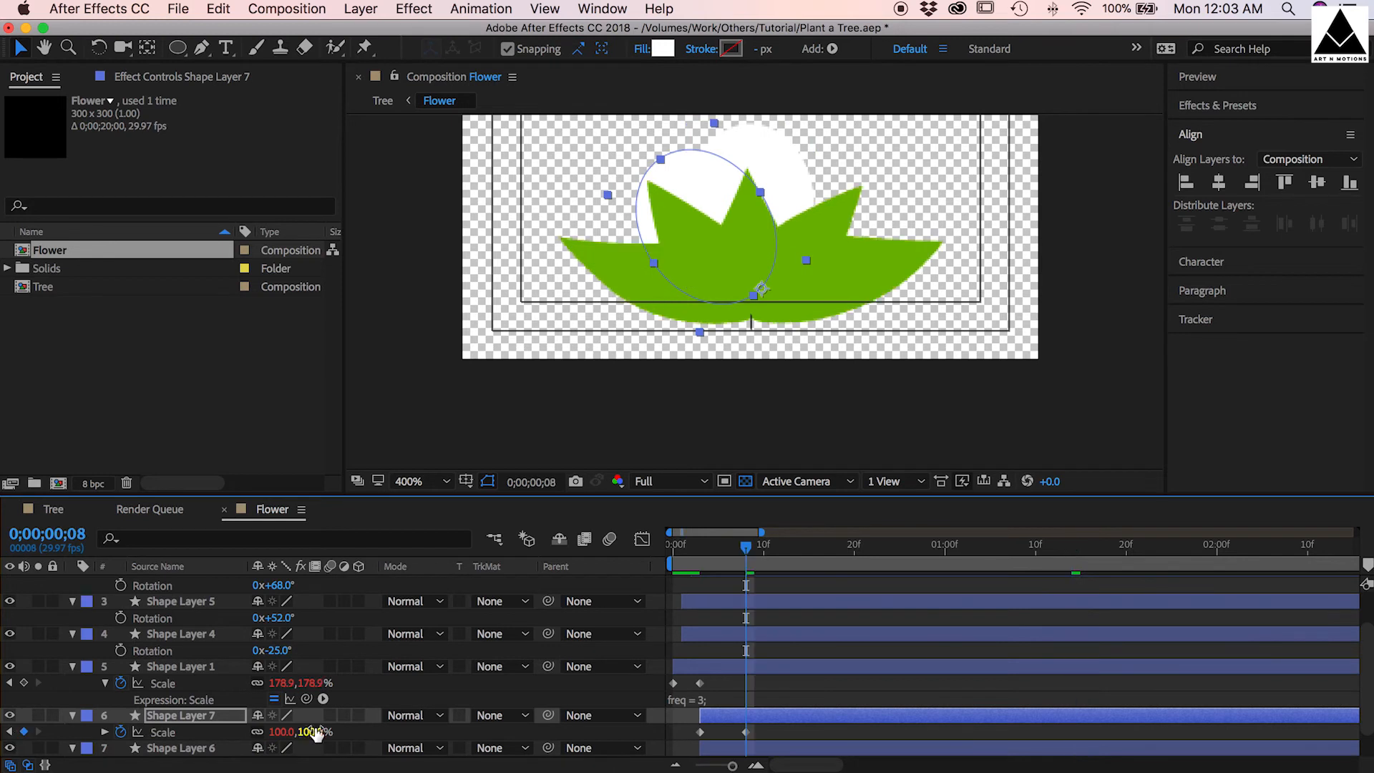
- Adjust a white petal's scale, tuck it behind the calyx, and return to the Tree composition
left_click_drag(293, 732, 281, 742)
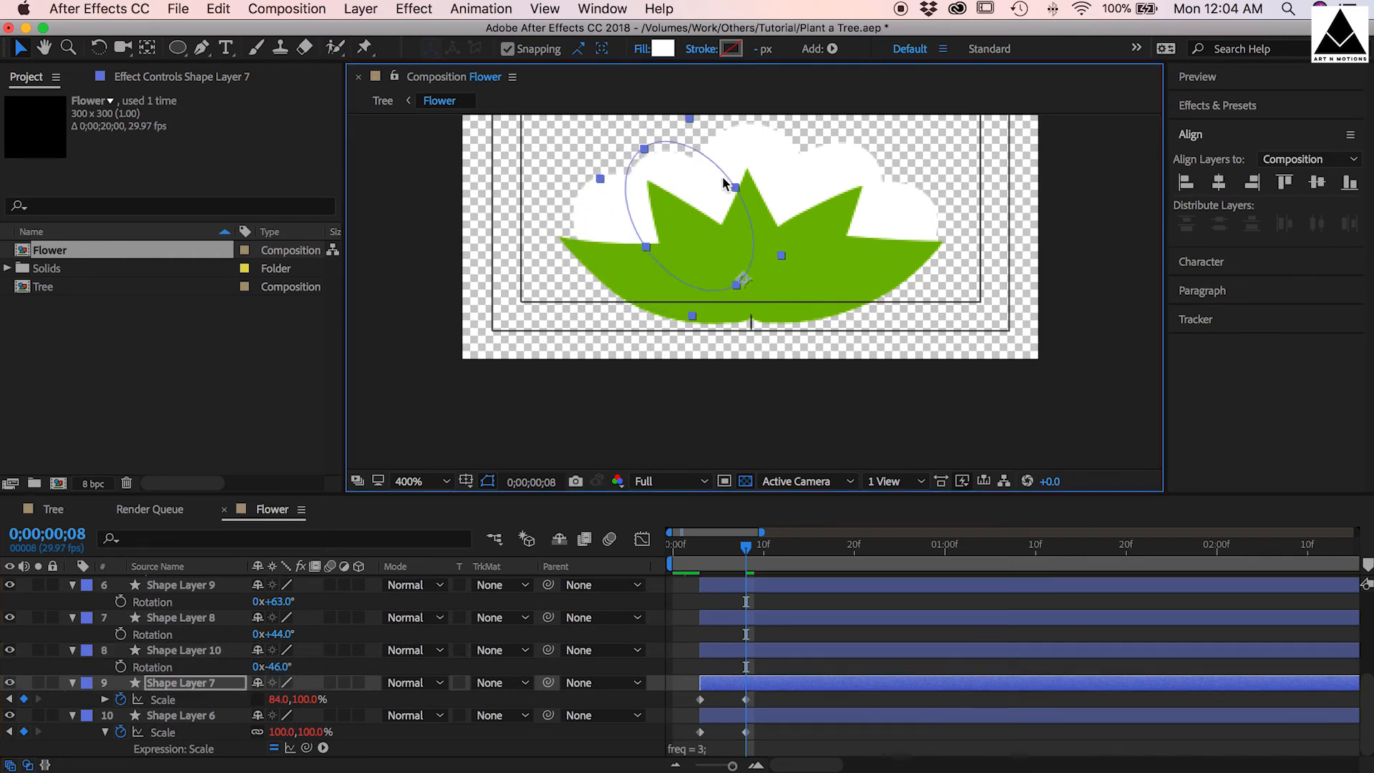
left_click(181, 617)
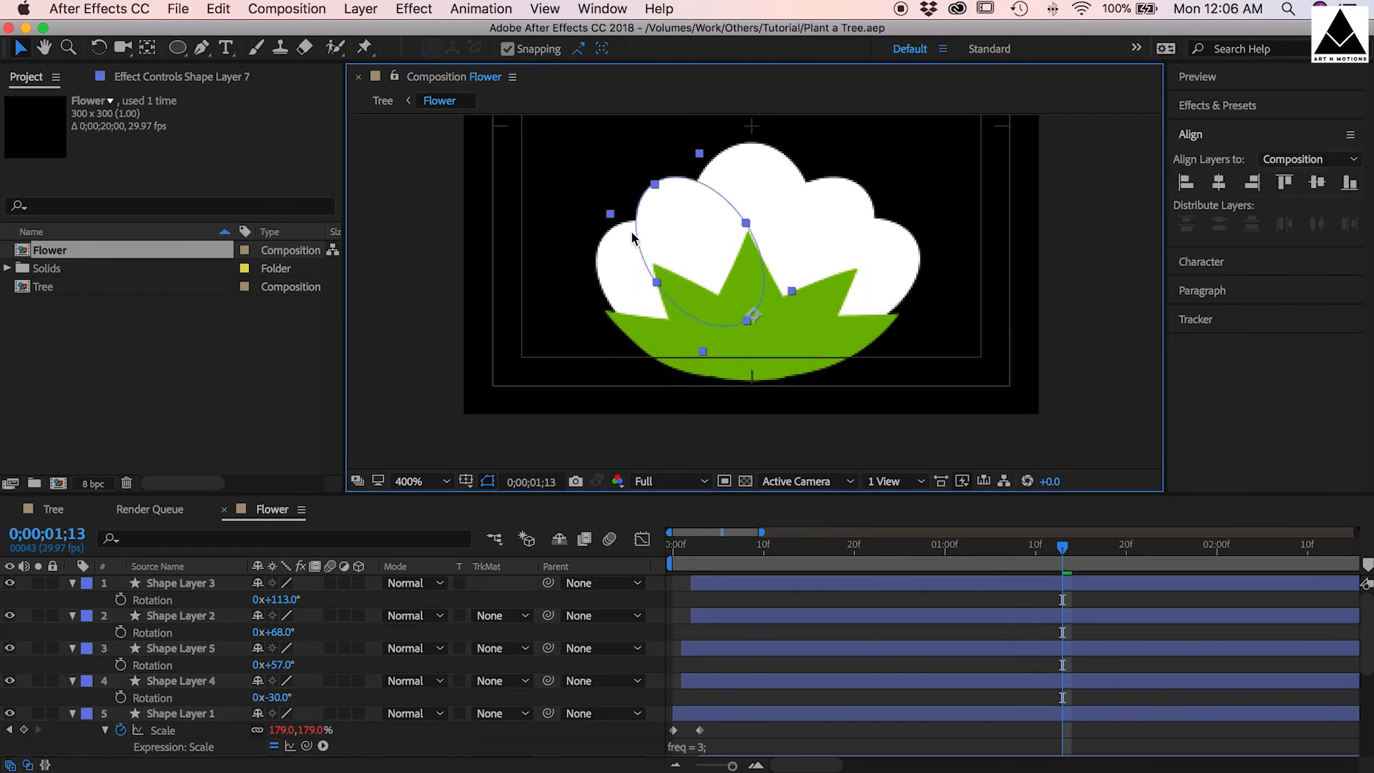
left_click(382, 100)
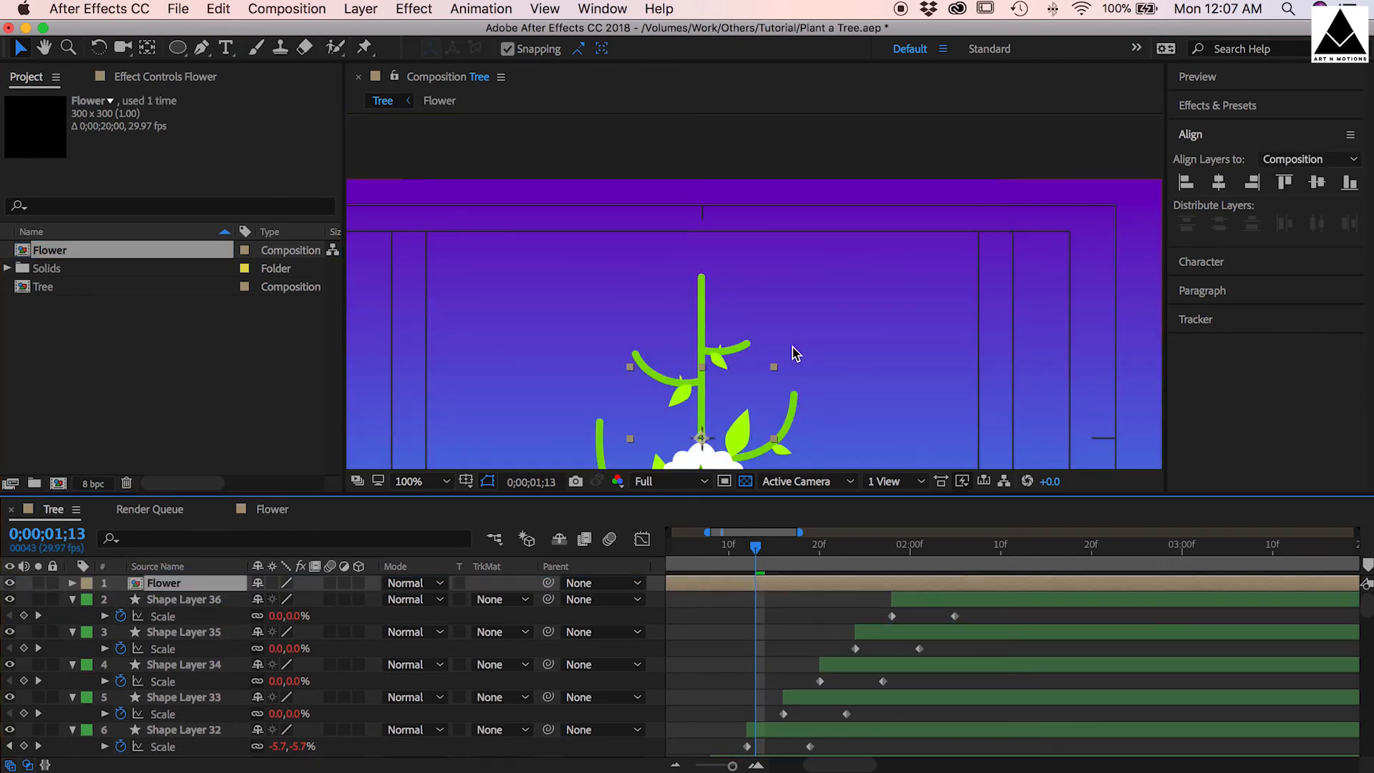
- Place the flower atop a stem, then create the 1920 × 1080 composition named Final Comp
left_click(163, 582)
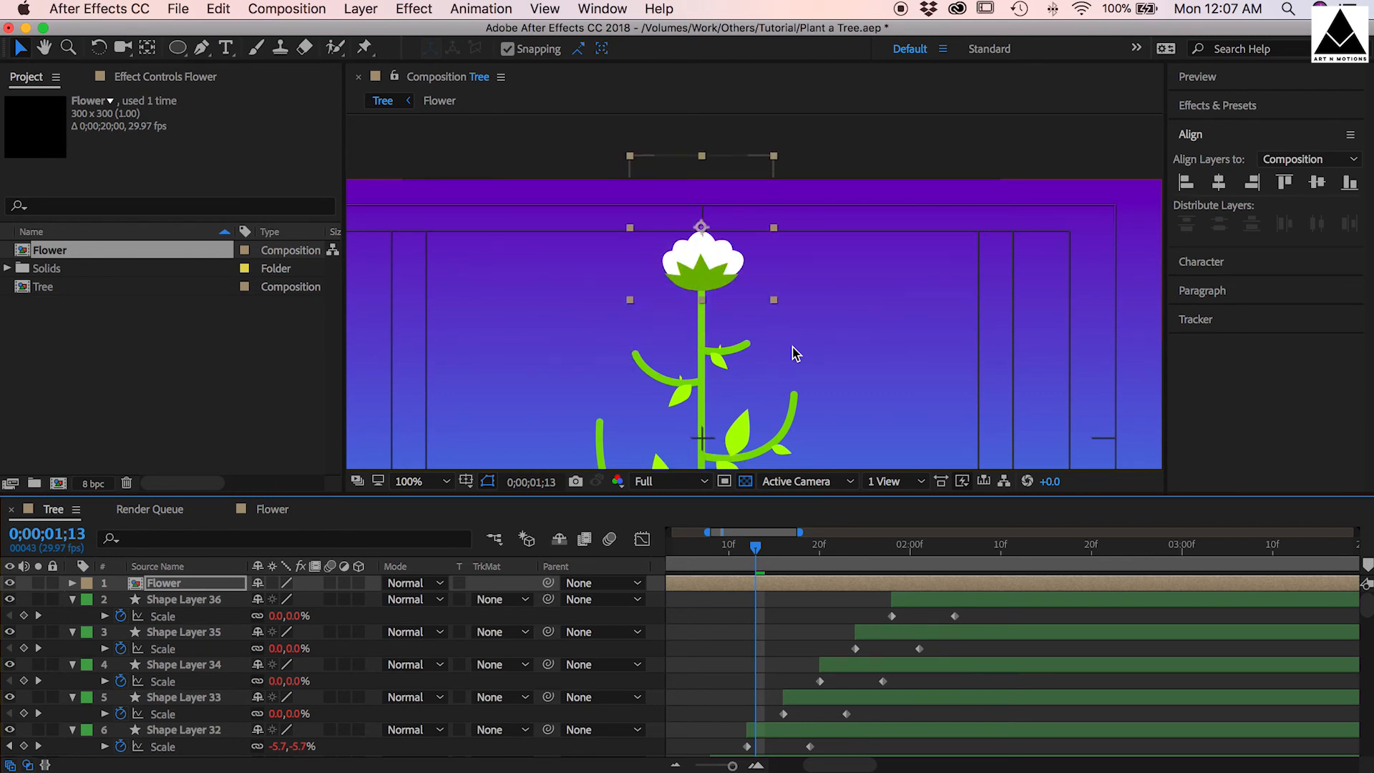
left_click(409, 481)
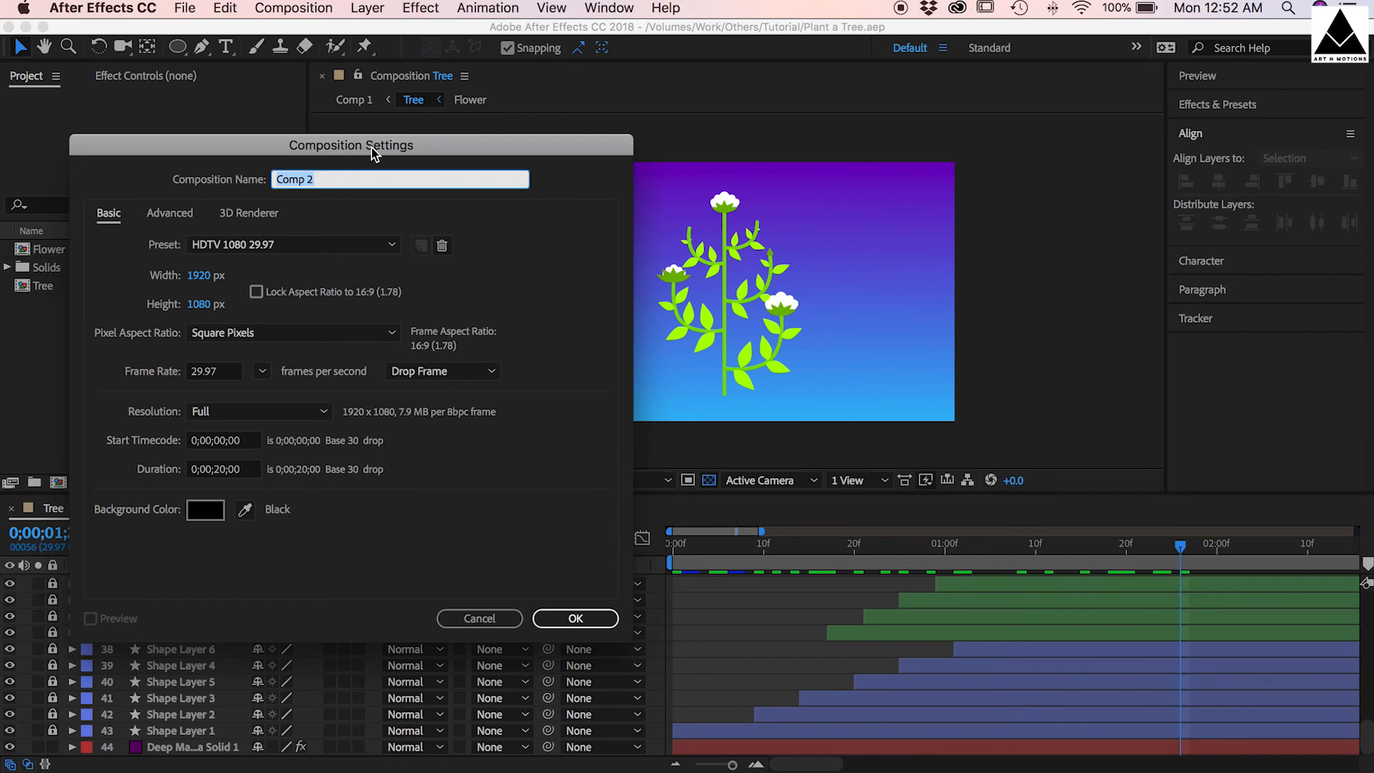
type("Final Comp")
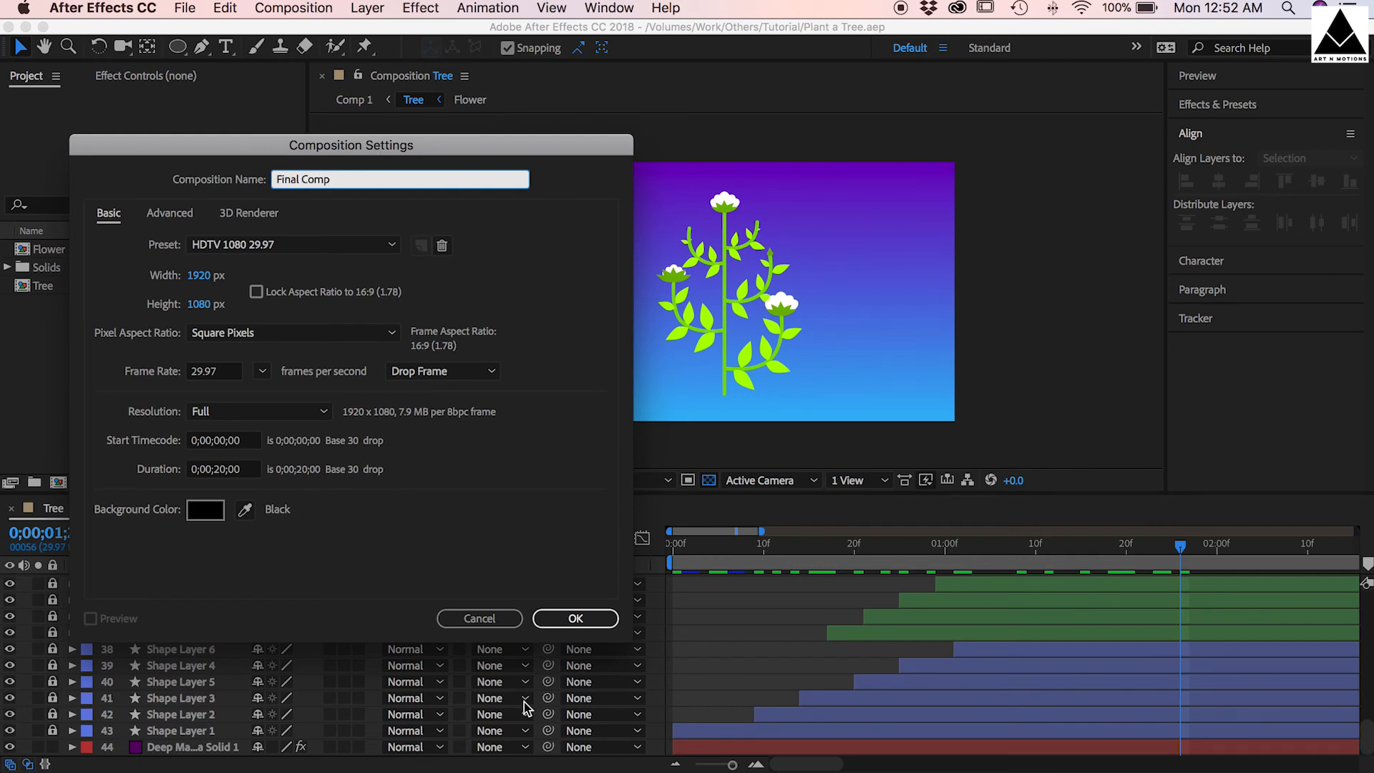
left_click(574, 618)
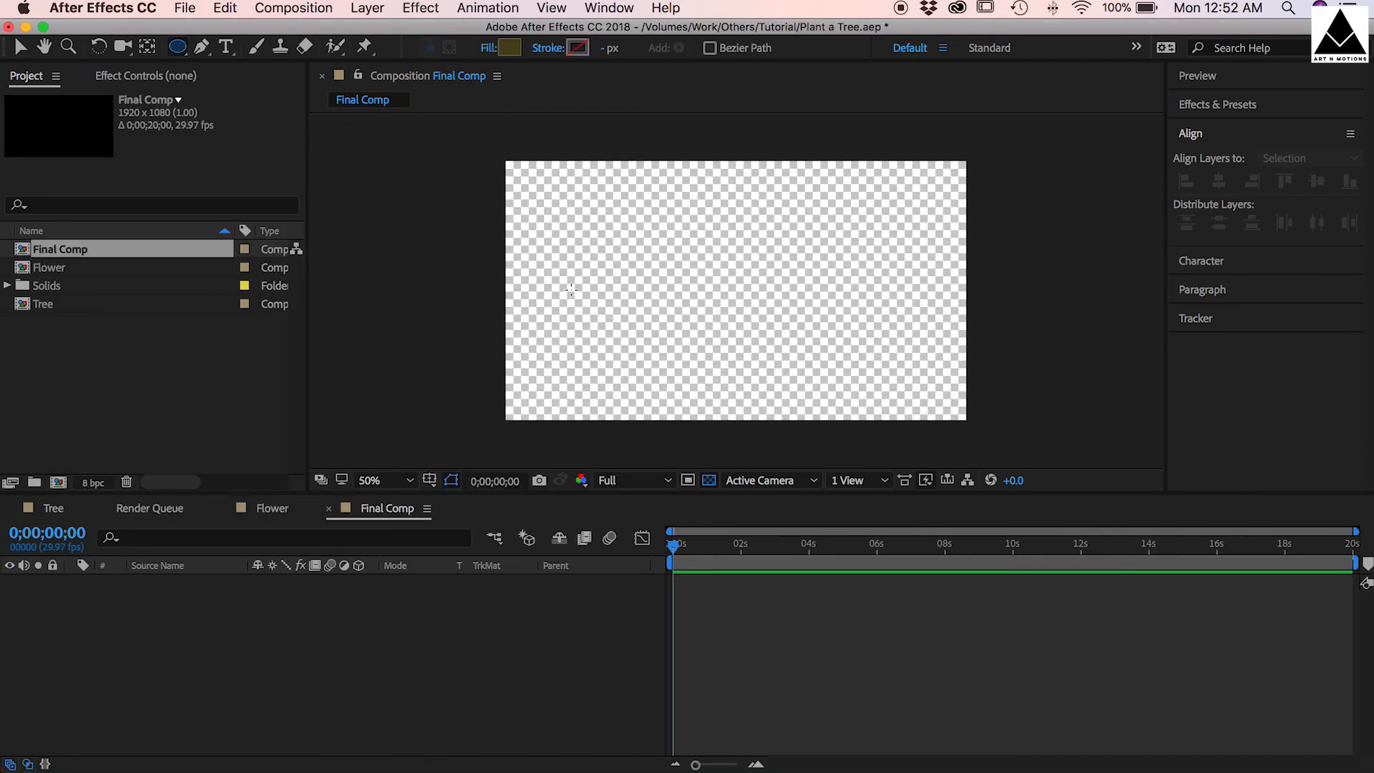
- Draw a flat green oval top and a jagged brown rocky underside, then reposition the island in frame
left_click_drag(675, 333, 797, 337)
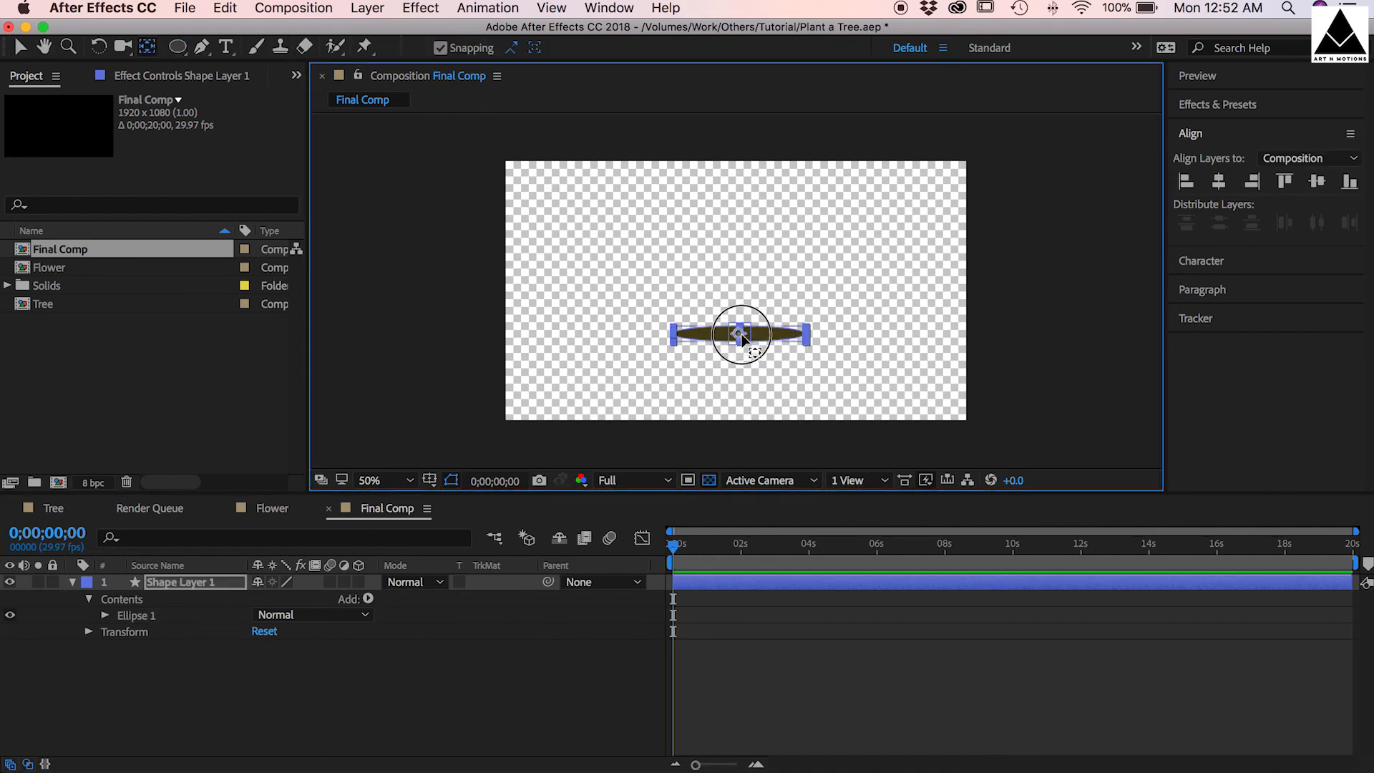
left_click(369, 479)
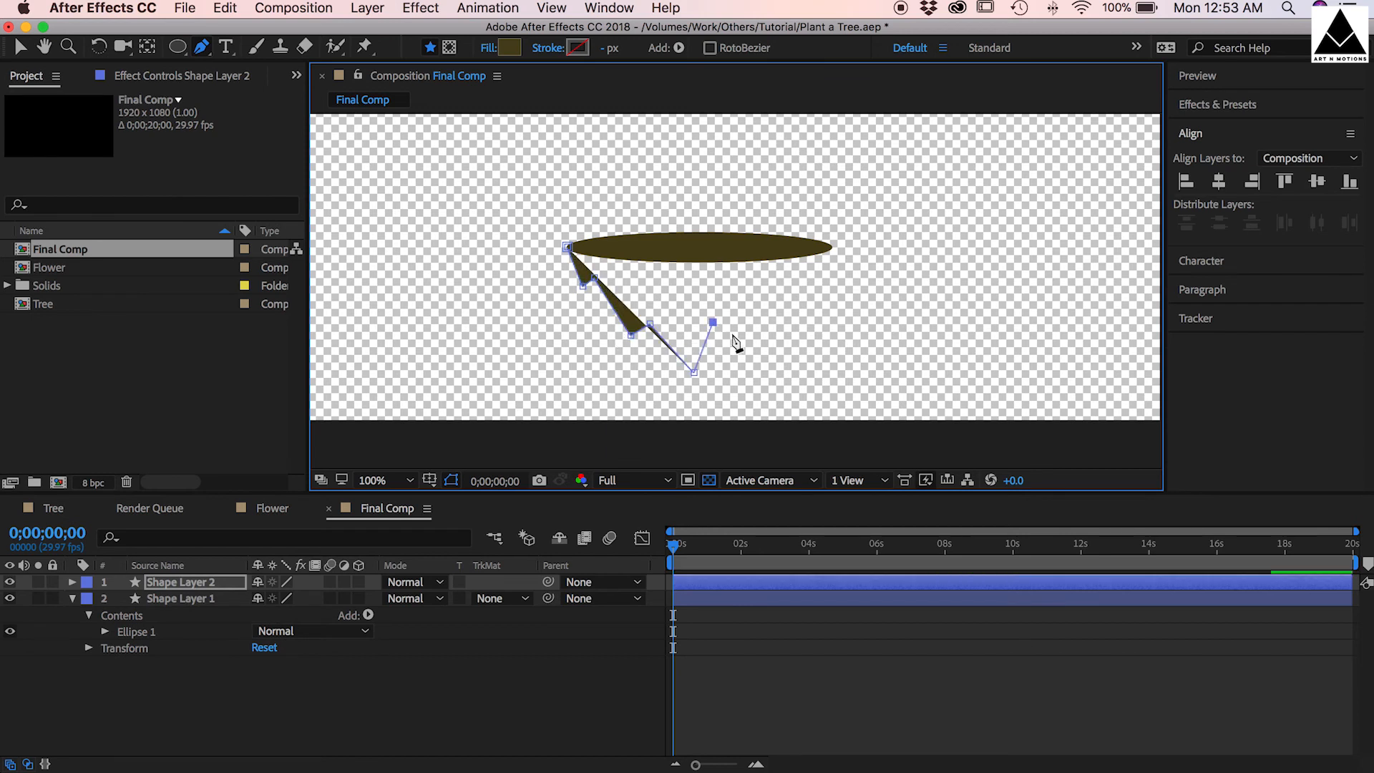
left_click_drag(712, 323, 811, 287)
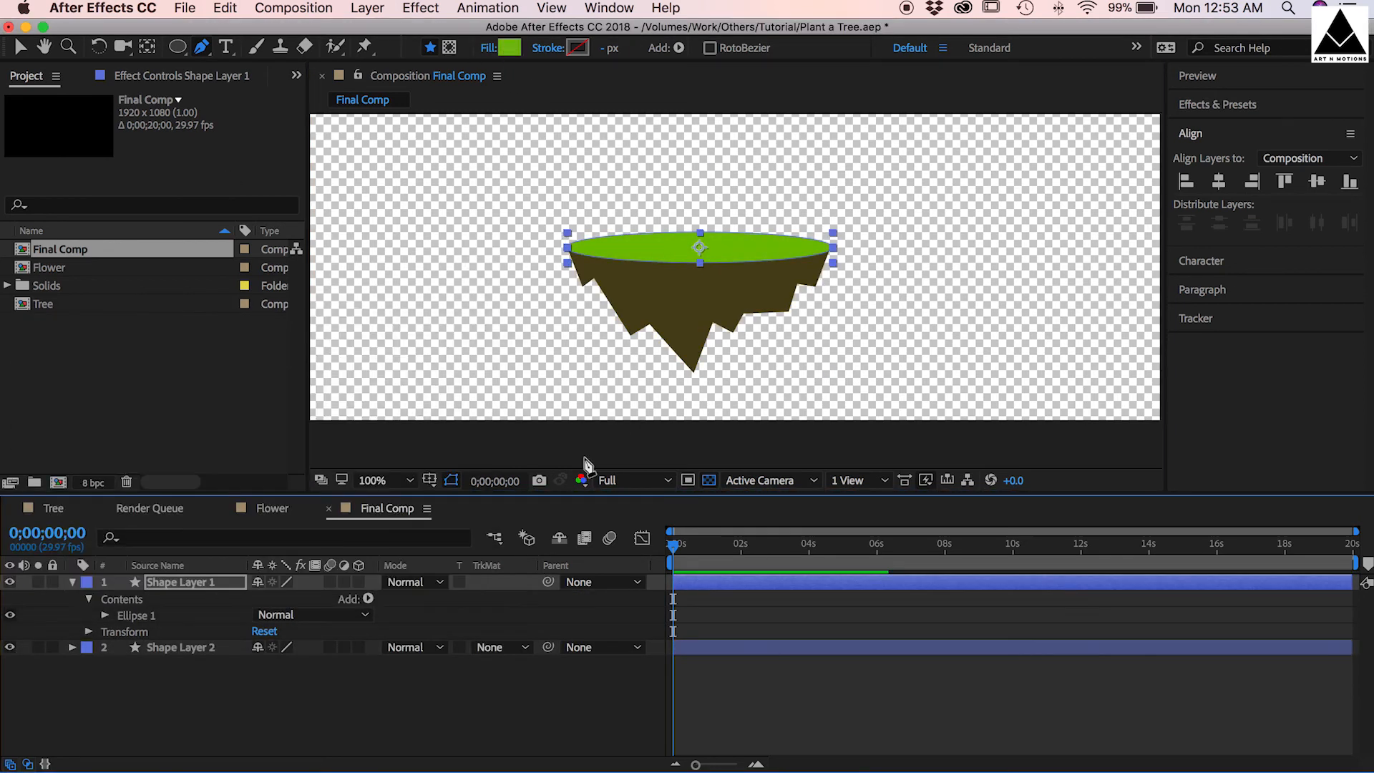
left_click(178, 647)
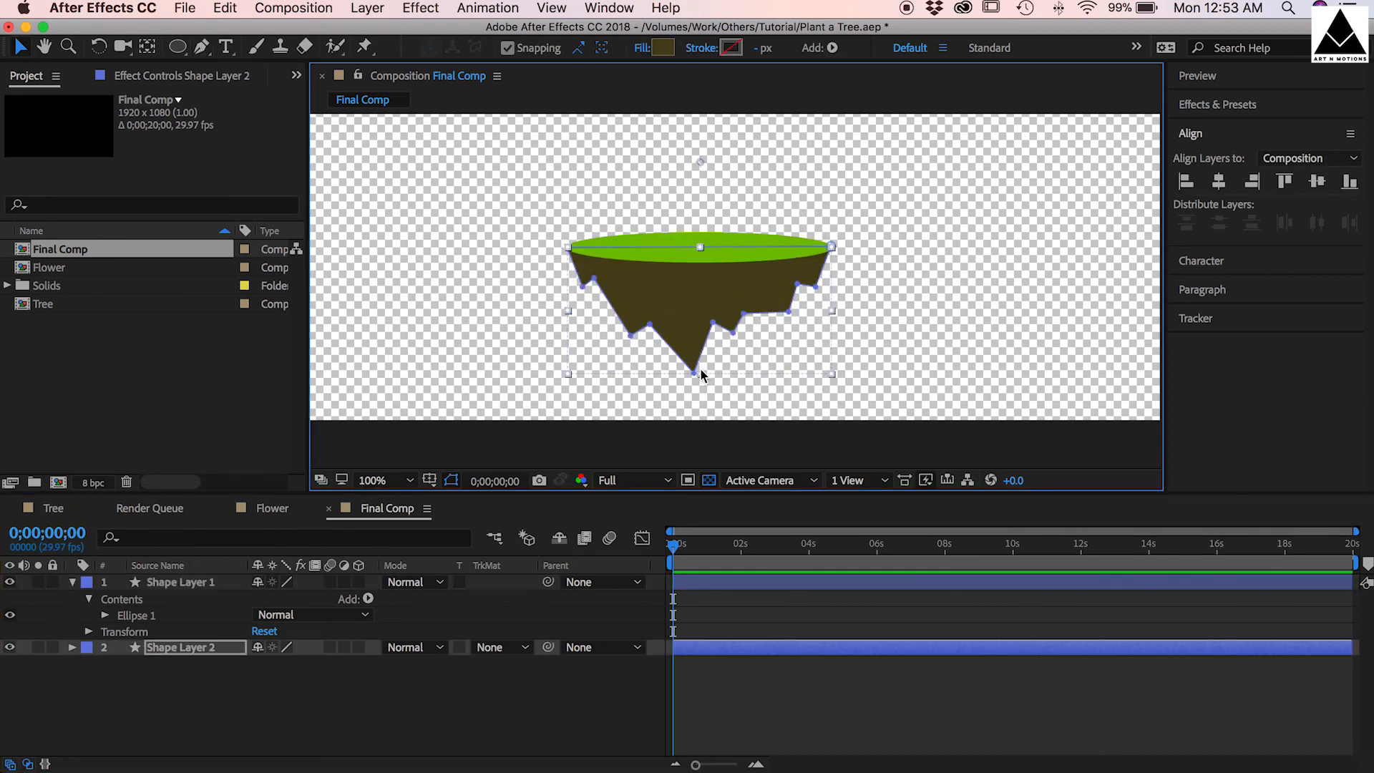
left_click_drag(697, 373, 692, 413)
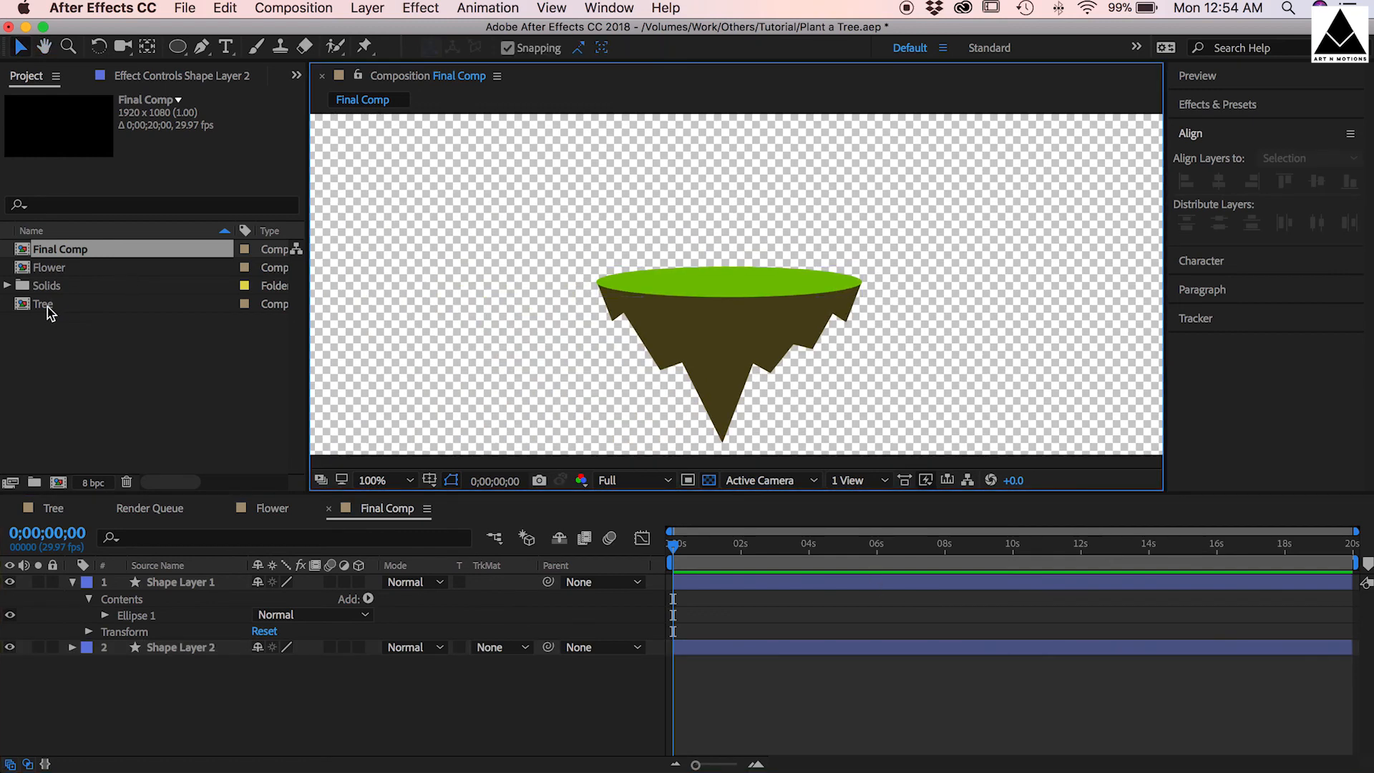
- Bring the Tree composition into Final Comp and scale it to about 77% to fit the island
double_click(43, 304)
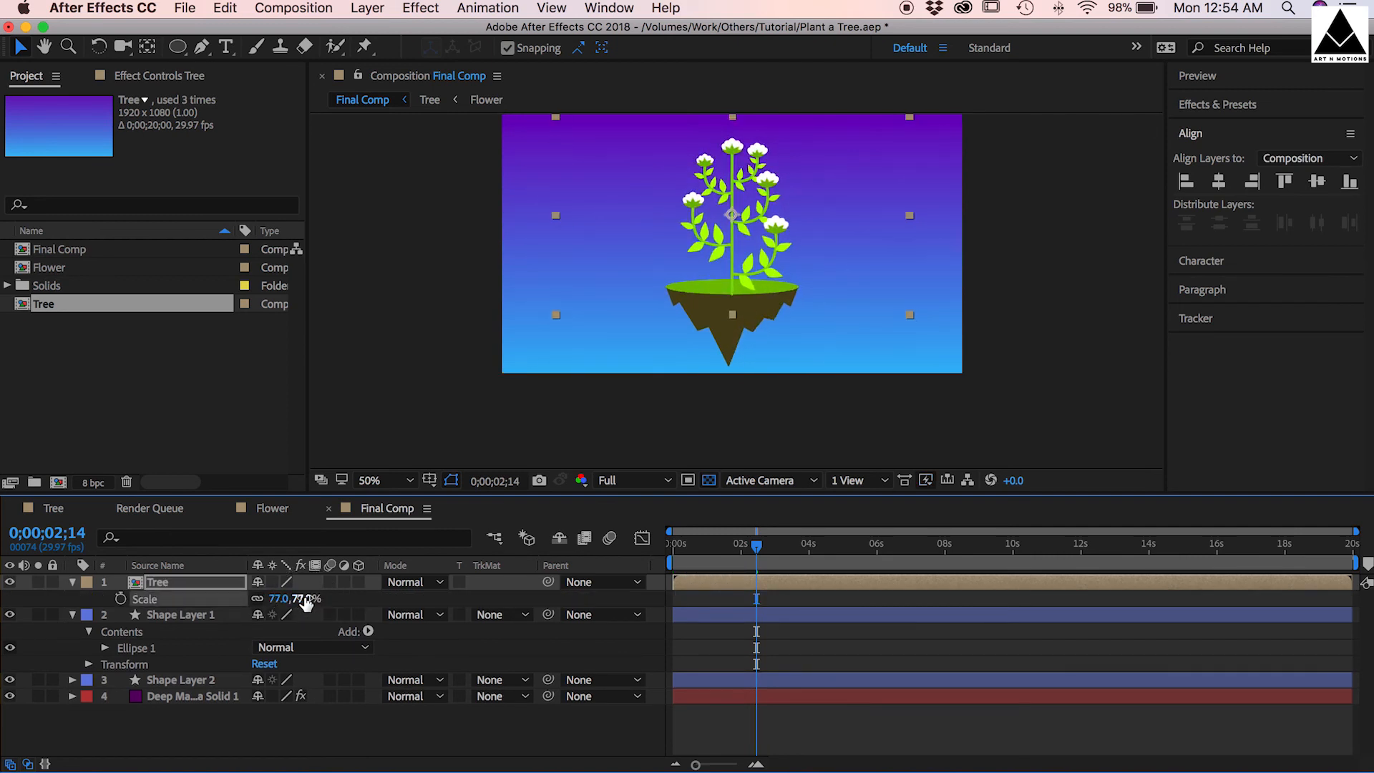
left_click_drag(279, 598, 308, 598)
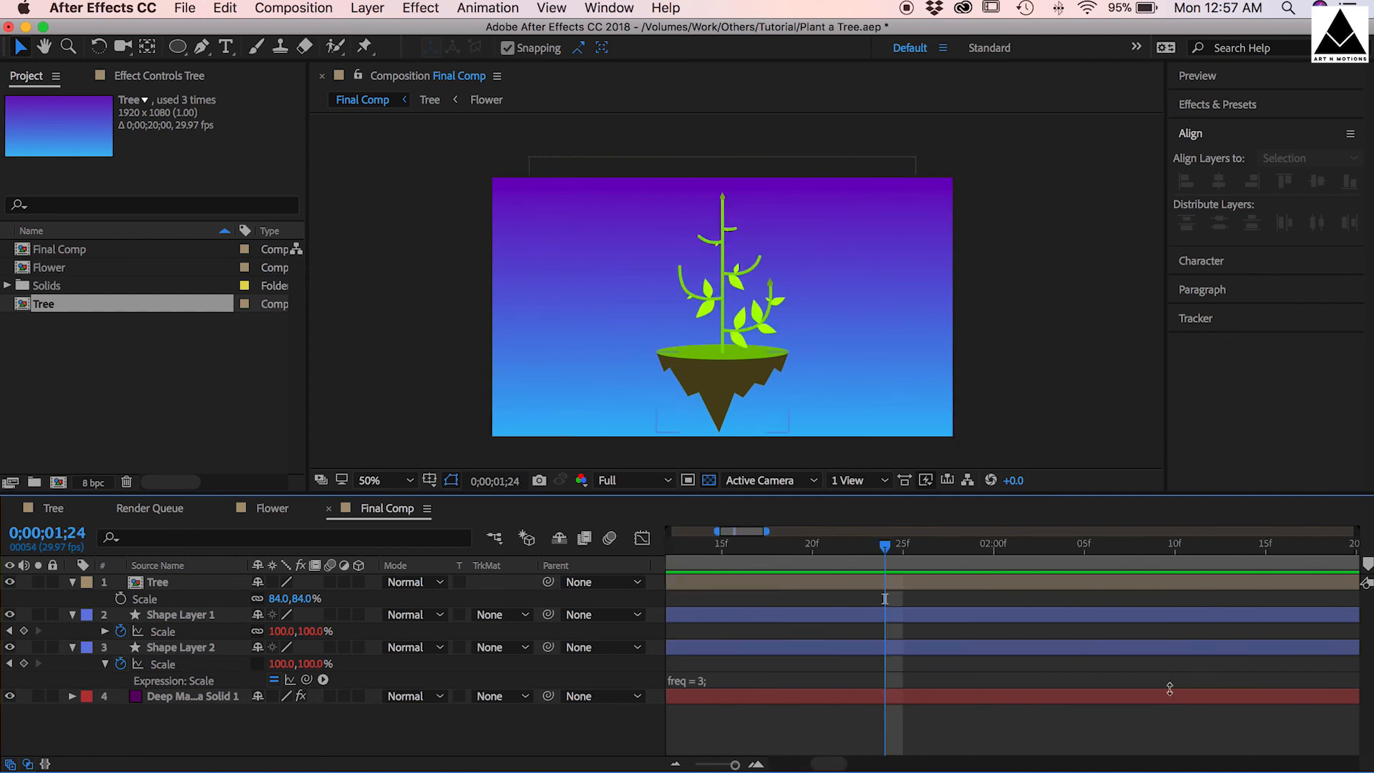
- Scrub the timeline to around four seconds to review the tree growing and flowers blooming
left_click_drag(885, 546, 1216, 546)
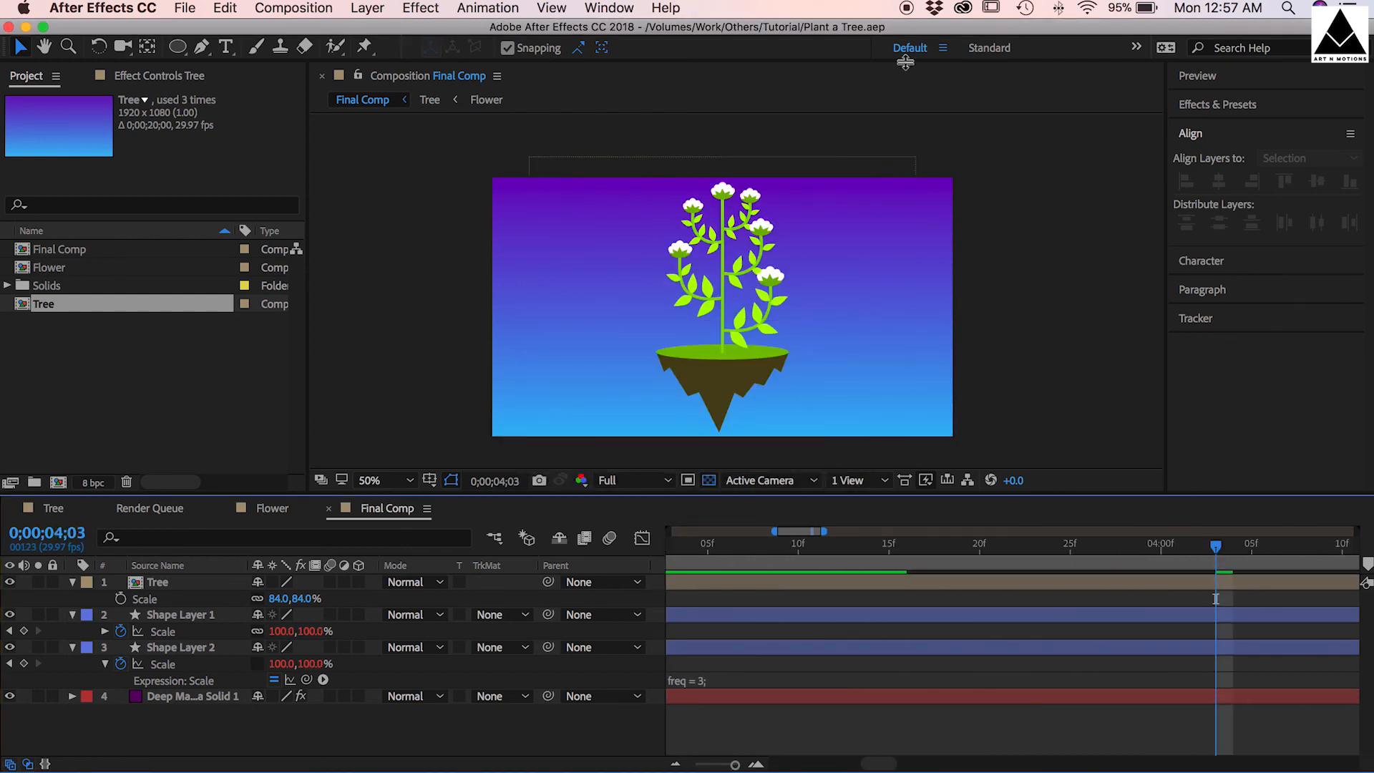